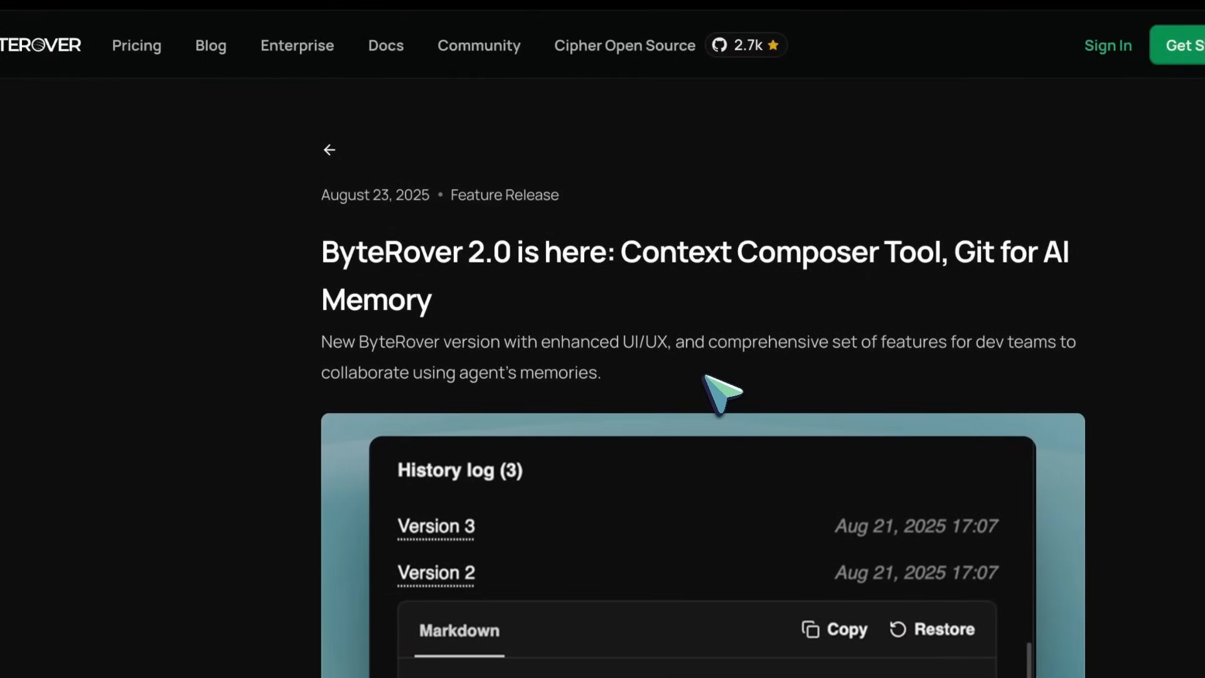
pyautogui.moveTo(361, 269)
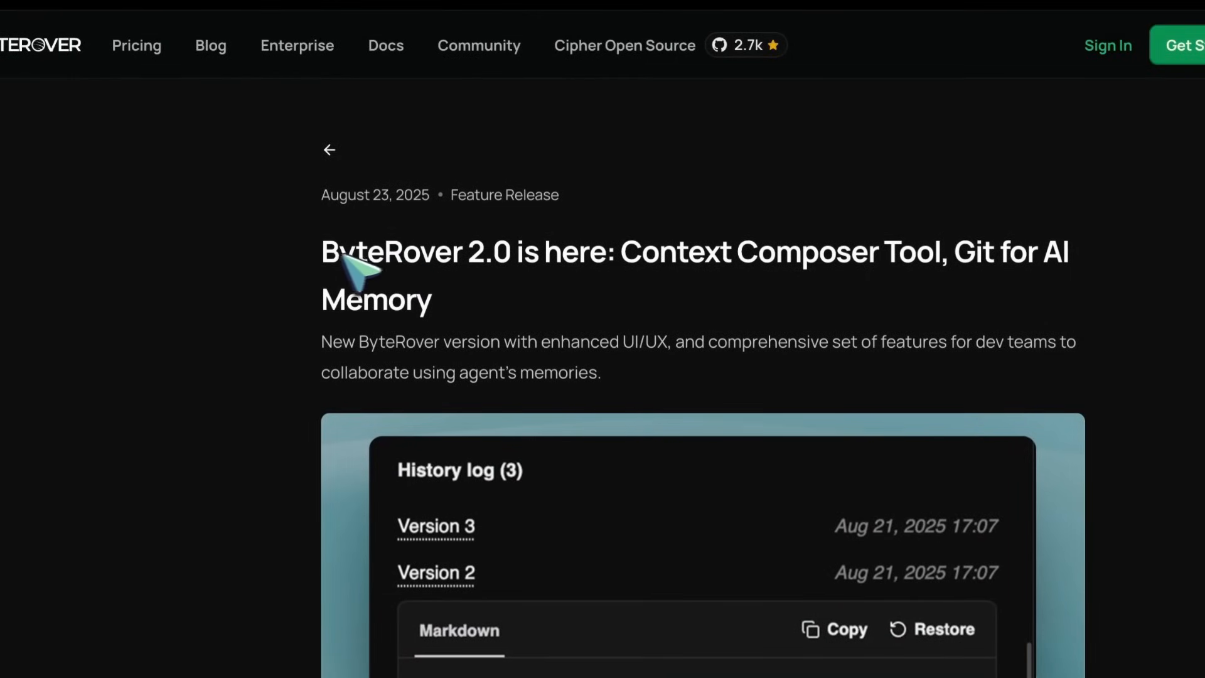
# Step: Highlight 'ByteRover 2.0 is here' and scroll down through the release post
pyautogui.moveTo(322, 251); pyautogui.dragTo(585, 251)
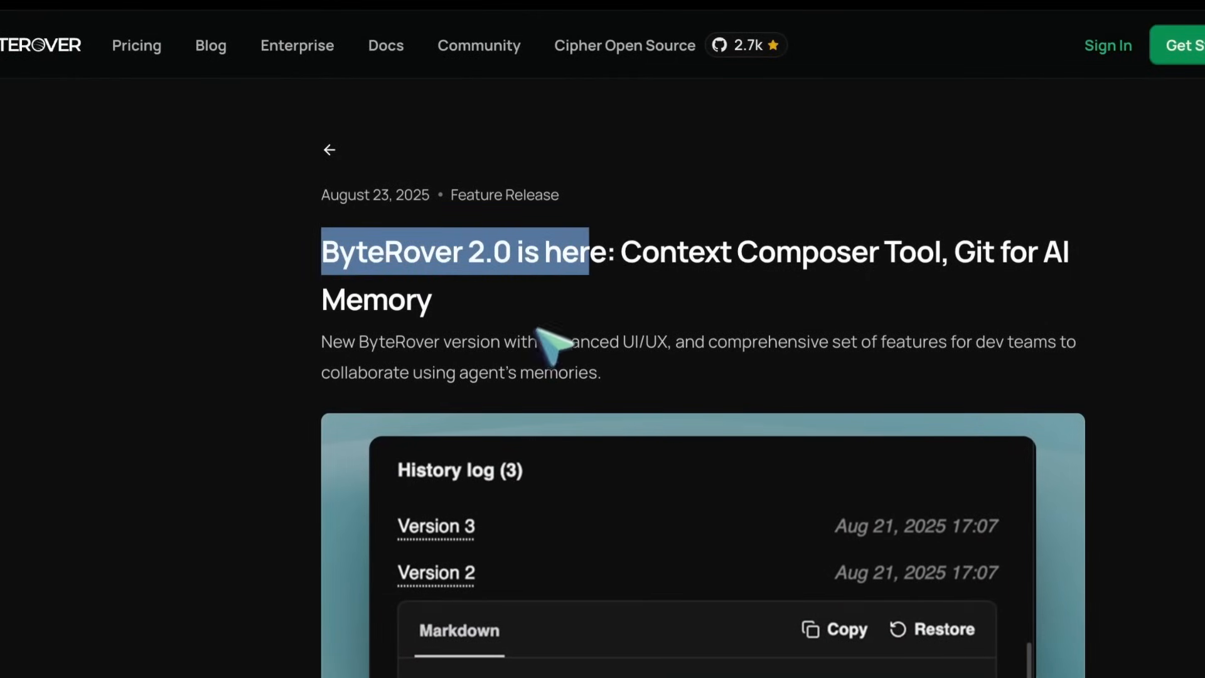
pyautogui.scroll(-3)
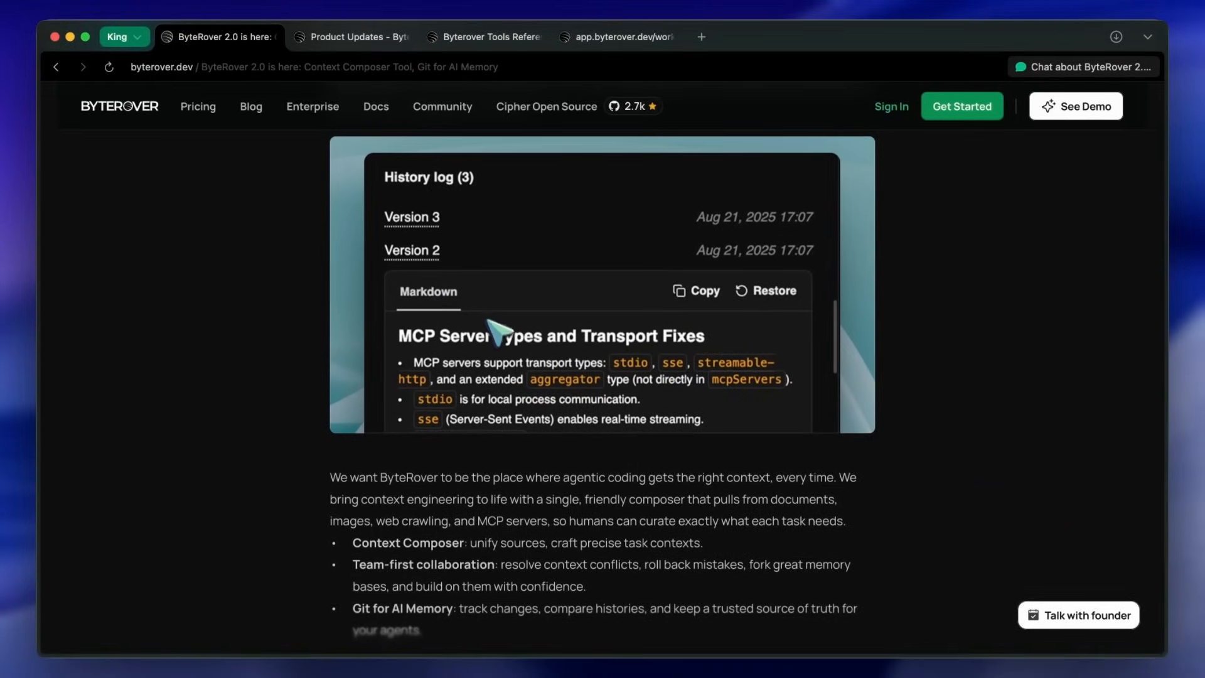
pyautogui.moveTo(499, 257)
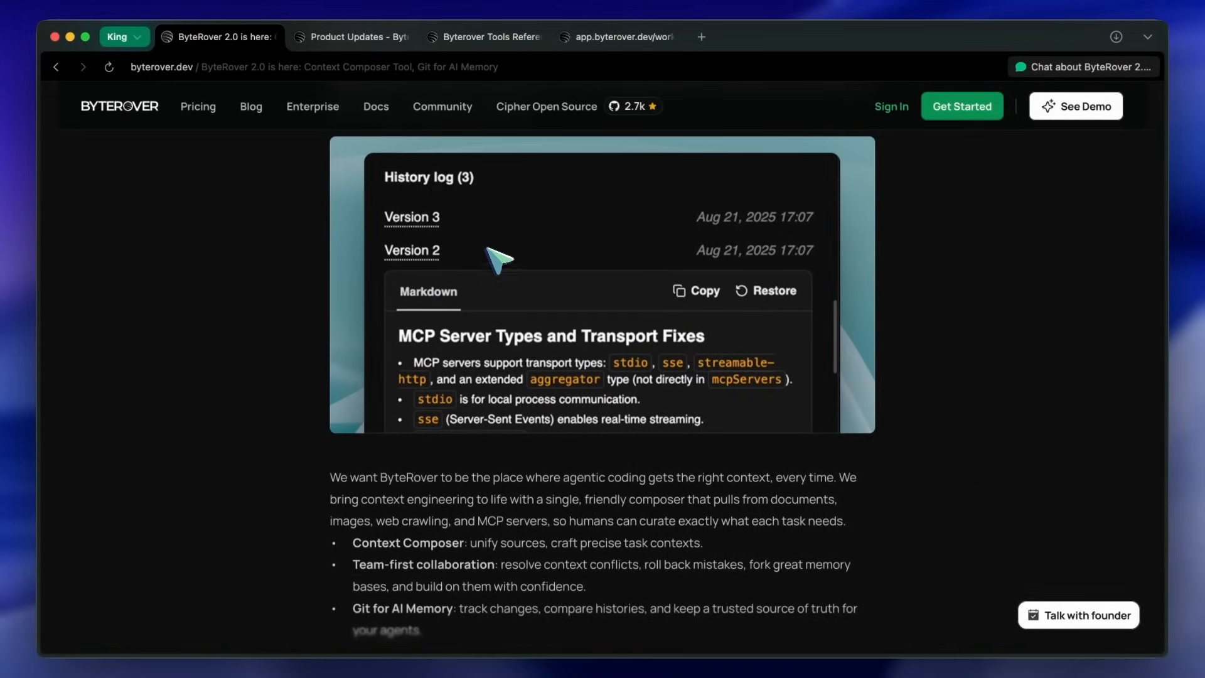
pyautogui.scroll(-3)
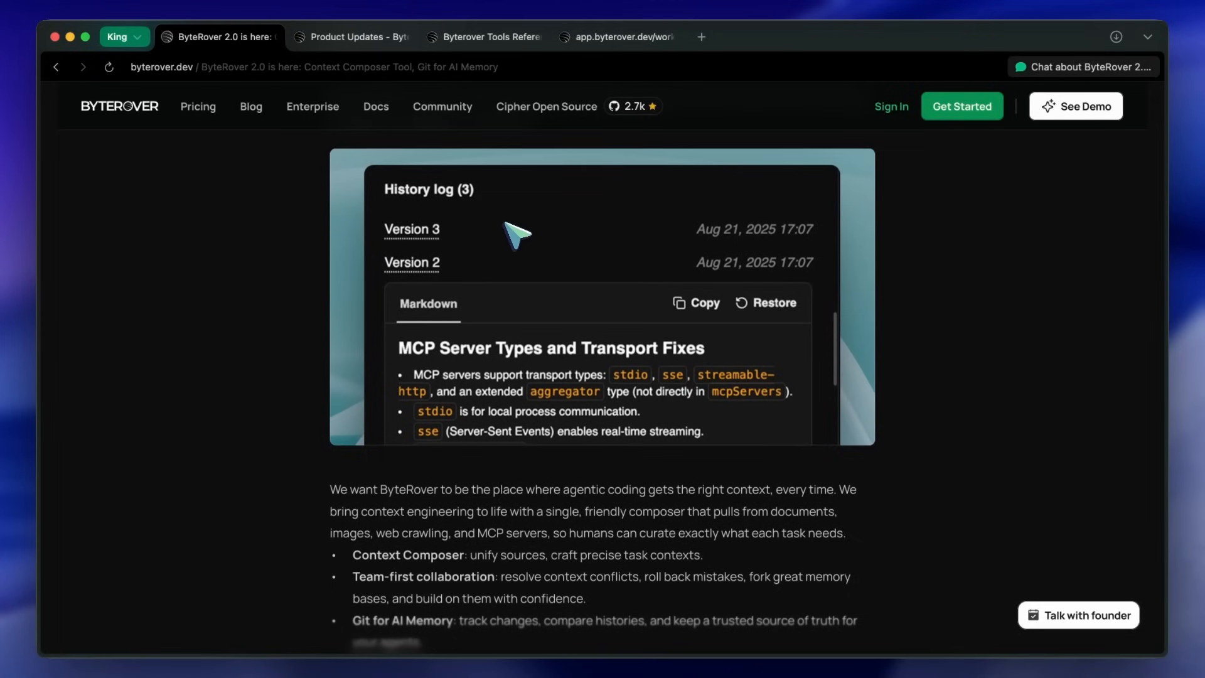
pyautogui.scroll(-3)
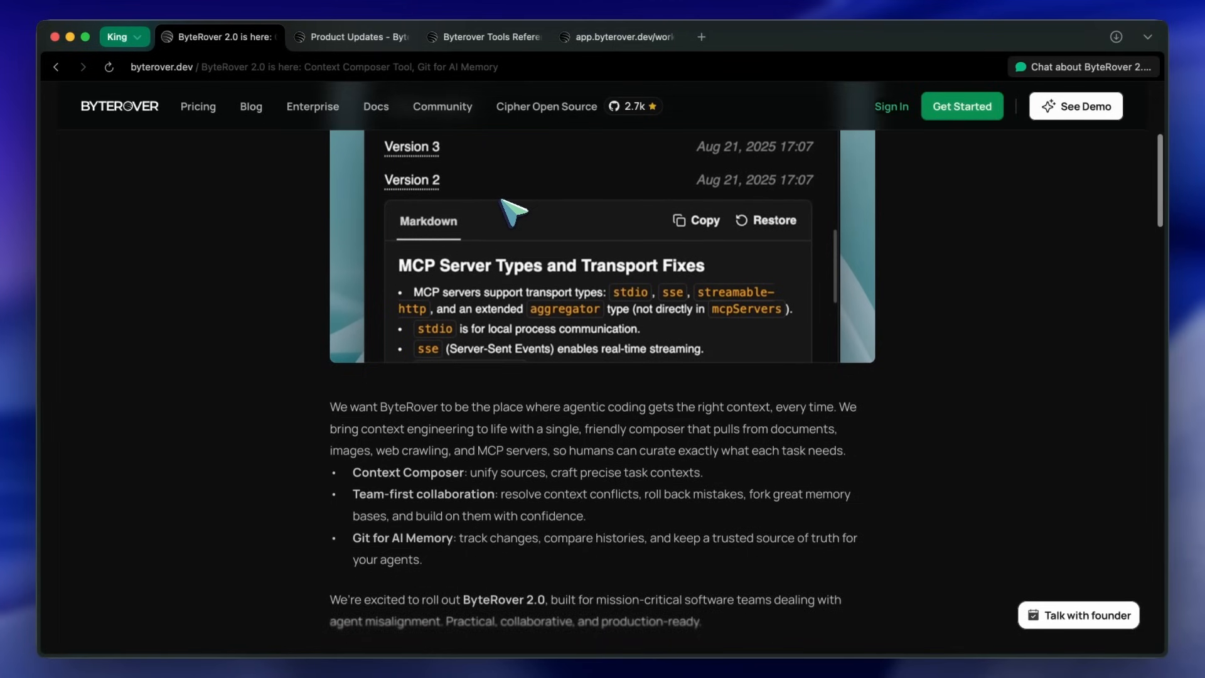
pyautogui.scroll(-3)
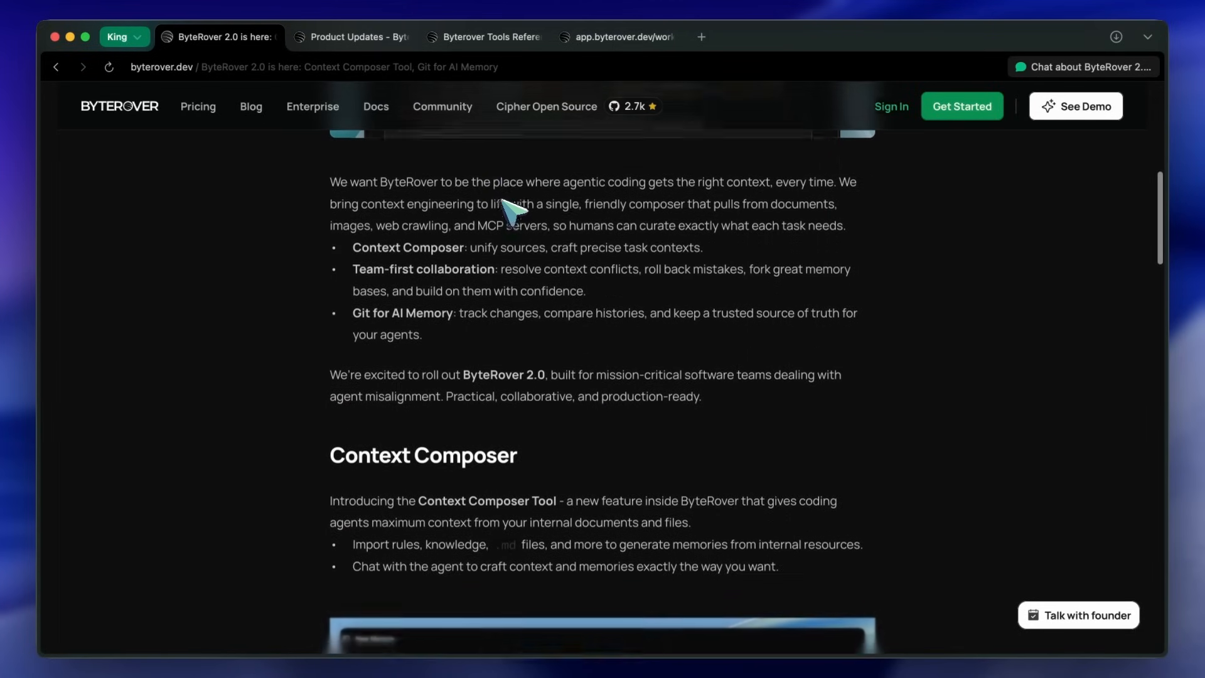
pyautogui.scroll(-3)
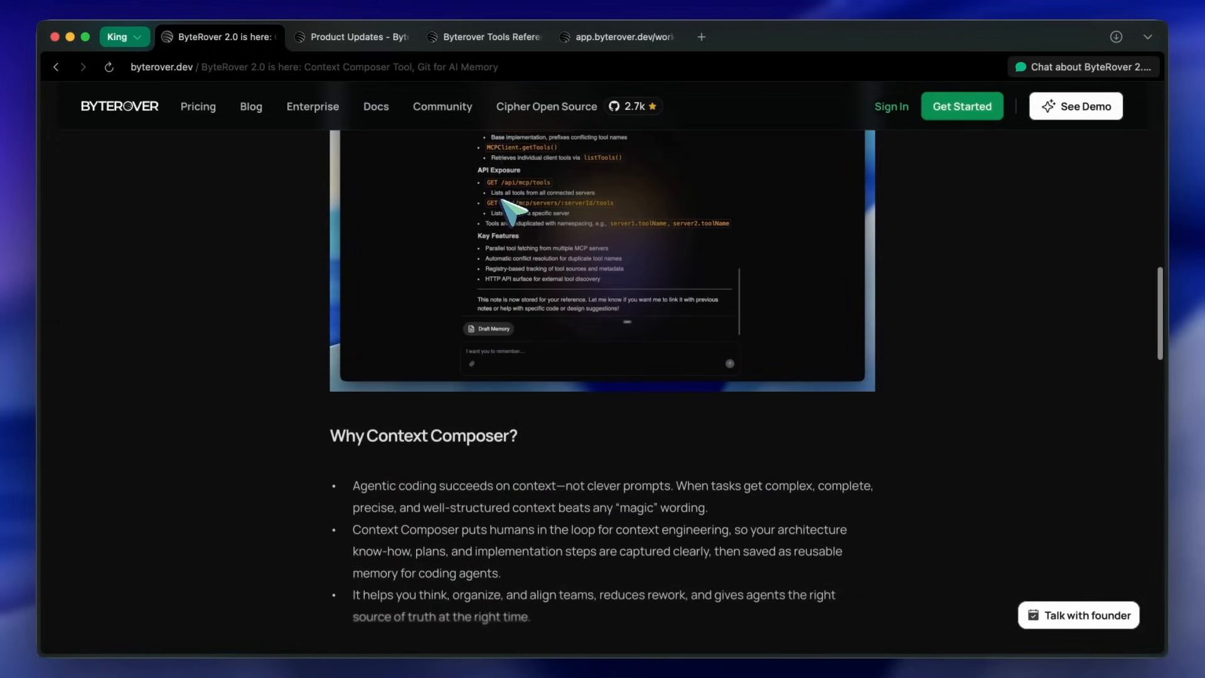
pyautogui.scroll(-3)
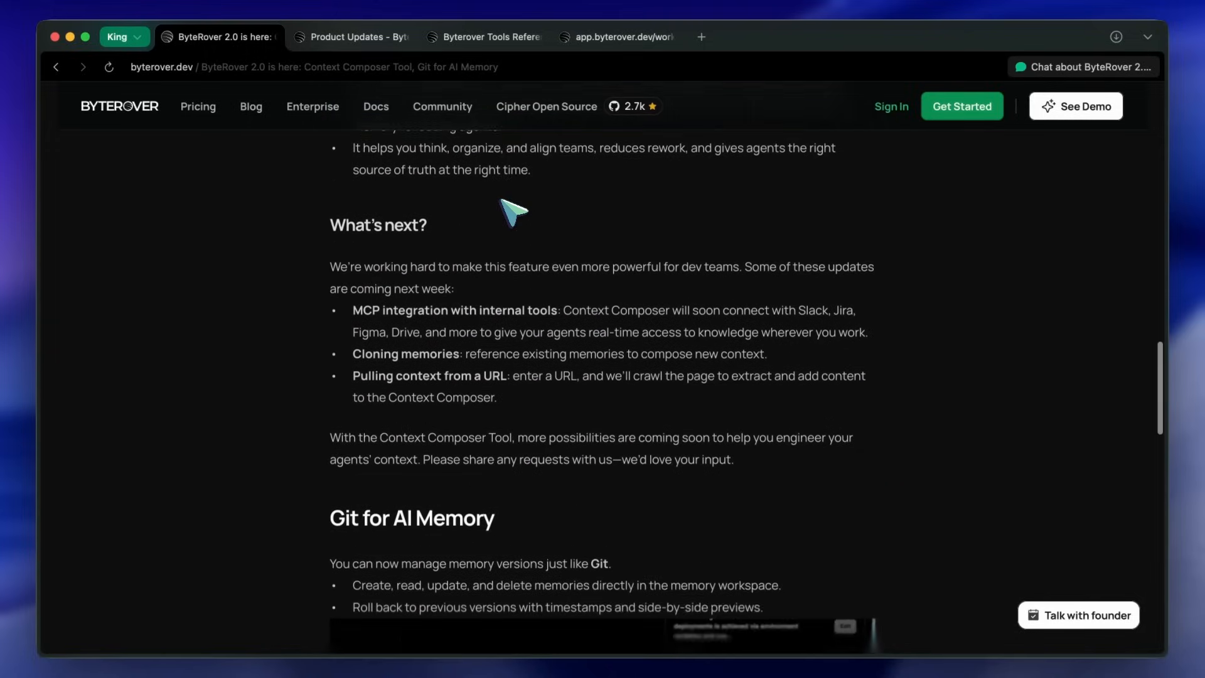
pyautogui.scroll(-3)
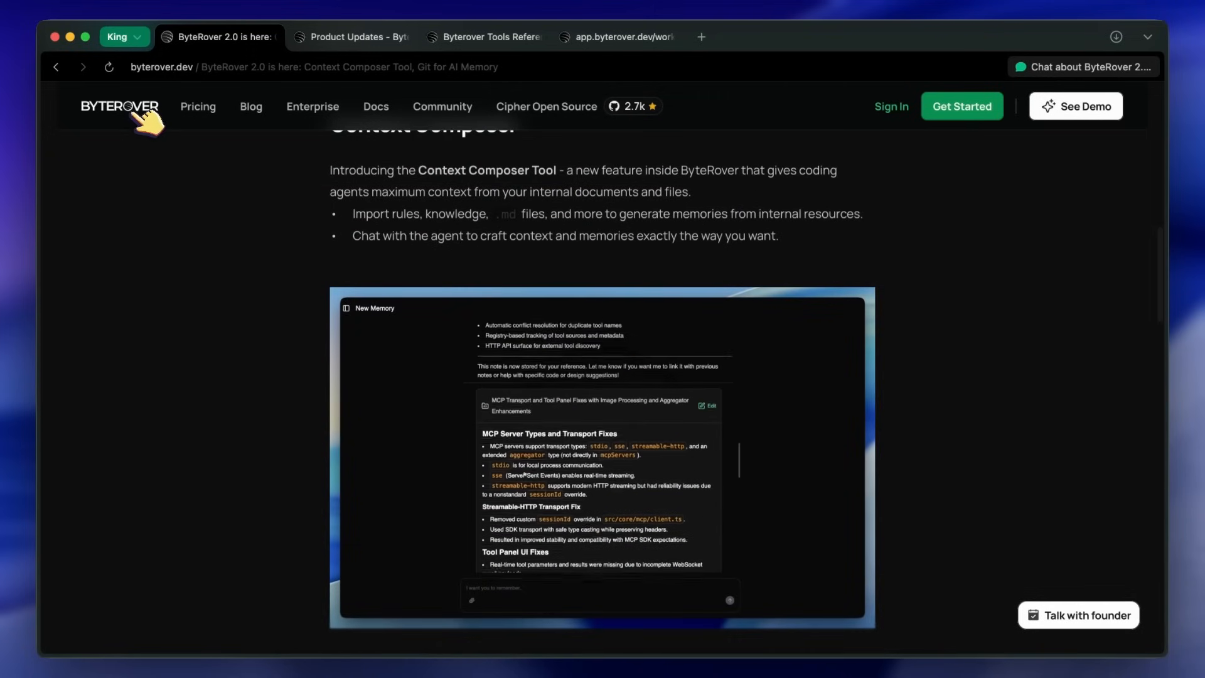
# Step: Open the ByteRover logo link in a new tab and scroll to Git for AI Memory
pyautogui.rightClick(120, 106)
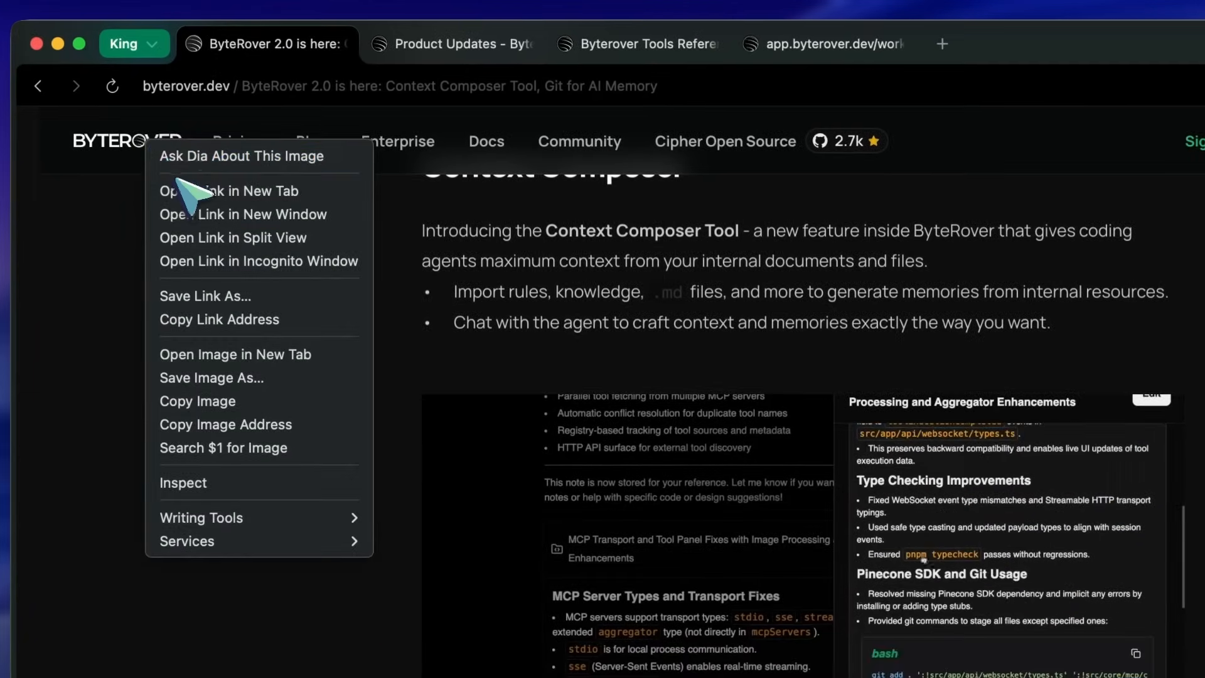
pyautogui.click(229, 191)
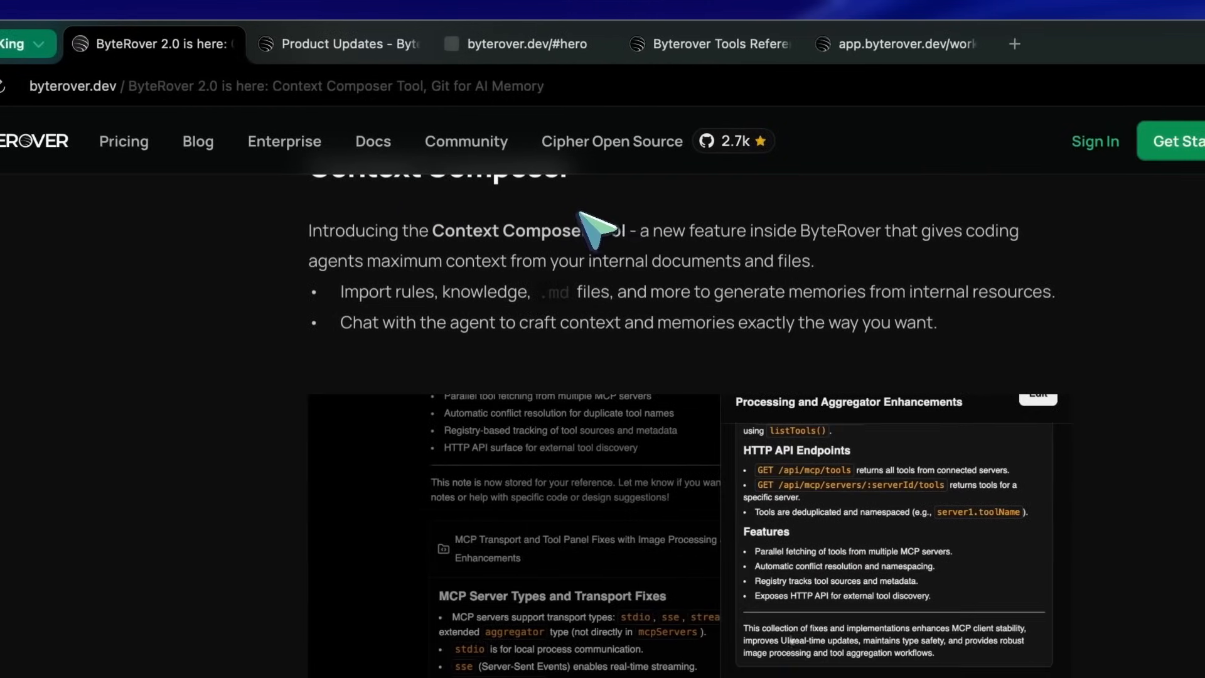
pyautogui.click(524, 43)
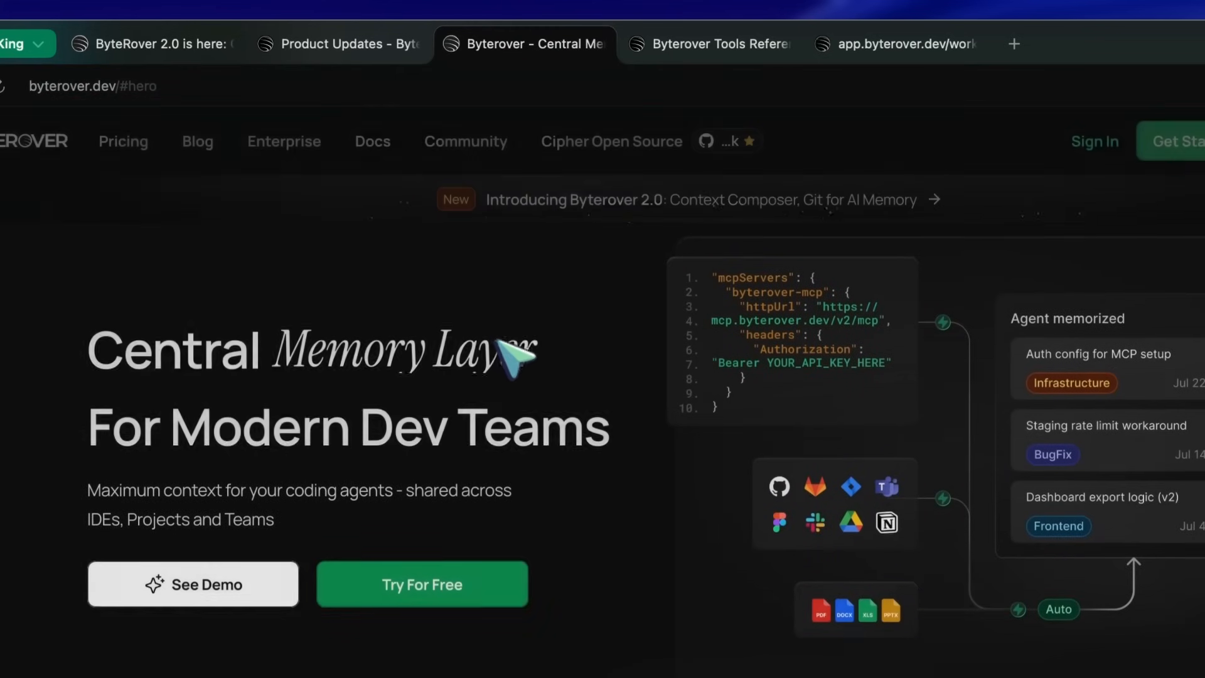
pyautogui.scroll(-3)
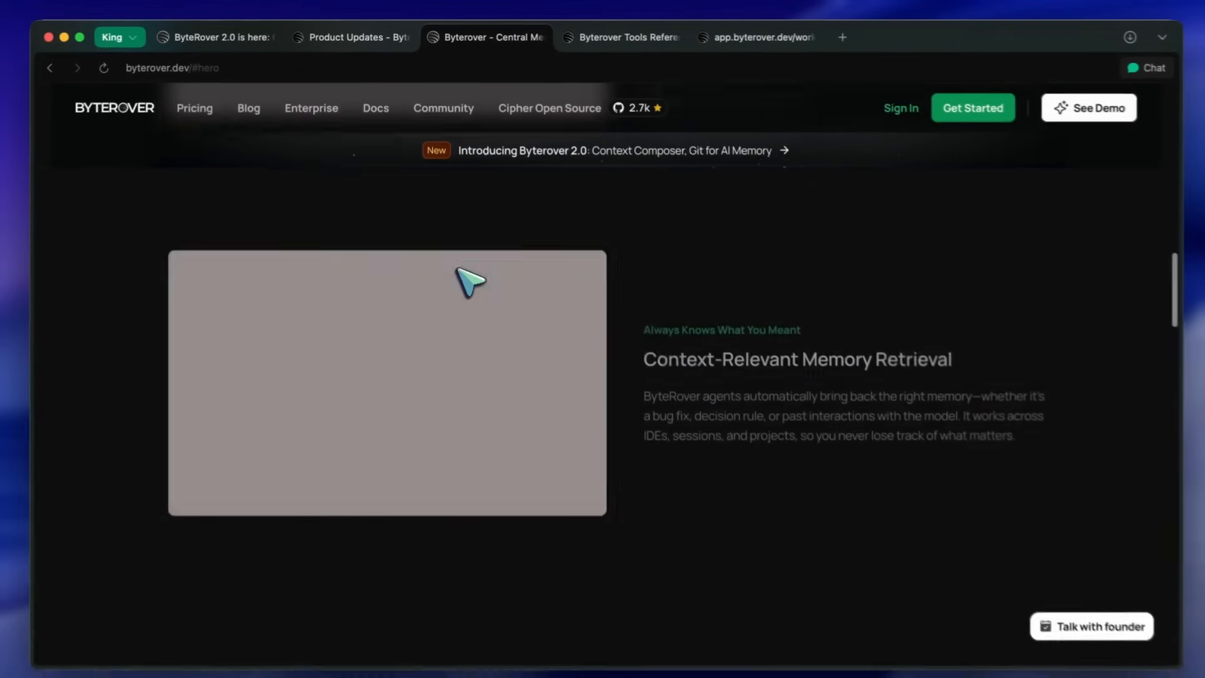
pyautogui.scroll(-3)
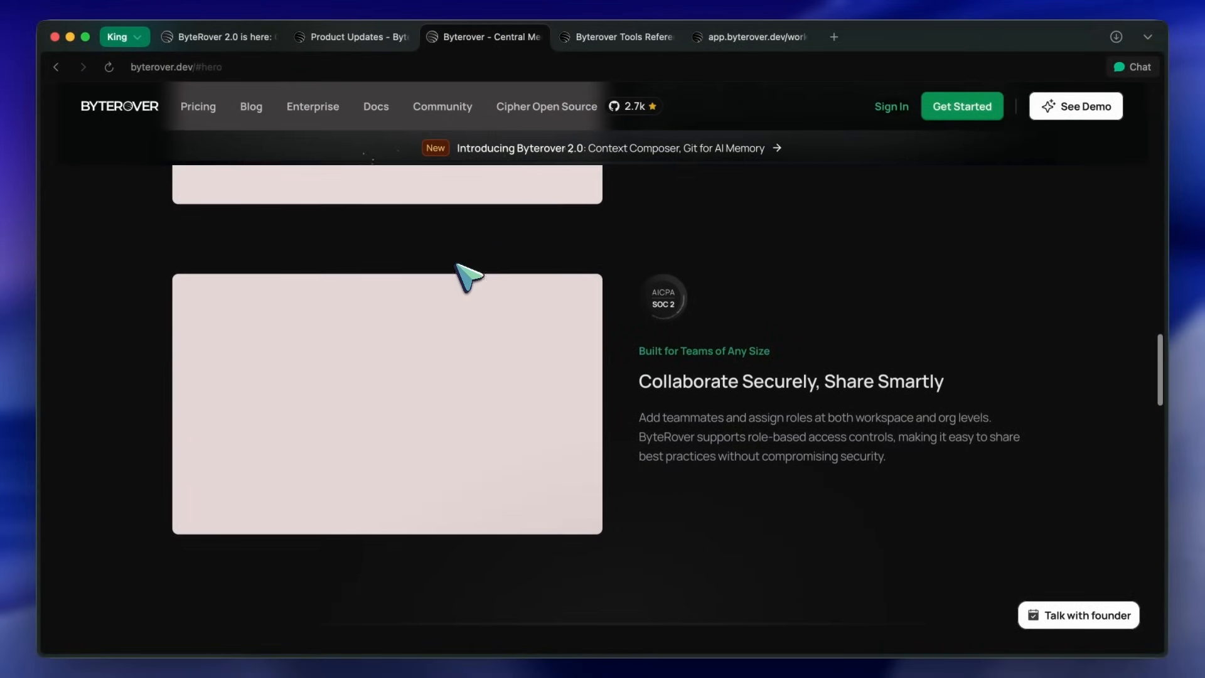
pyautogui.scroll(-3)
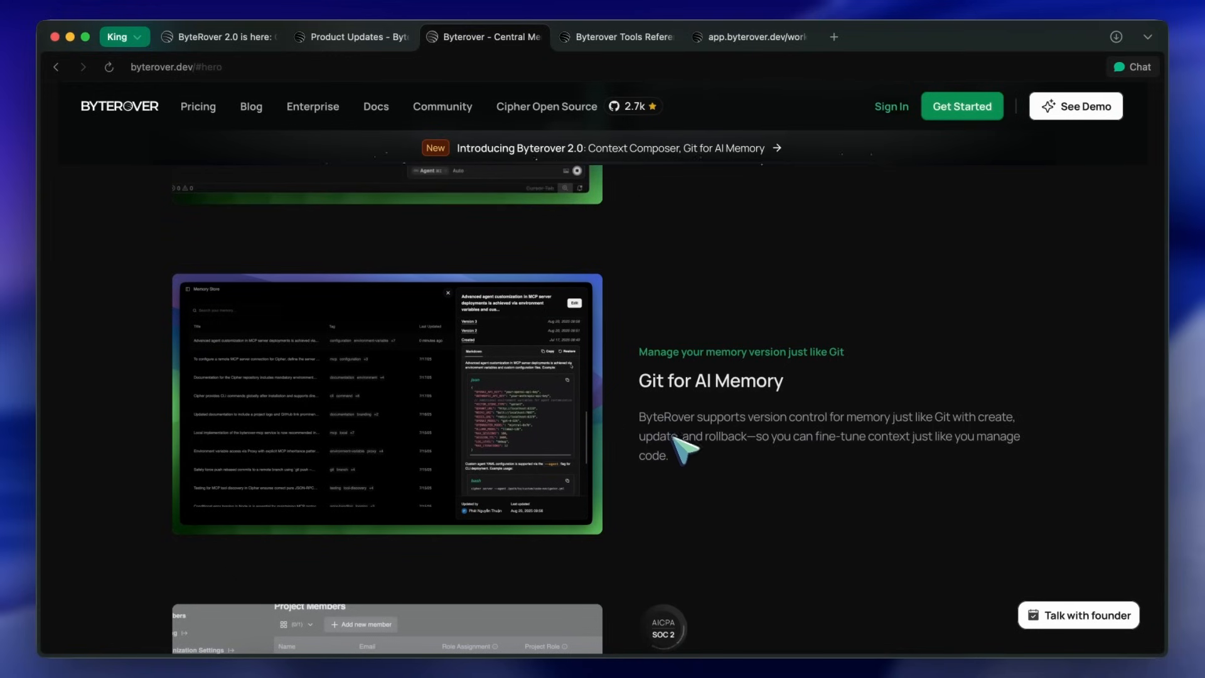
pyautogui.scroll(-3)
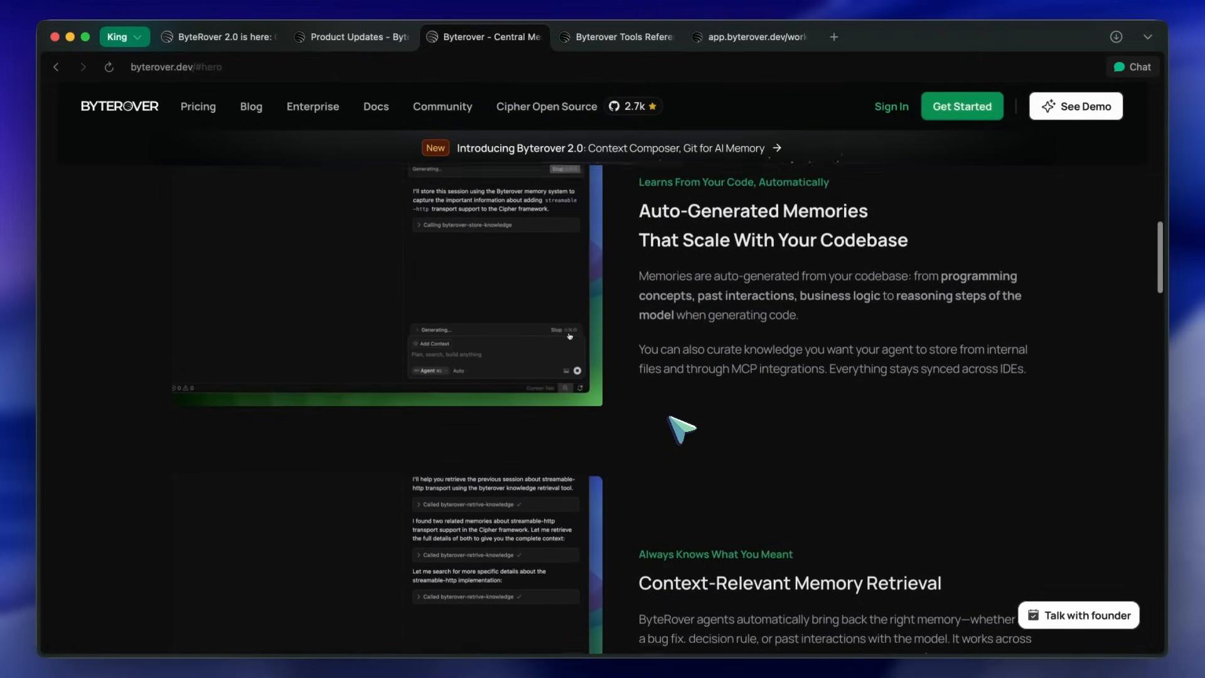
pyautogui.scroll(-3)
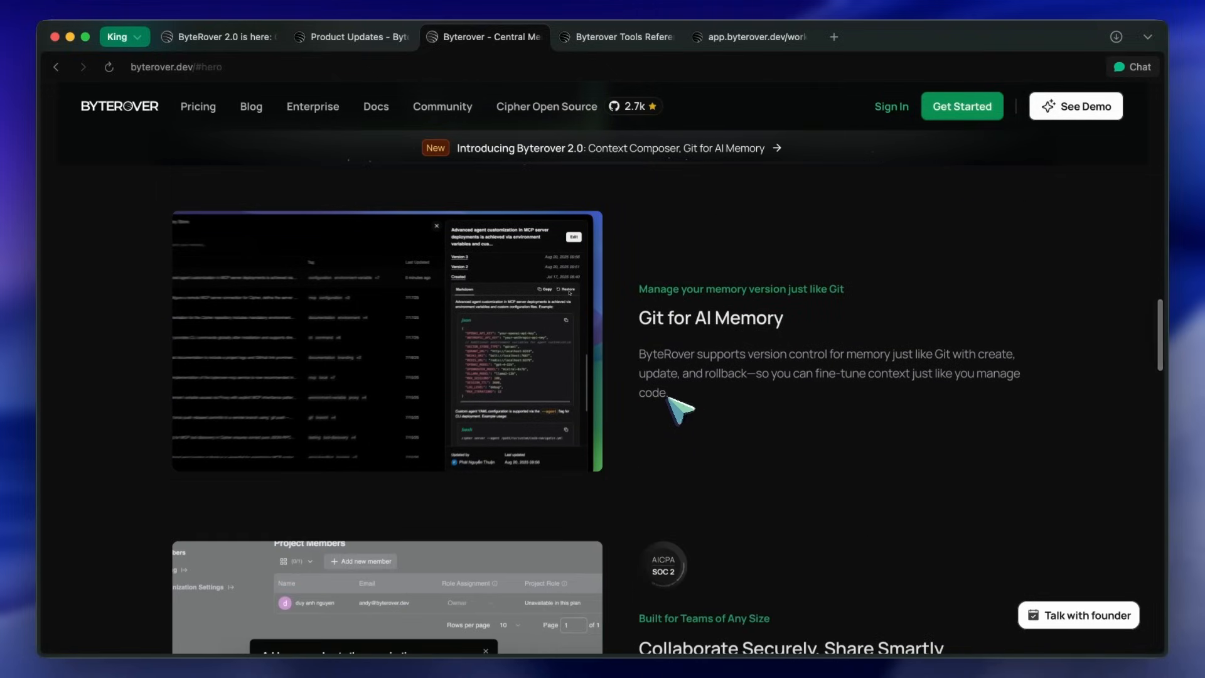
# Step: Edit the chess benchmarking memory's text and save it as a new Version 3
pyautogui.click(220, 37)
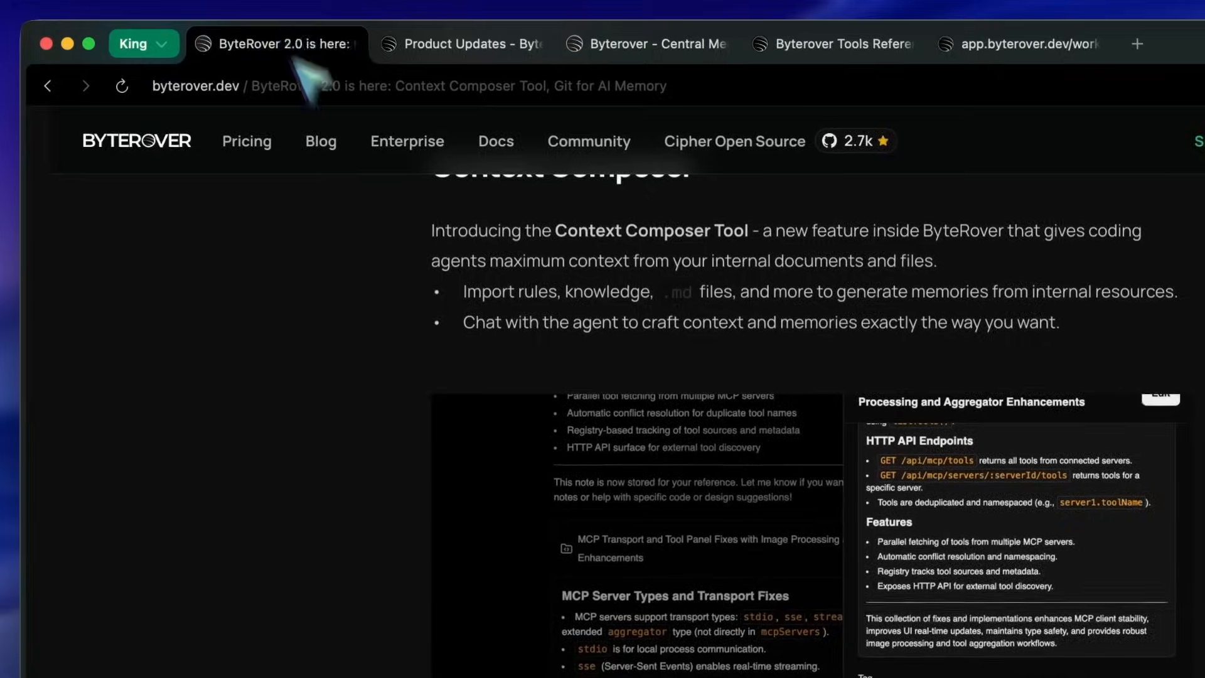
pyautogui.scroll(-3)
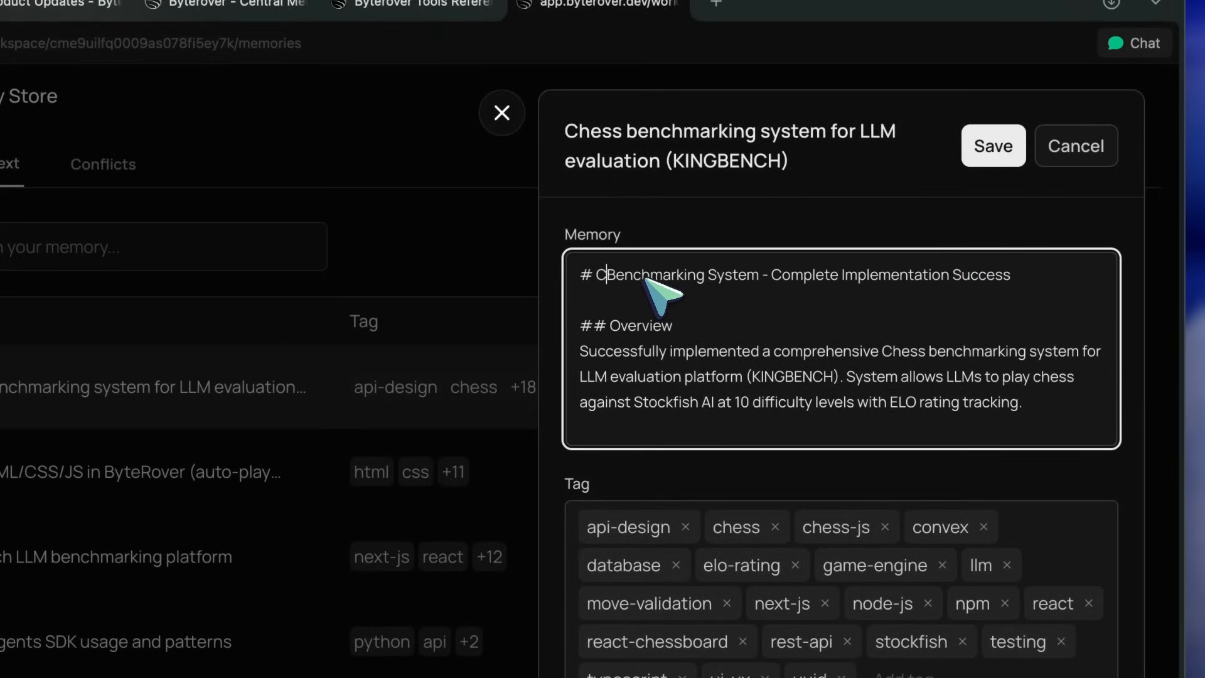
pyautogui.click(993, 145)
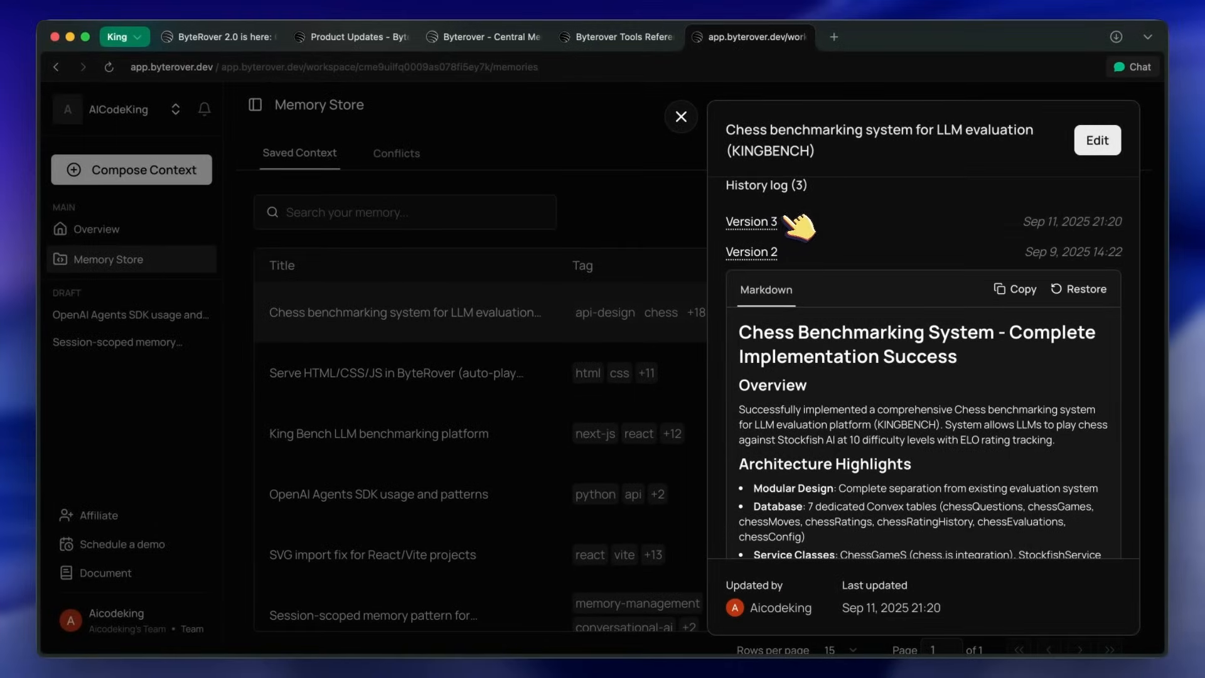
# Step: Restore and confirm Version 2 of the chess memory, then reopen its history log
pyautogui.click(1077, 288)
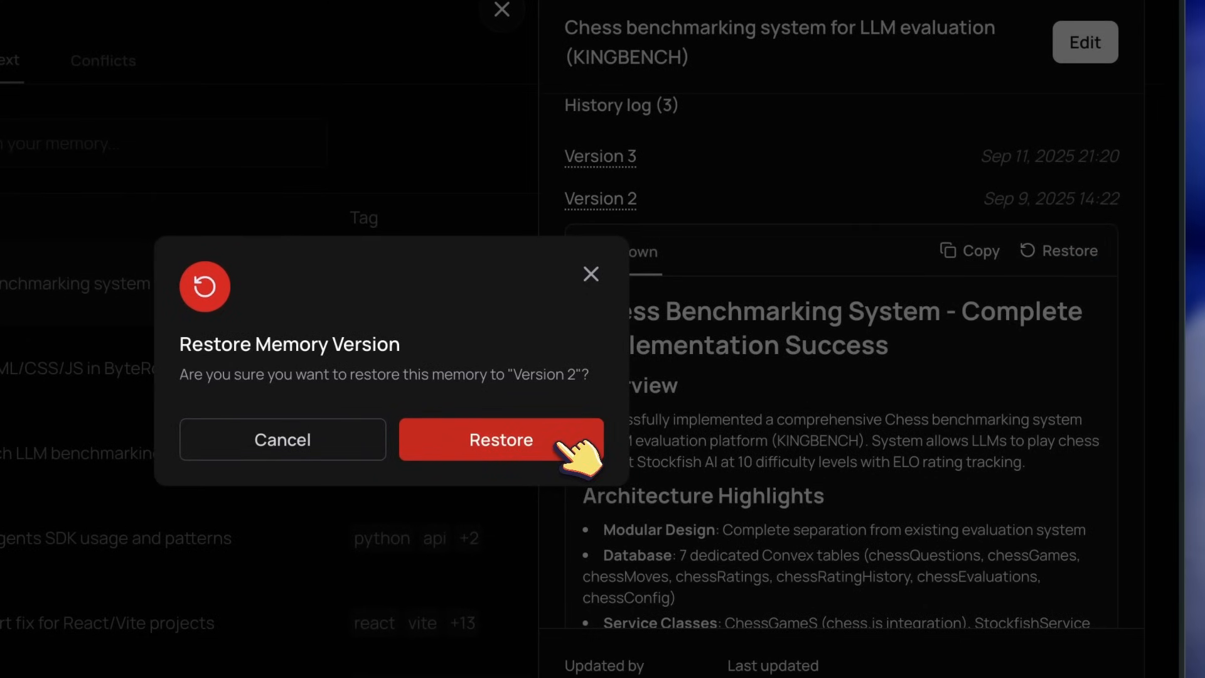
pyautogui.click(500, 439)
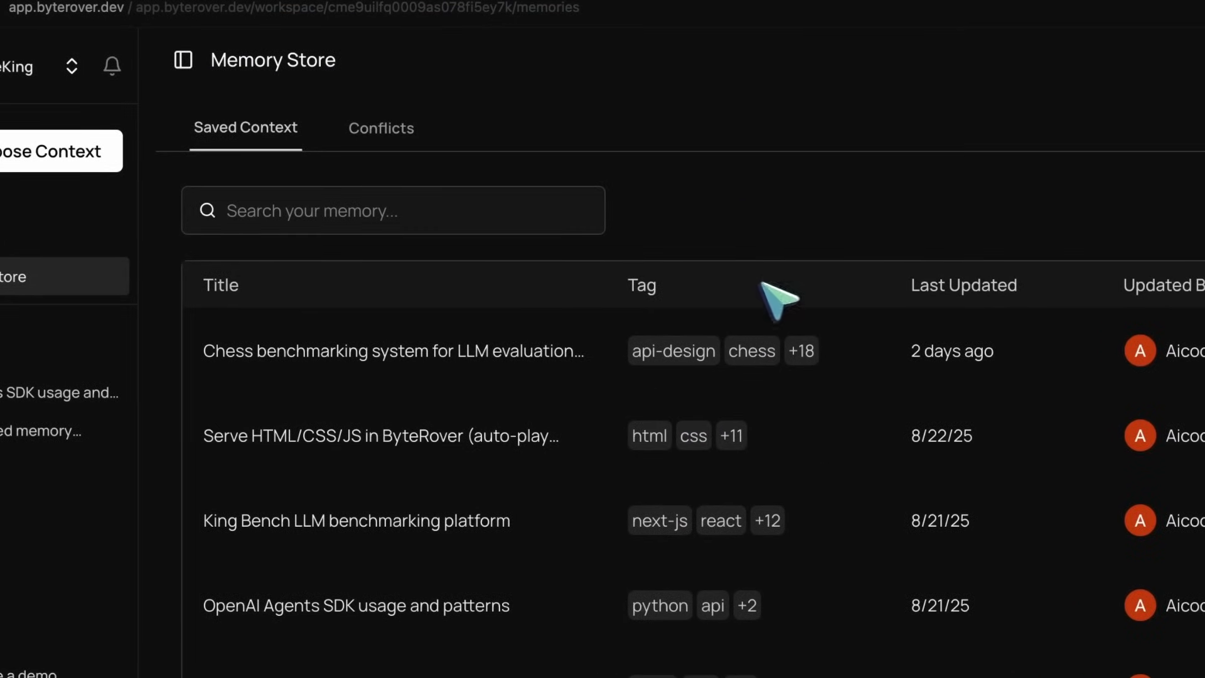
pyautogui.click(393, 350)
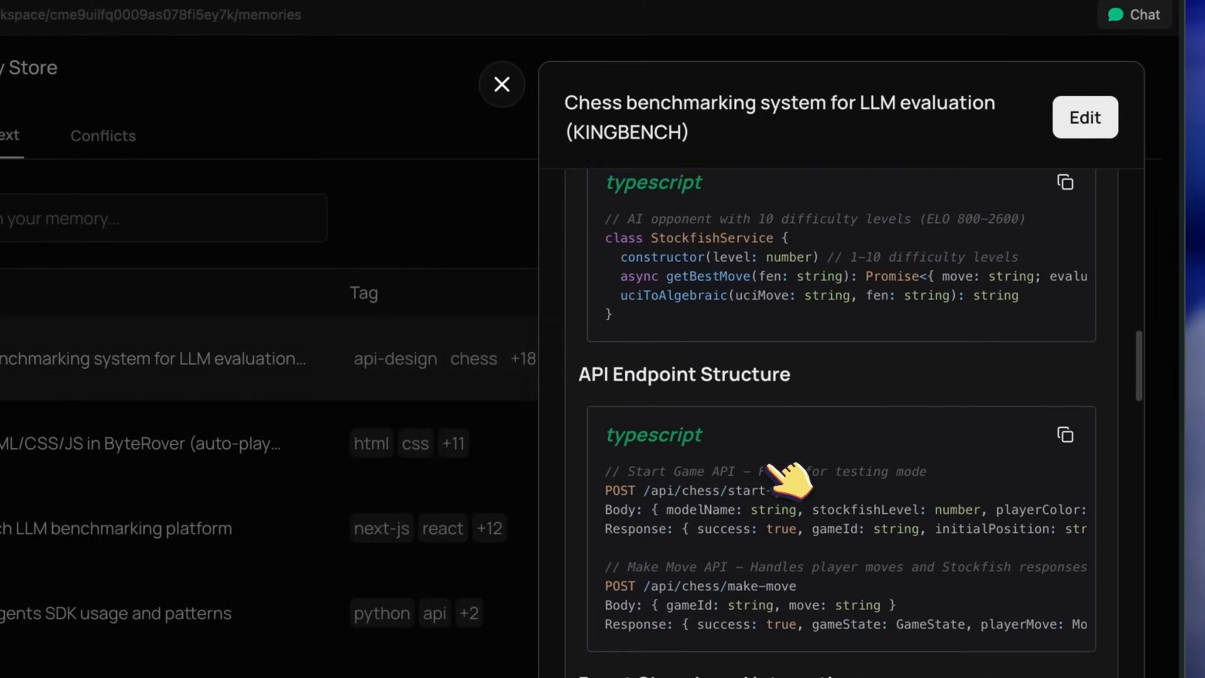
pyautogui.click(1084, 117)
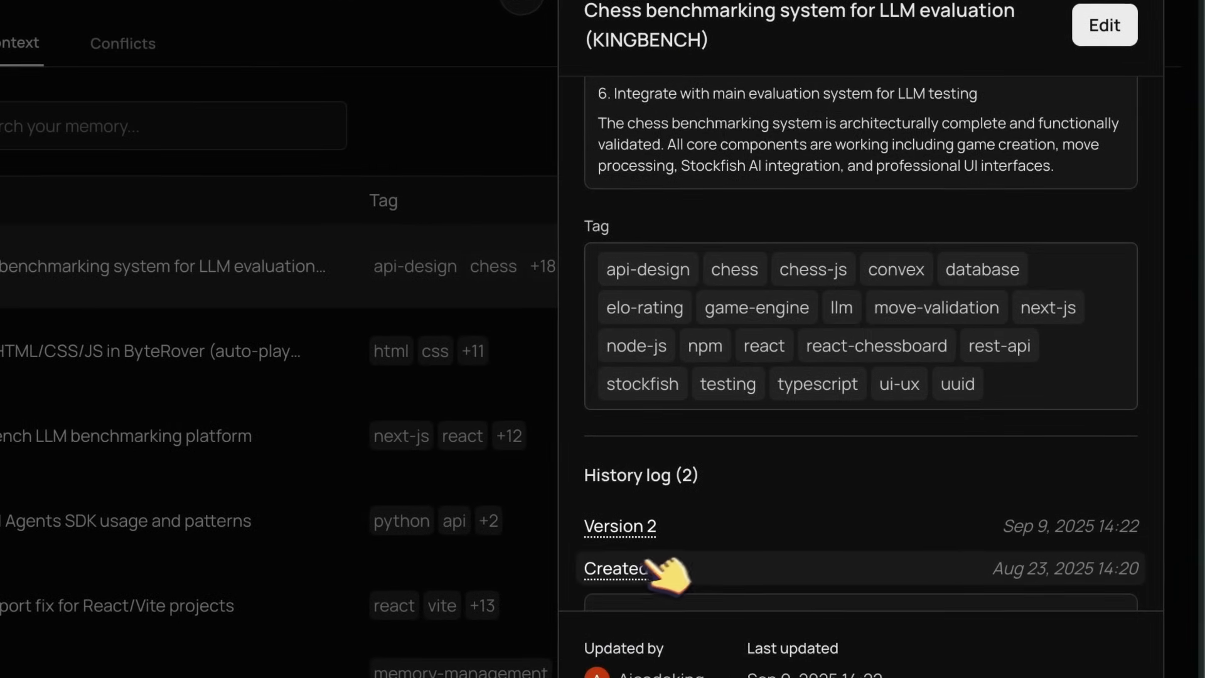
# Step: Preview the original Created version, then read the KINGBENCH memory from overview to tags
pyautogui.click(613, 567)
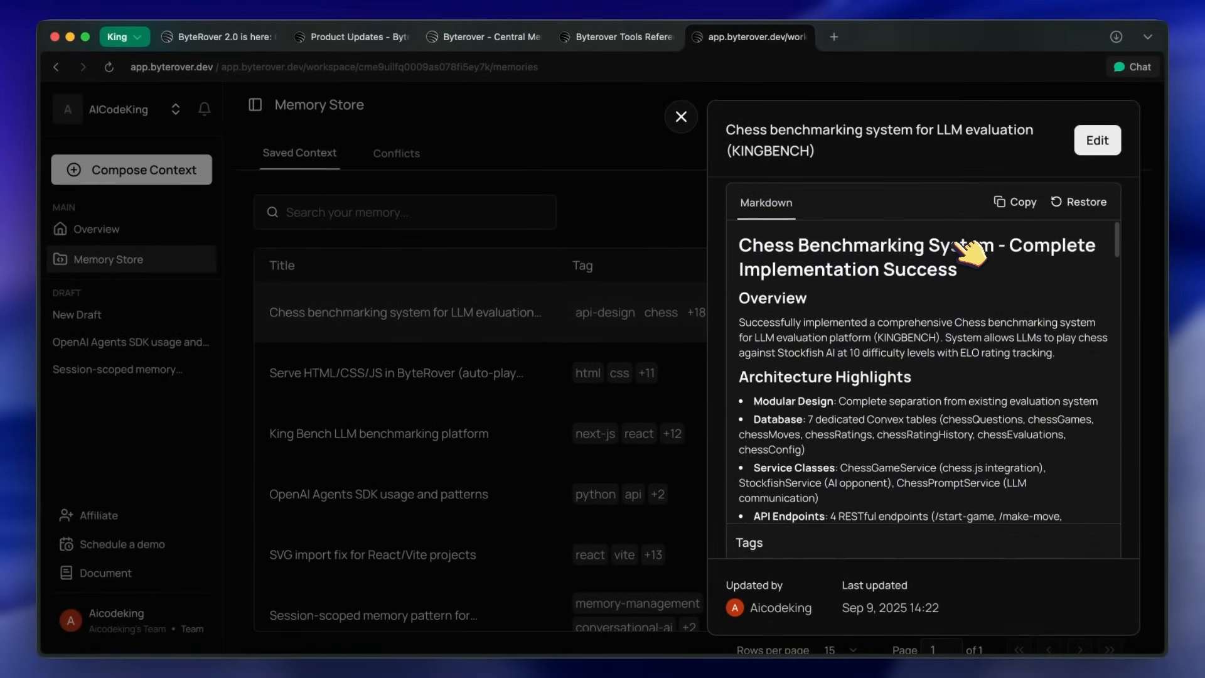
pyautogui.click(1079, 201)
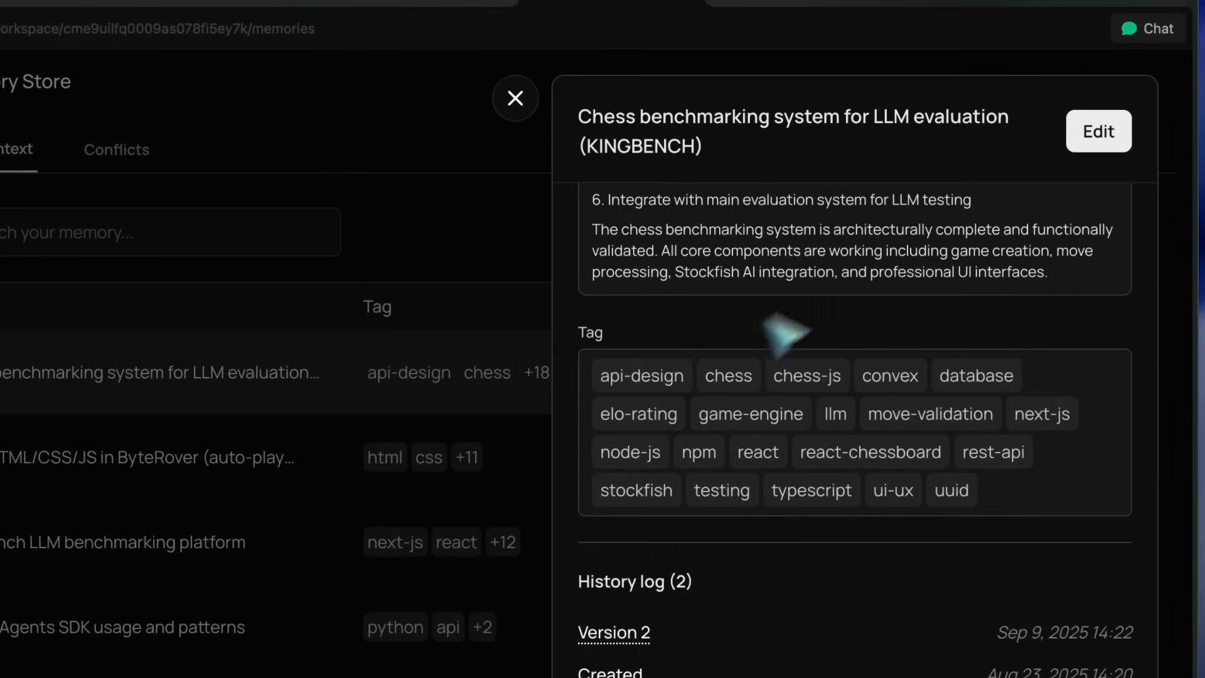
pyautogui.click(514, 98)
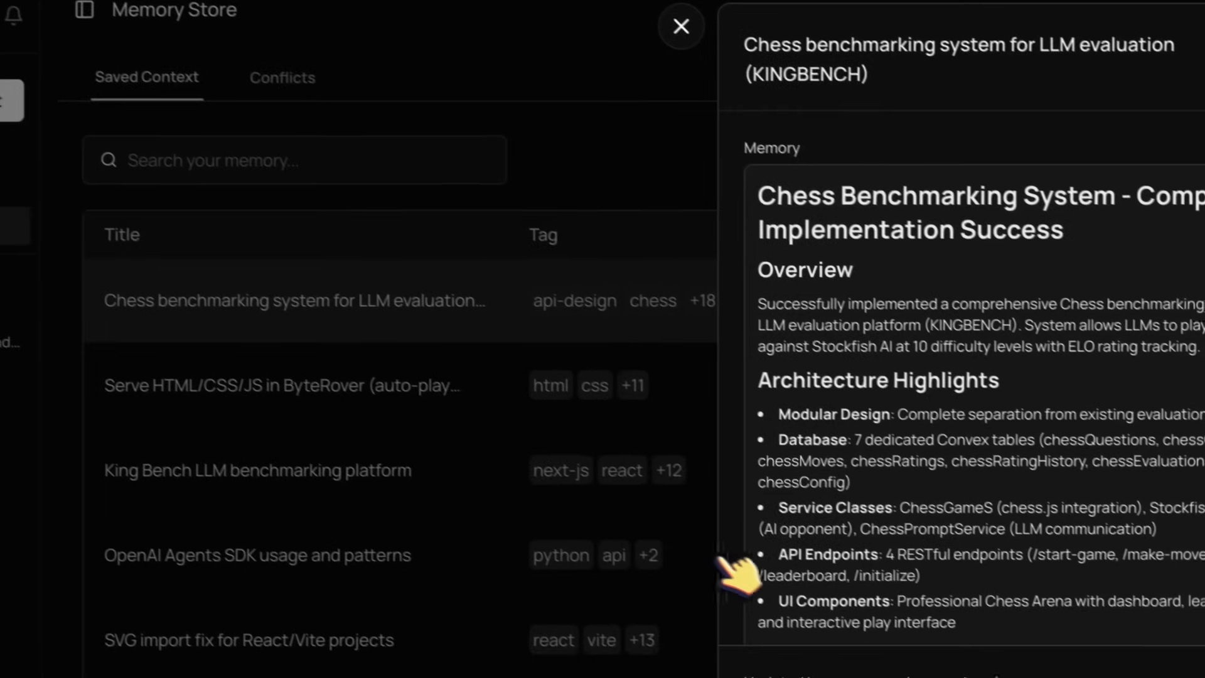
pyautogui.scroll(-3)
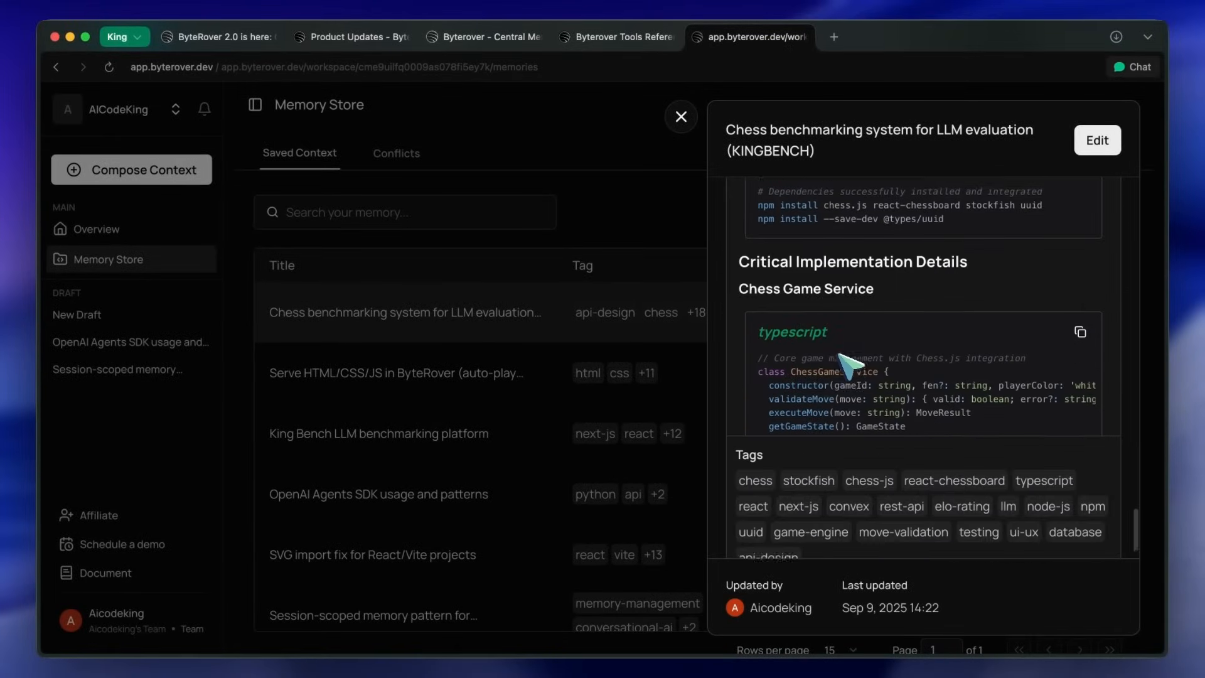
pyautogui.scroll(-3)
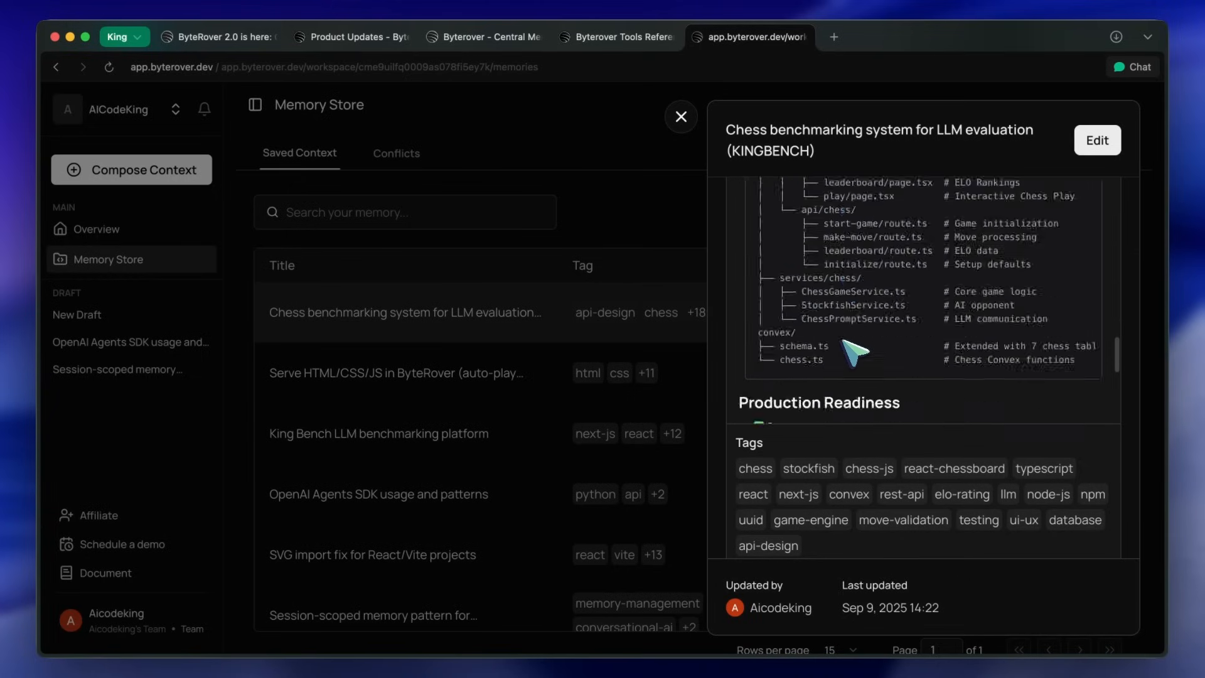
pyautogui.scroll(-3)
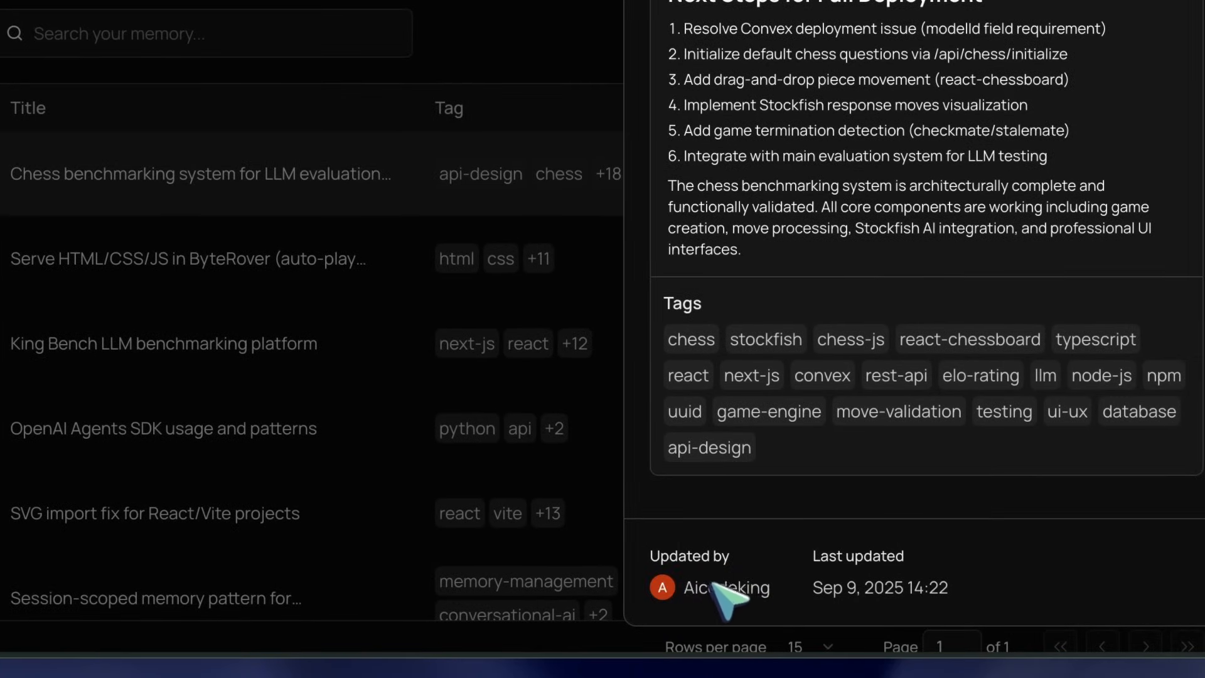
pyautogui.scroll(-3)
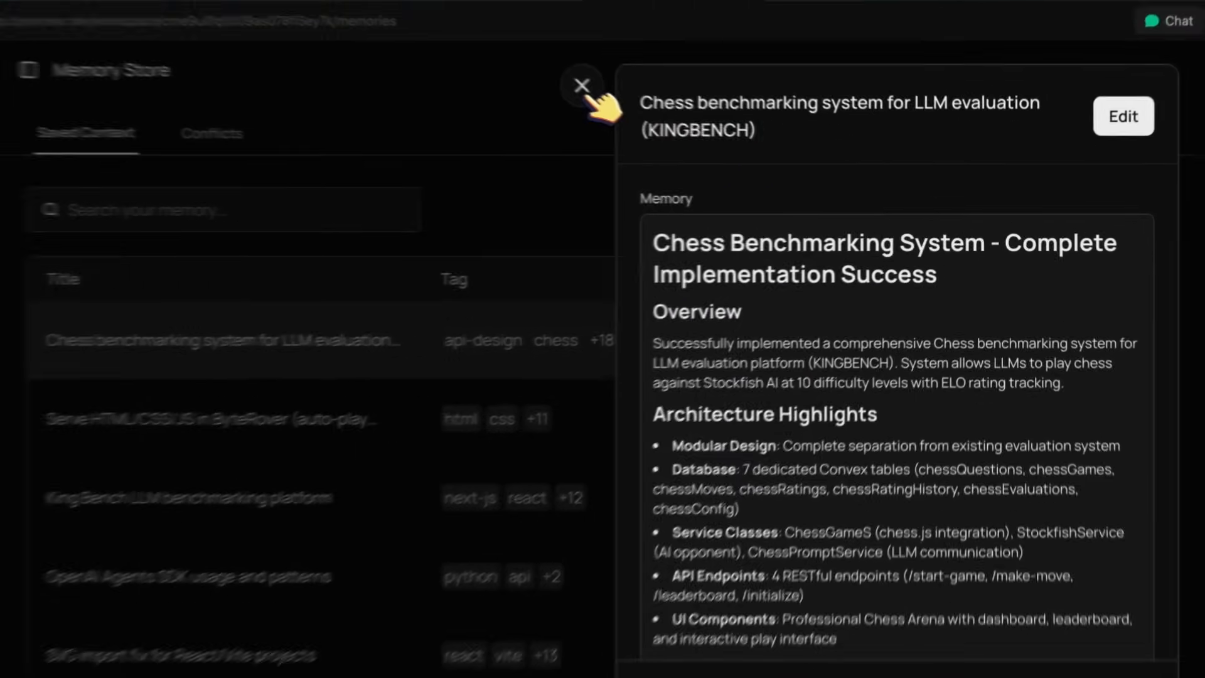
# Step: Close the chess memory details, scroll Saved Context, and view the Conflicts list
pyautogui.click(582, 85)
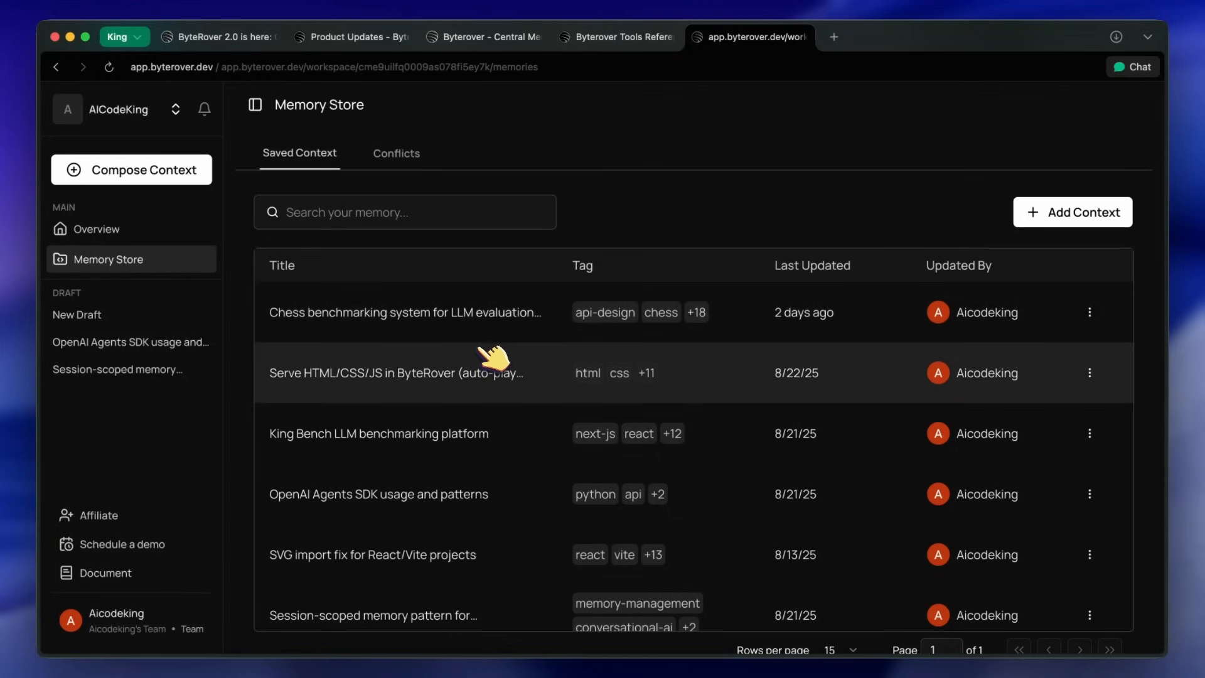
pyautogui.moveTo(554, 530)
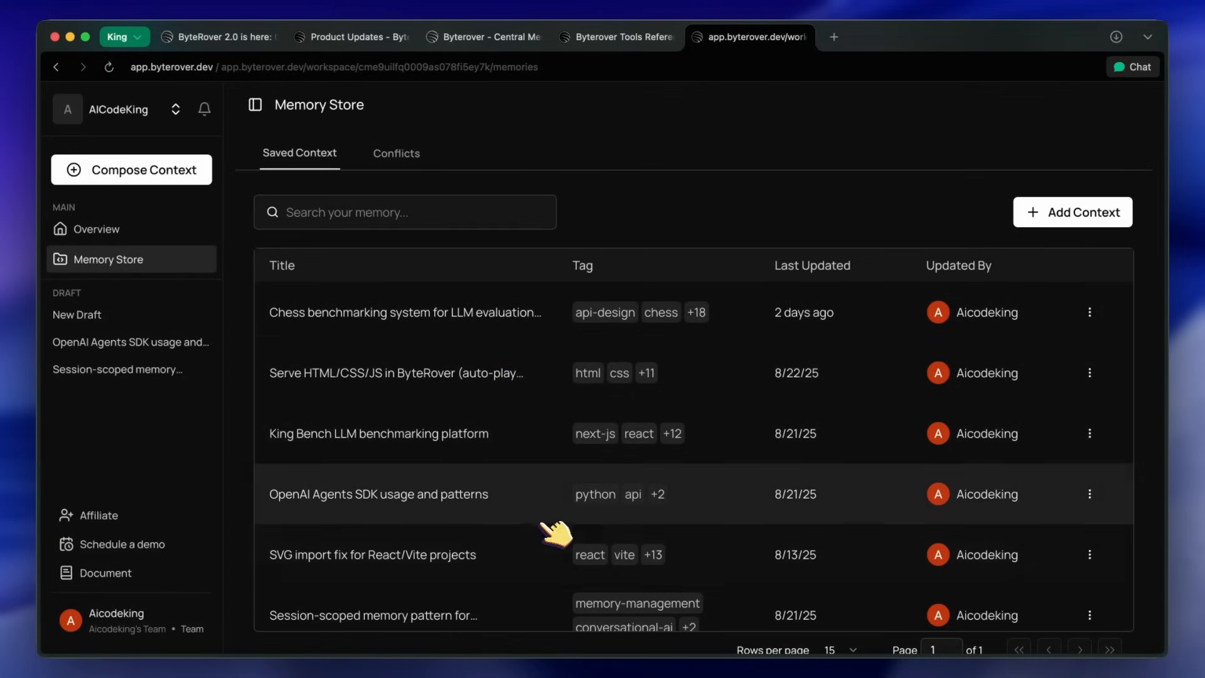
pyautogui.scroll(-3)
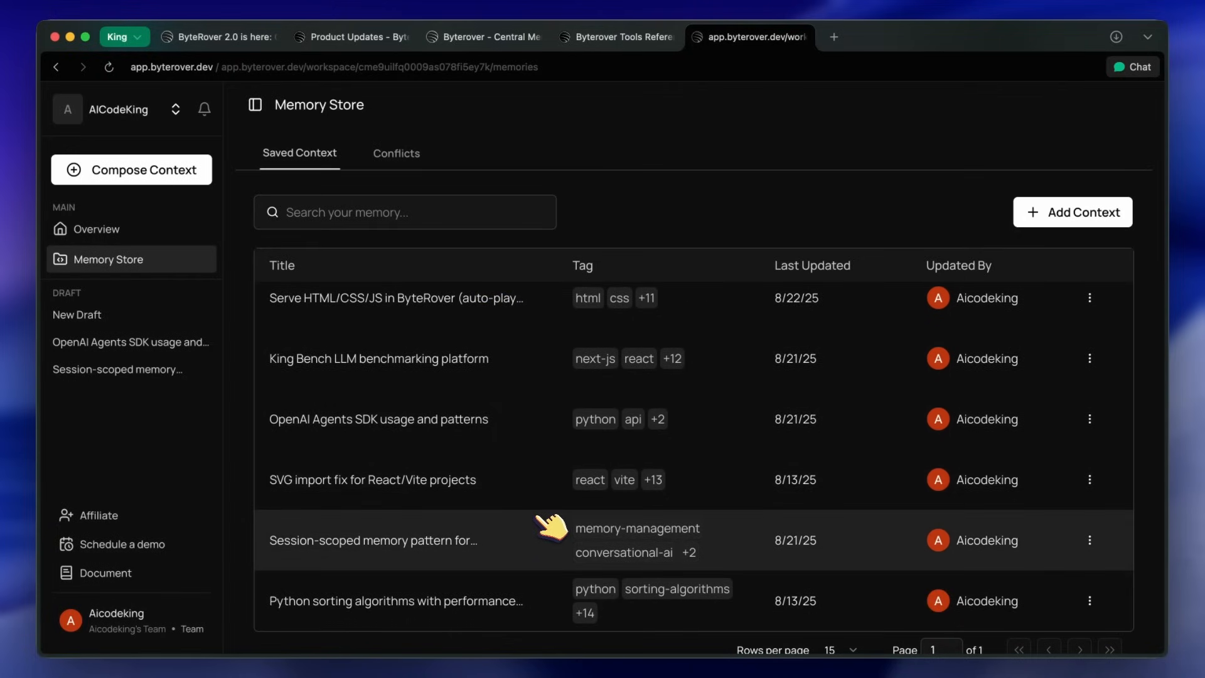
pyautogui.moveTo(561, 511)
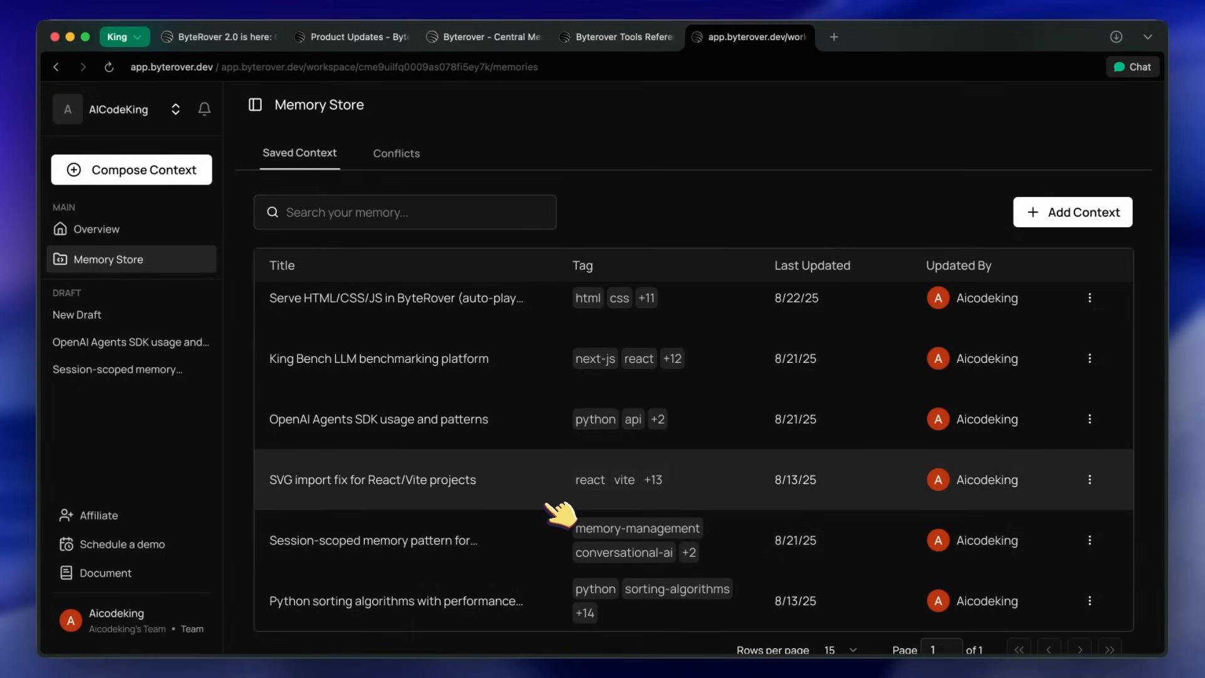
pyautogui.moveTo(532, 467)
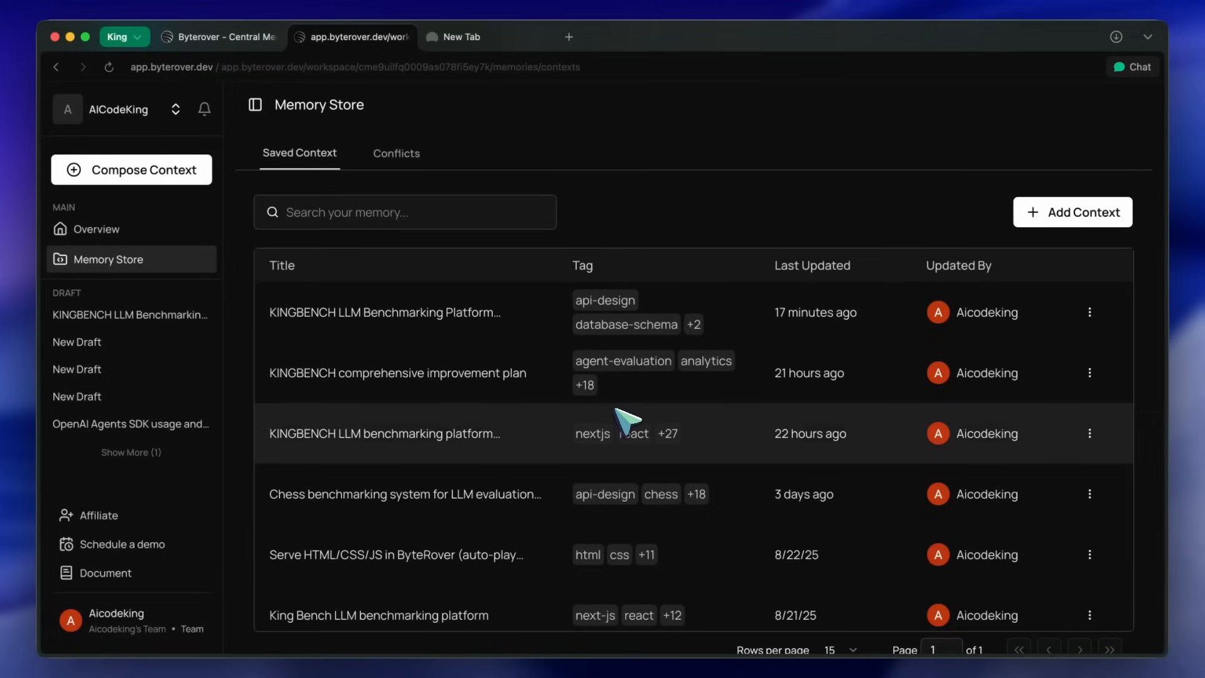
pyautogui.moveTo(503, 446)
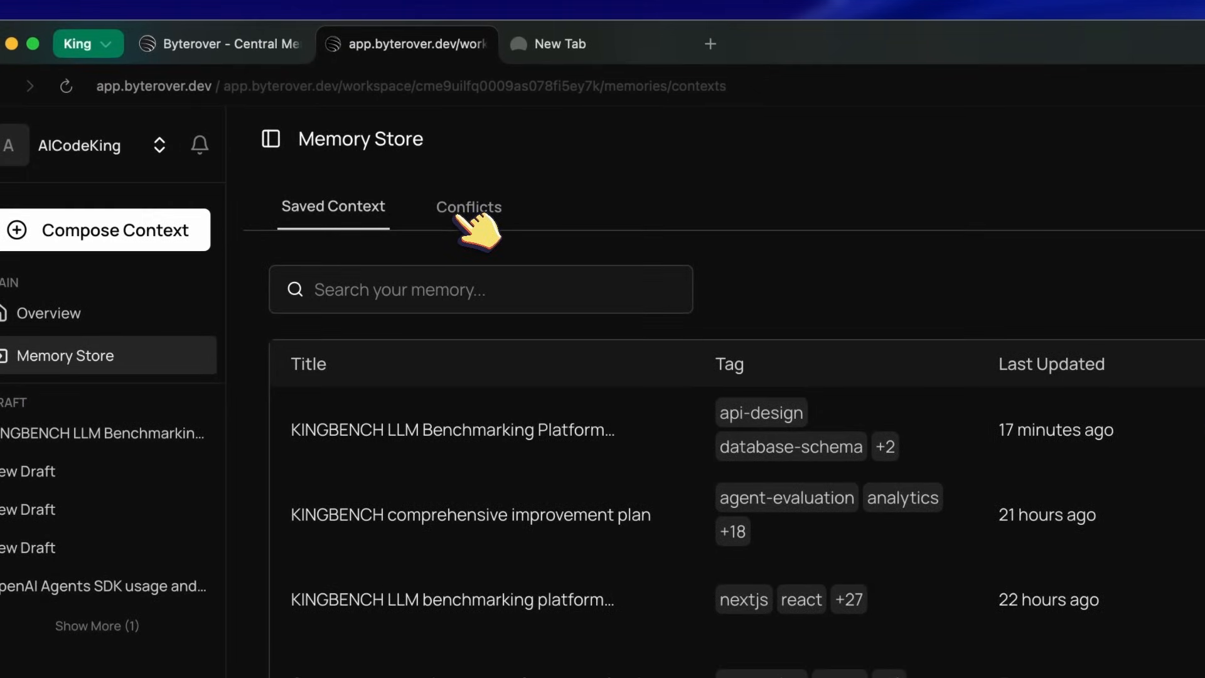
pyautogui.click(468, 206)
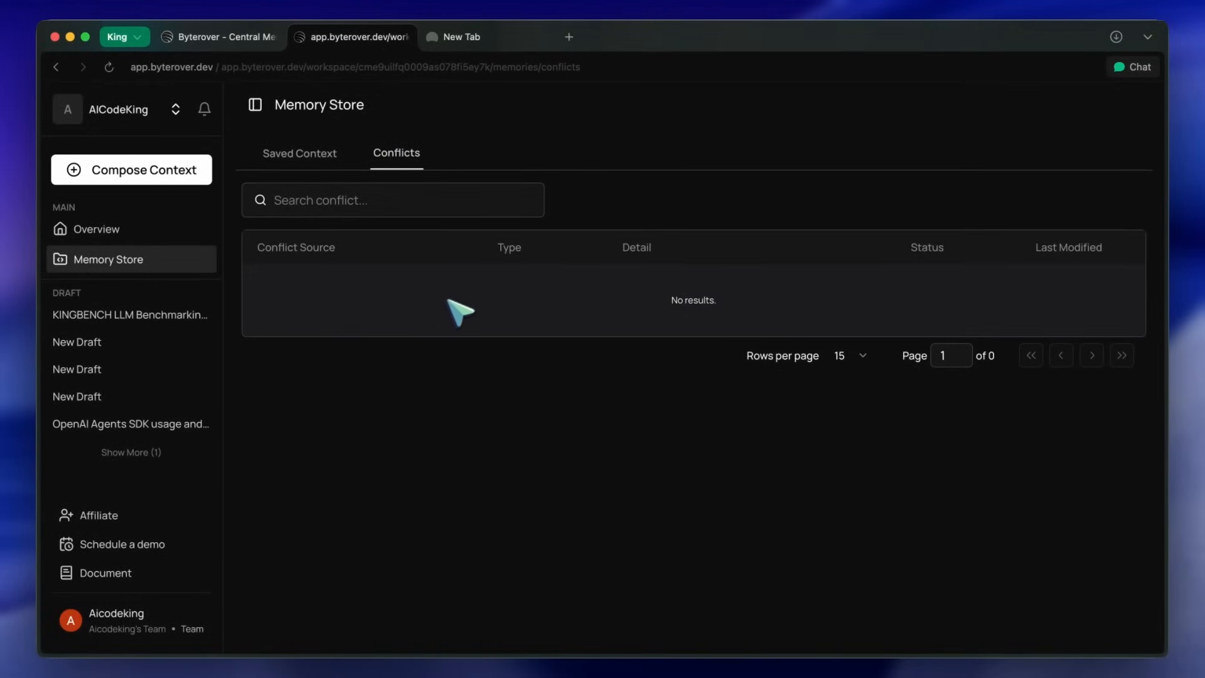
pyautogui.moveTo(687, 315)
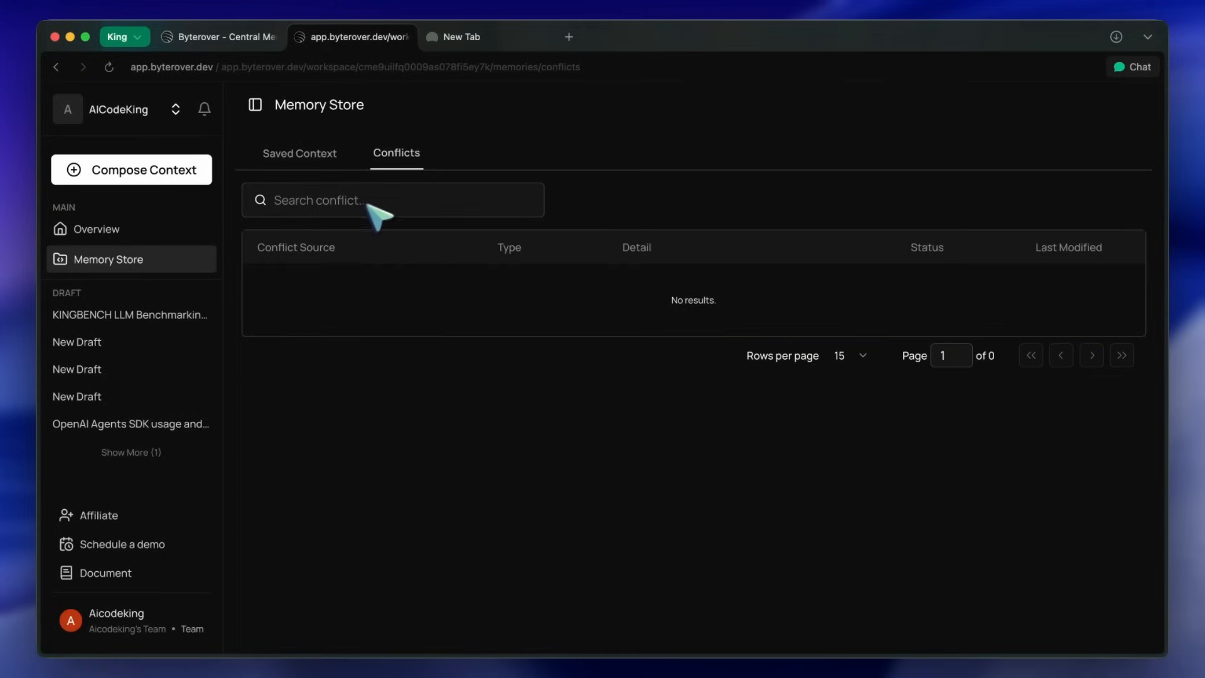
pyautogui.moveTo(373, 248)
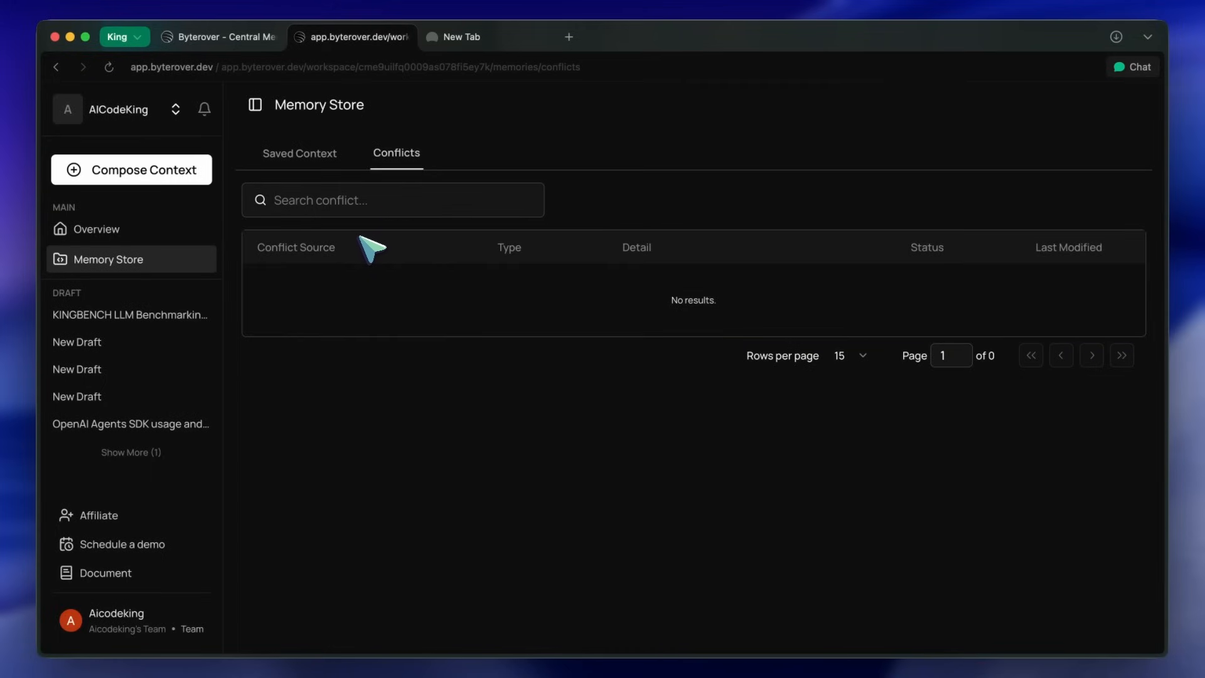
pyautogui.moveTo(361, 230)
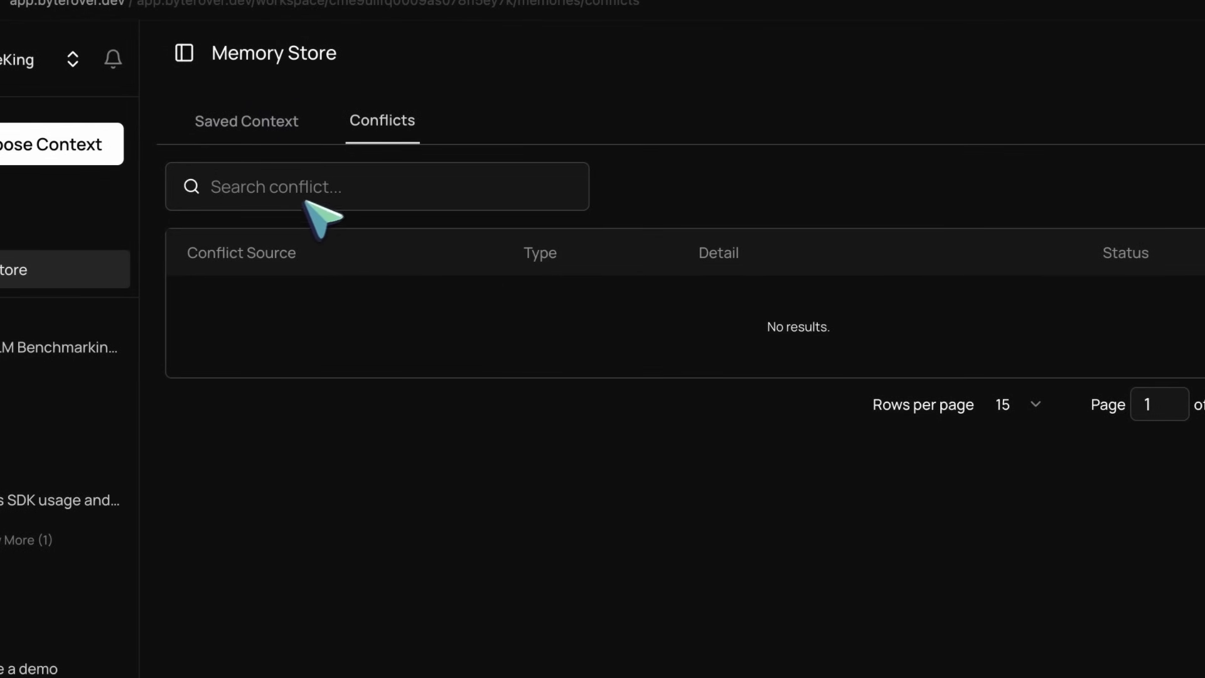
# Step: Return to Saved Context and open the KINGBENCH LLM Benchmarking Platform Improvement Plan memory
pyautogui.click(247, 120)
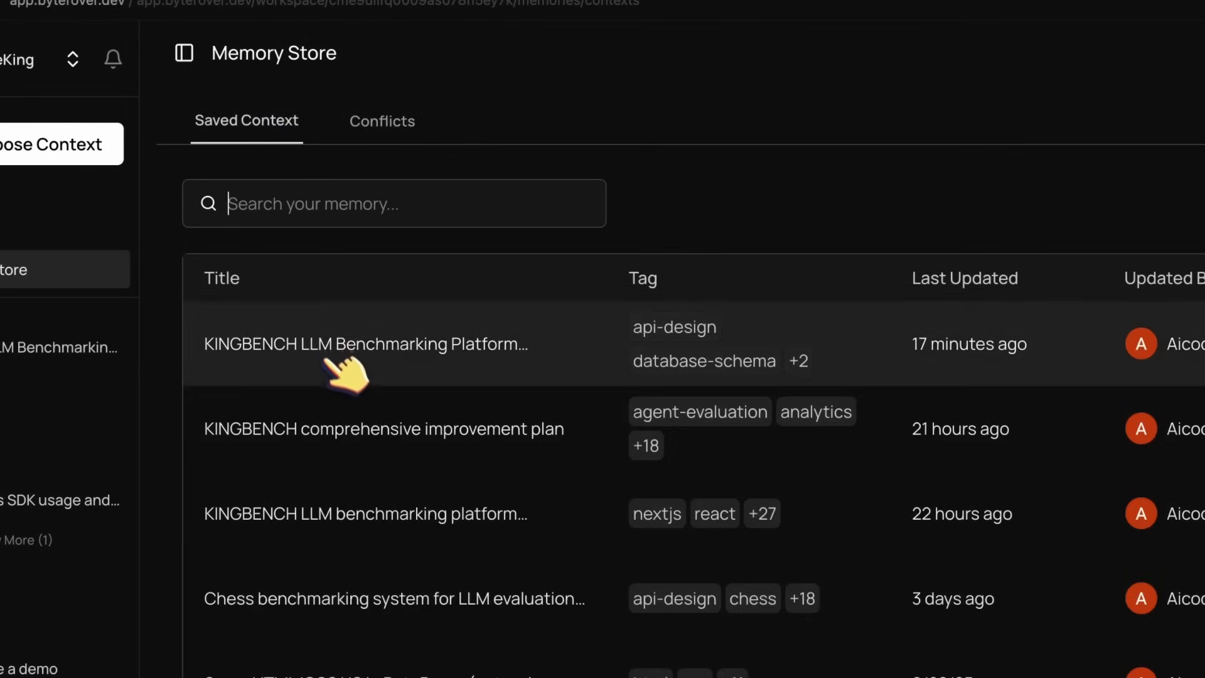
pyautogui.click(366, 343)
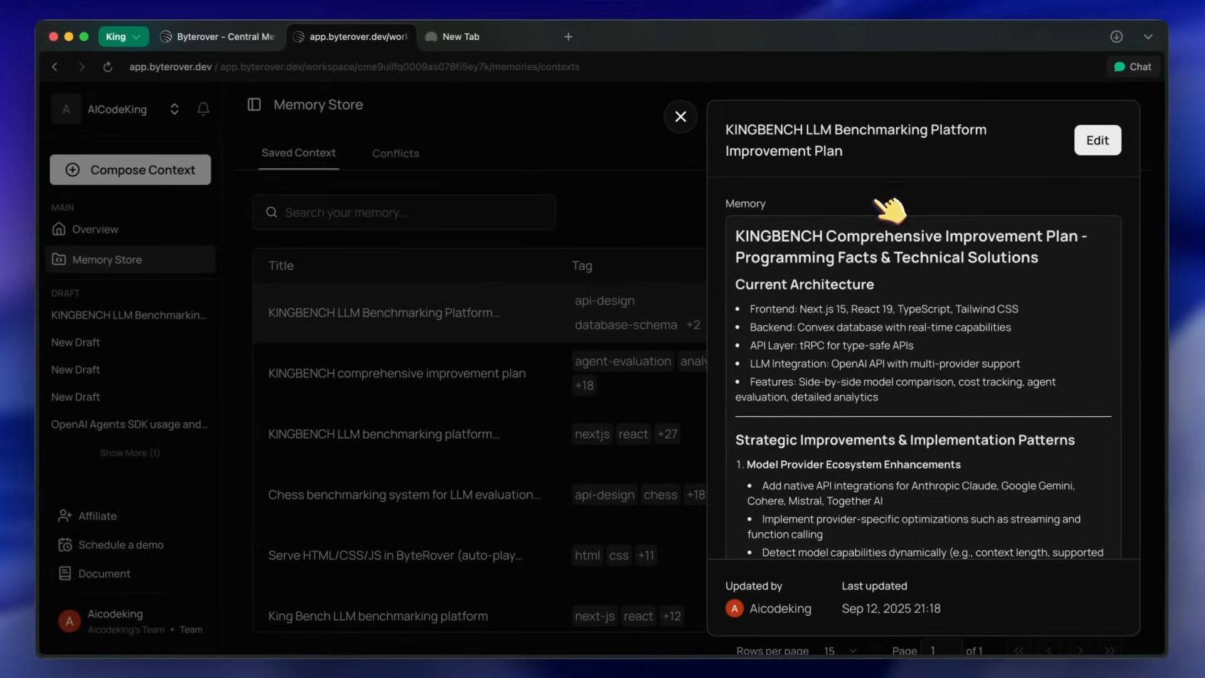
pyautogui.moveTo(776, 192)
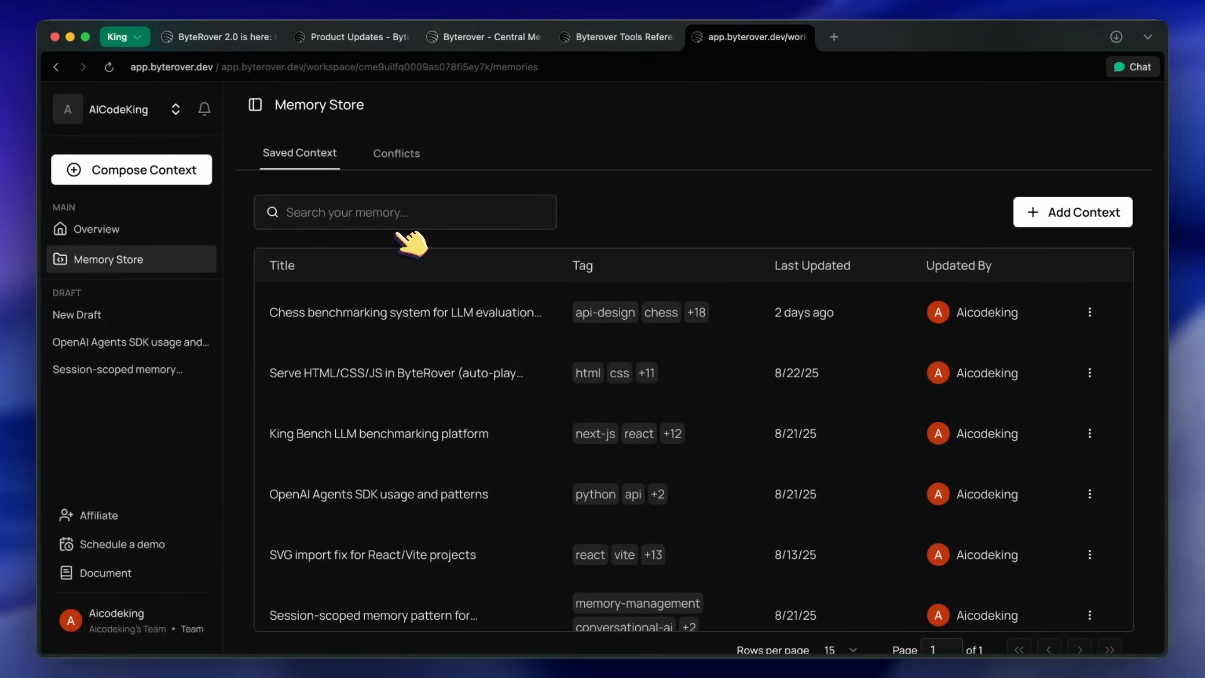
# Step: Start a new Compose Context draft and send a prompt asking how Godot works
pyautogui.click(131, 168)
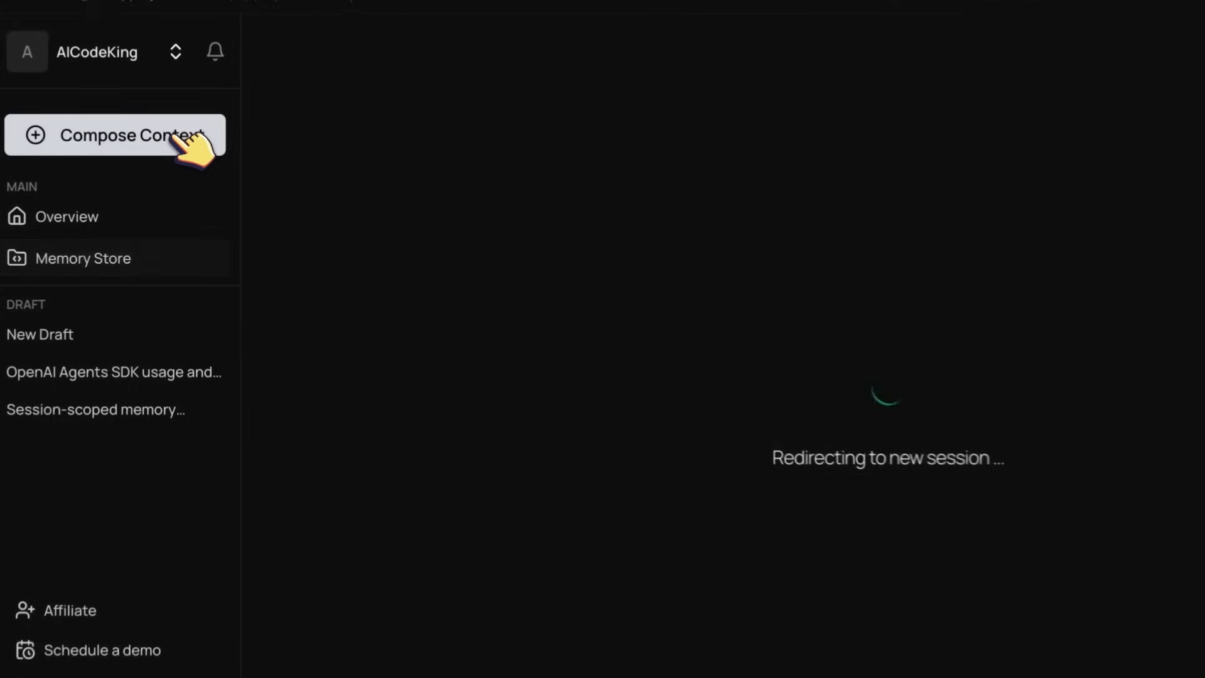
pyautogui.click(116, 136)
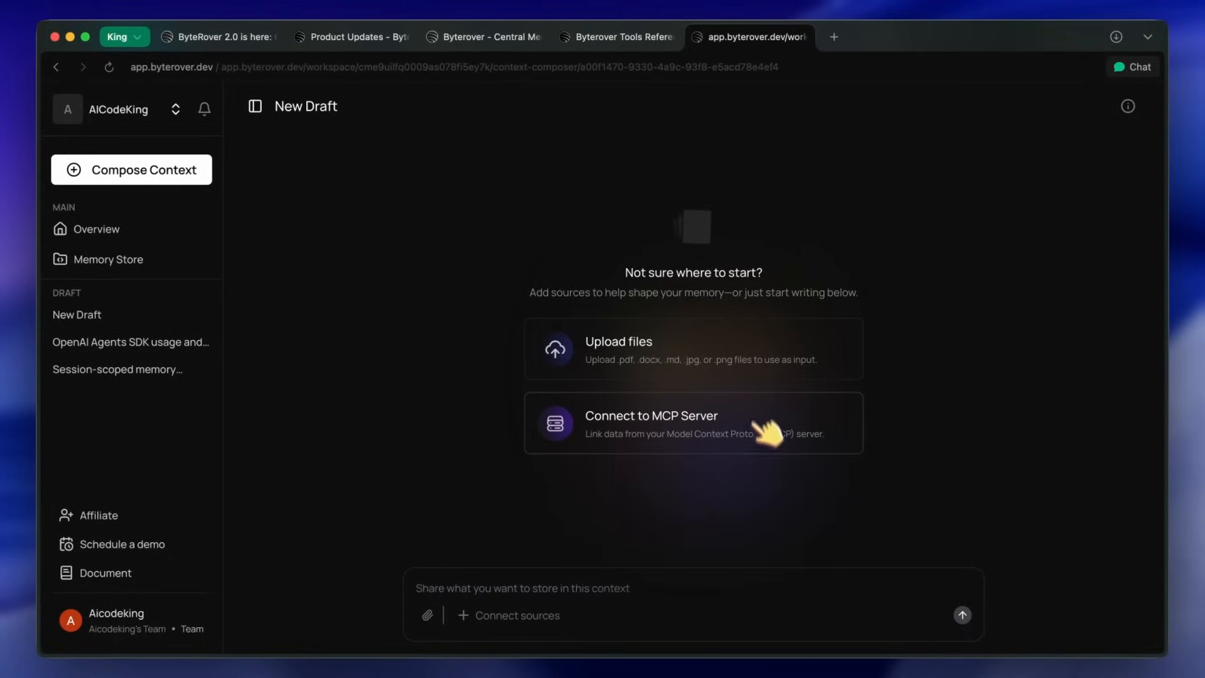
pyautogui.moveTo(735, 390)
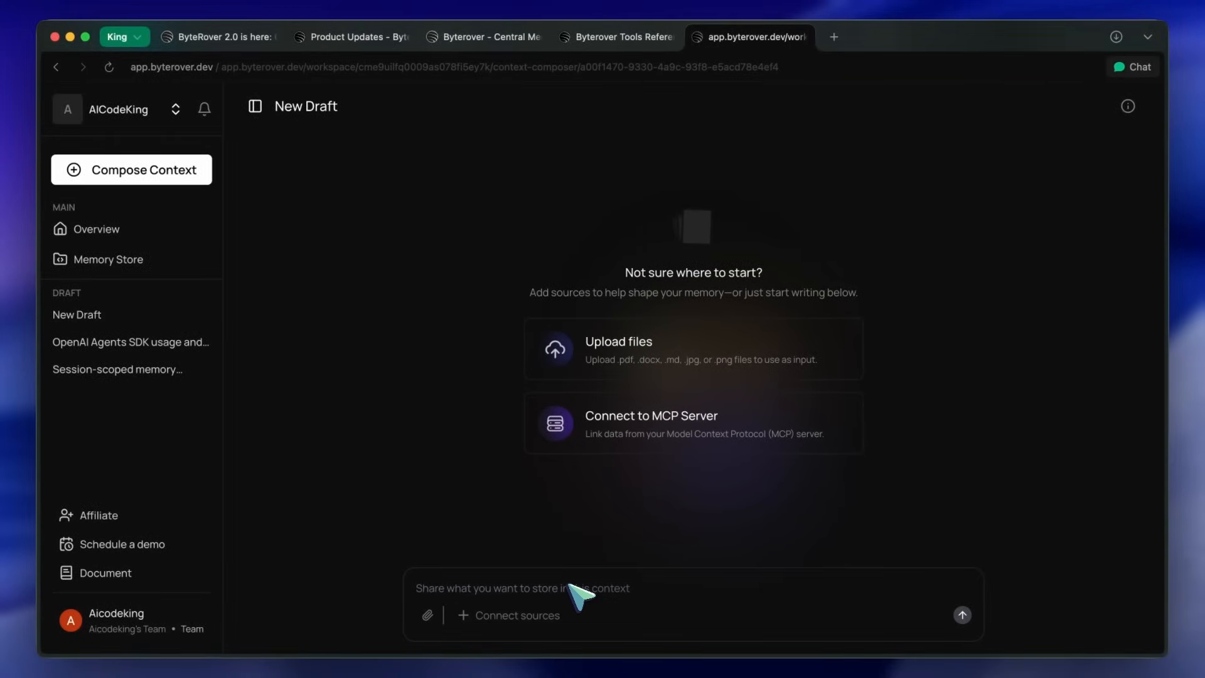
pyautogui.write('Make me an inf')
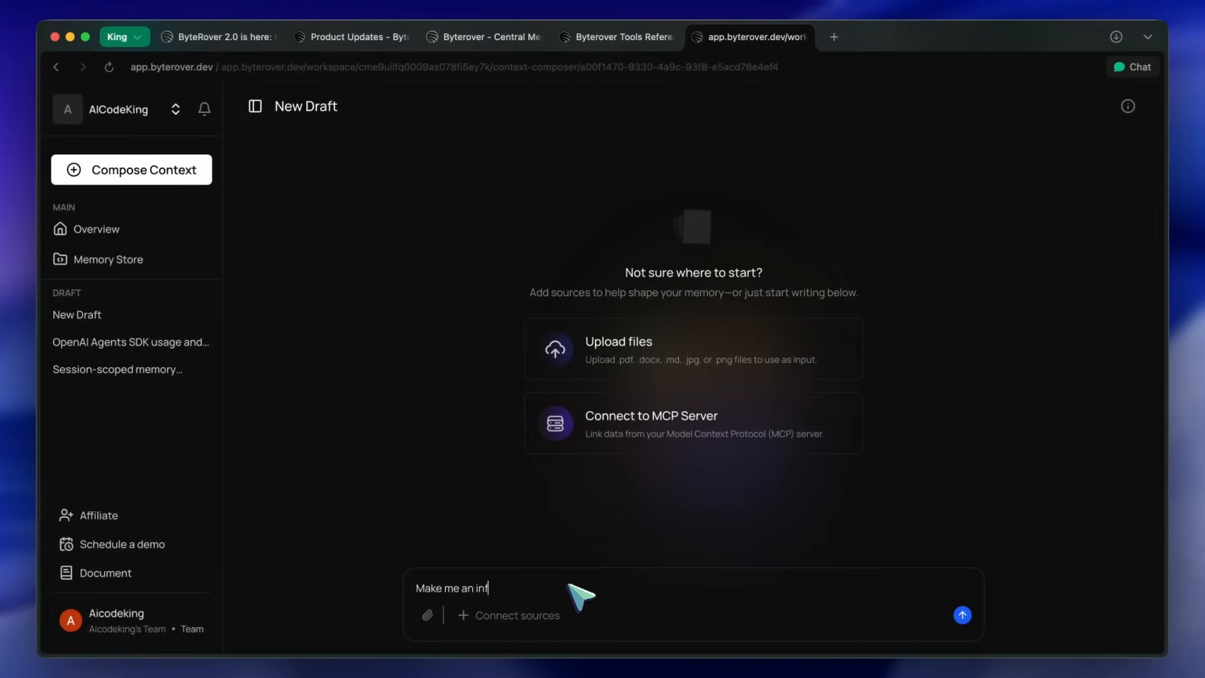
pyautogui.write('o ko')
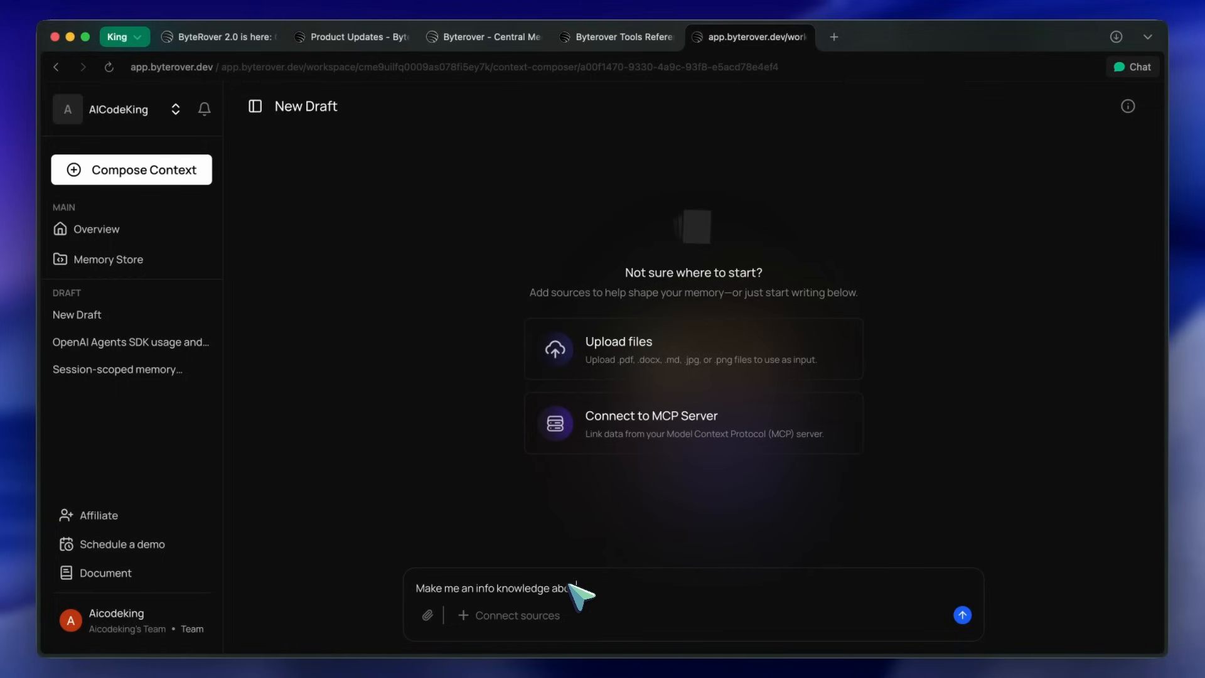
pyautogui.write('how godot wokrs')
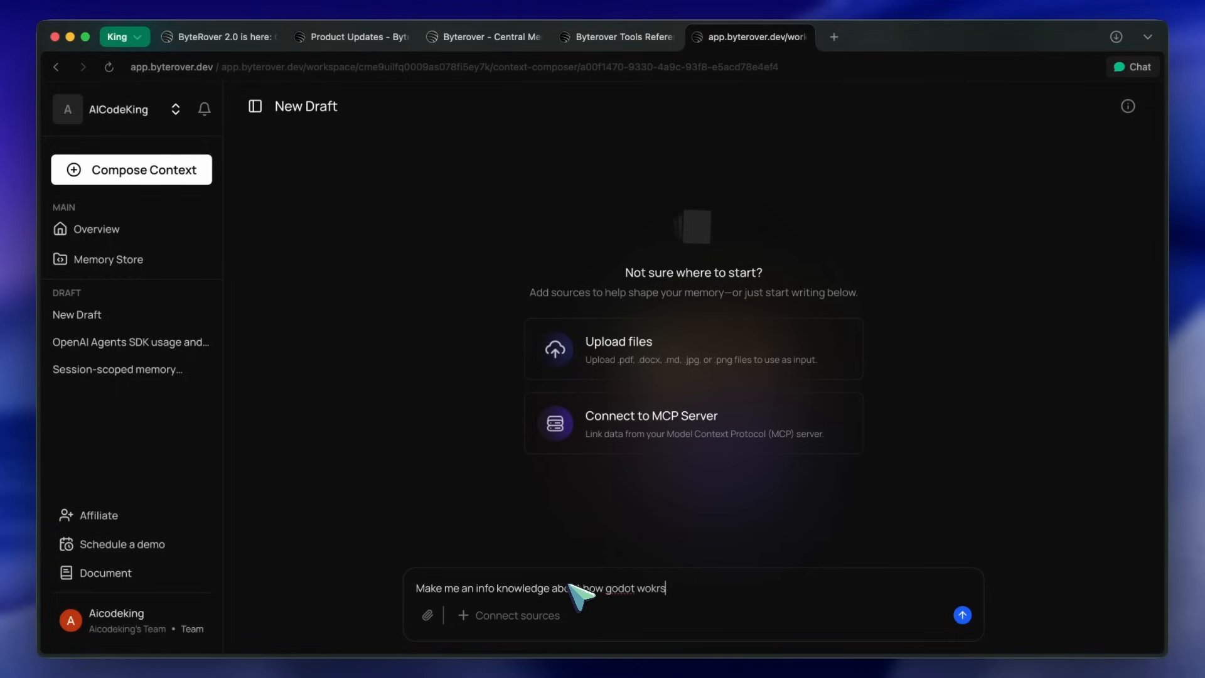
pyautogui.click(962, 616)
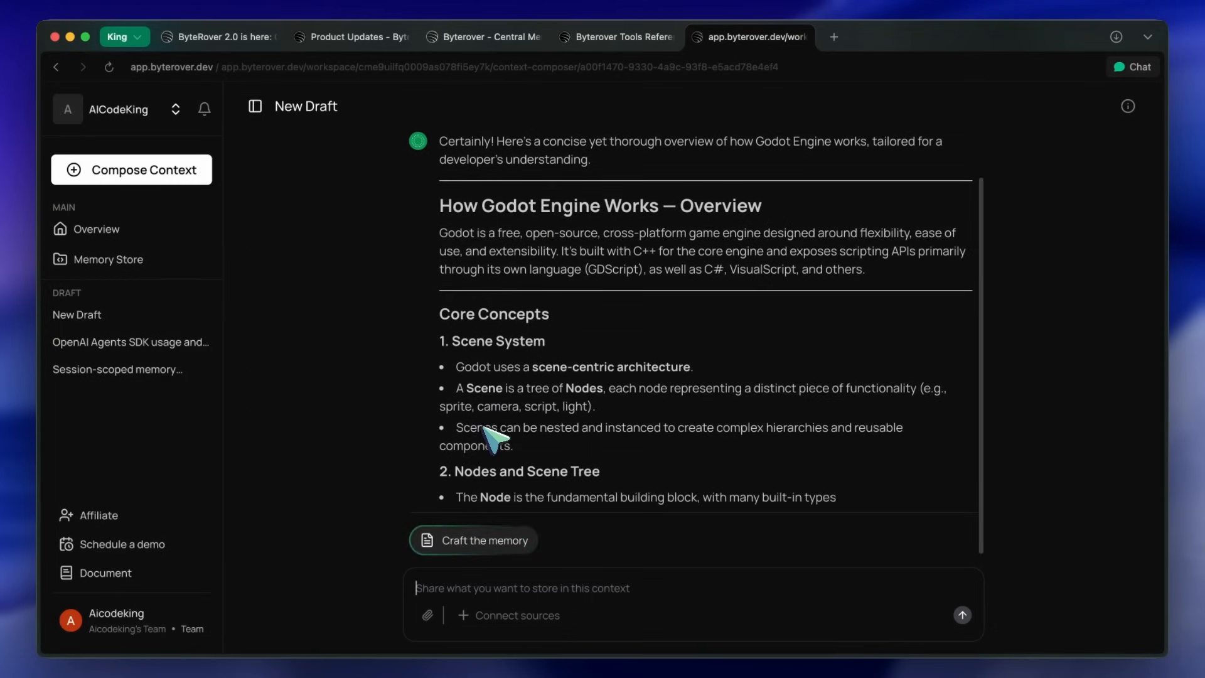
# Step: Scroll the Godot overview down through Physics, Export support and Typical Workflow
pyautogui.scroll(-3)
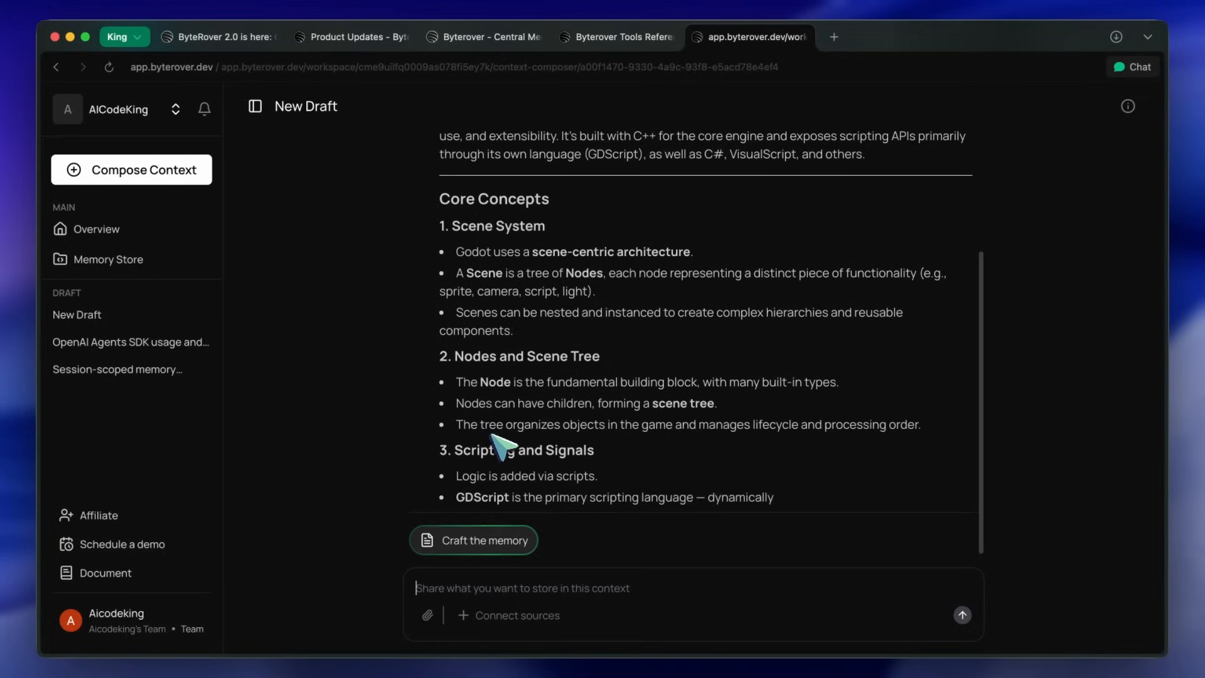
pyautogui.scroll(-3)
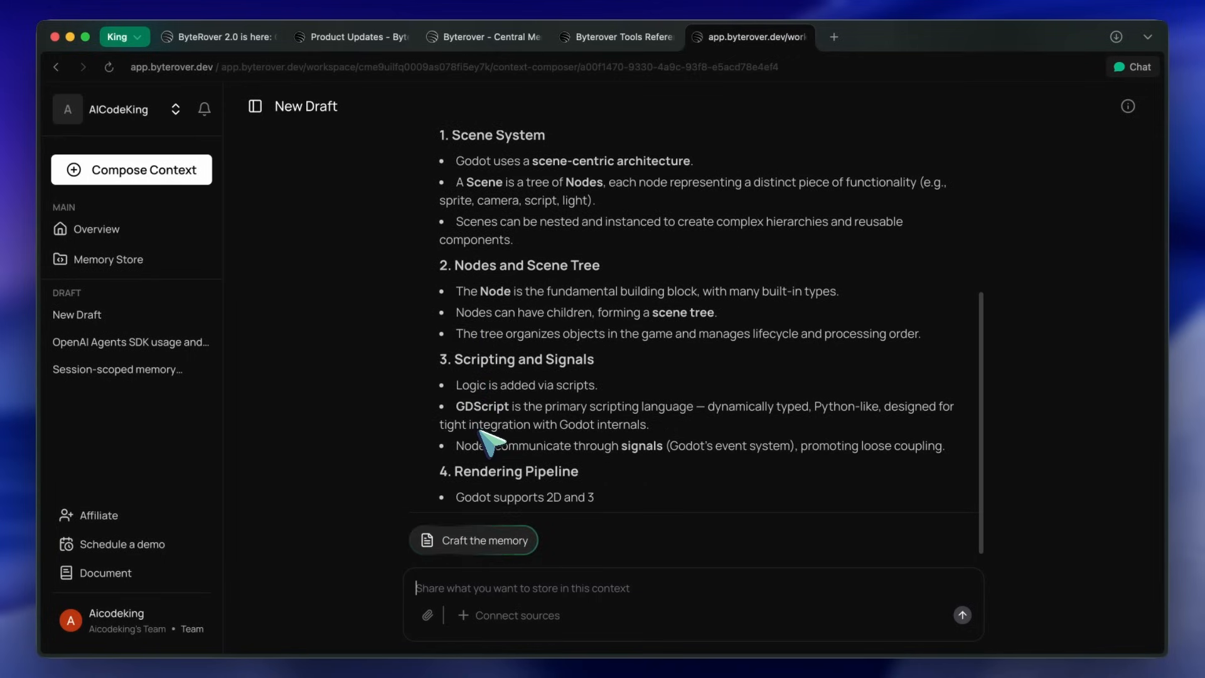
pyautogui.scroll(-3)
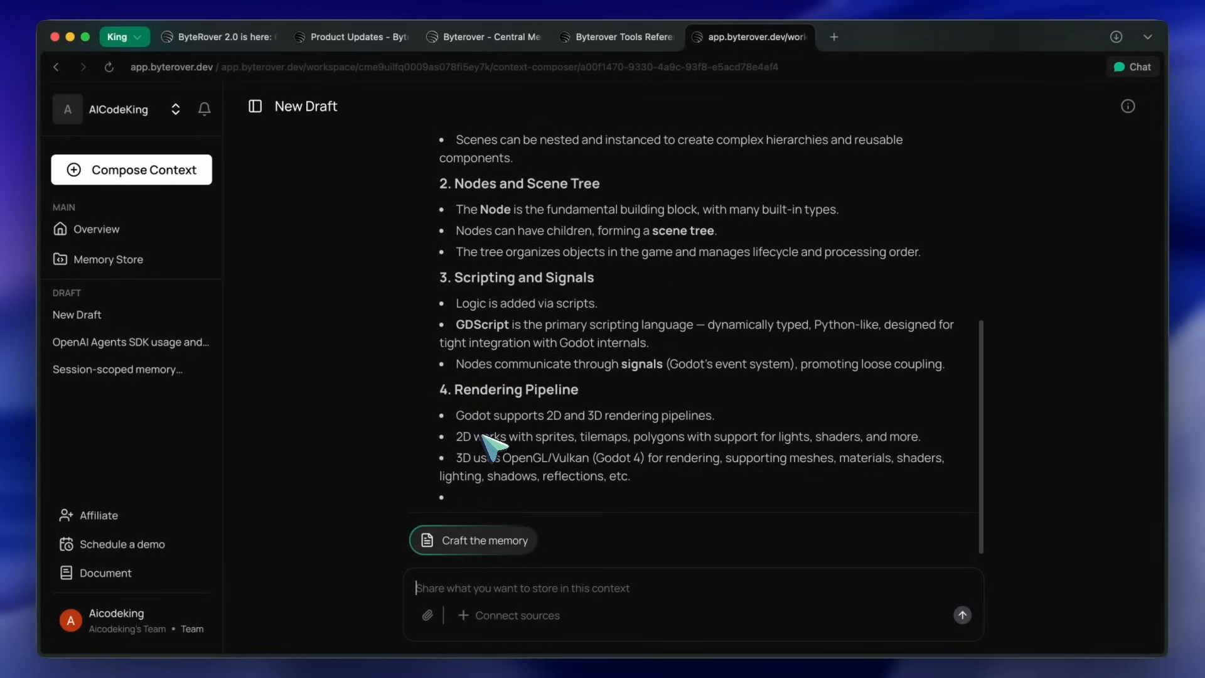
pyautogui.scroll(-3)
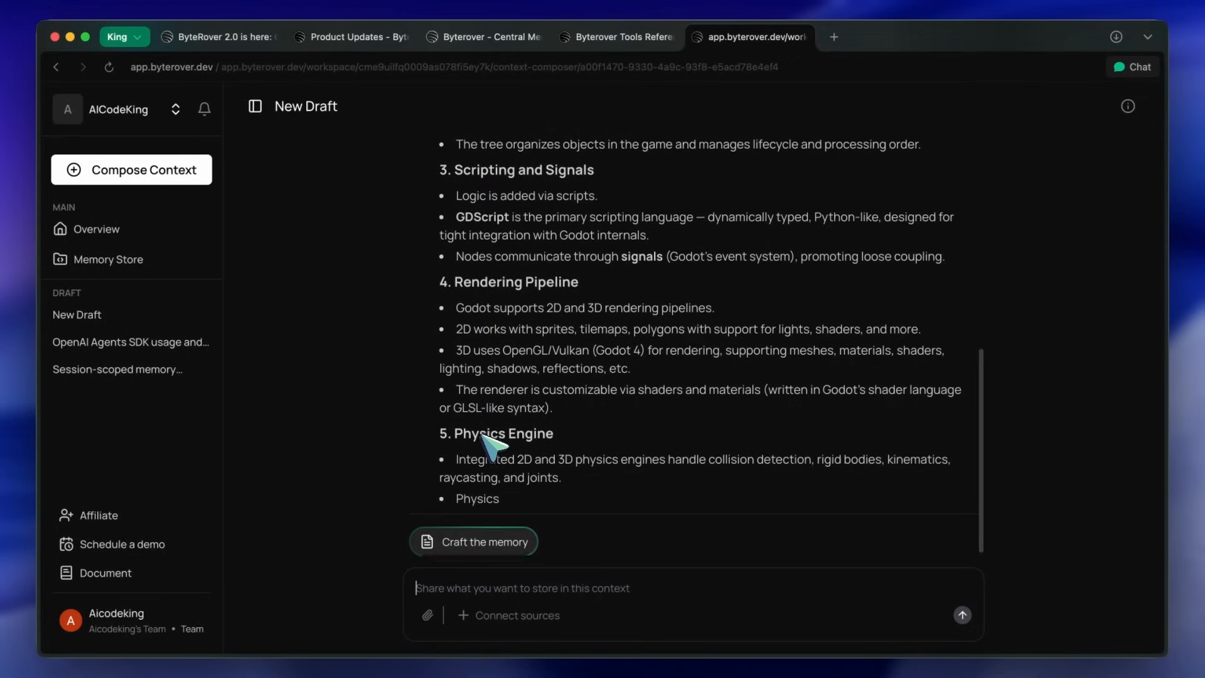
pyautogui.scroll(-3)
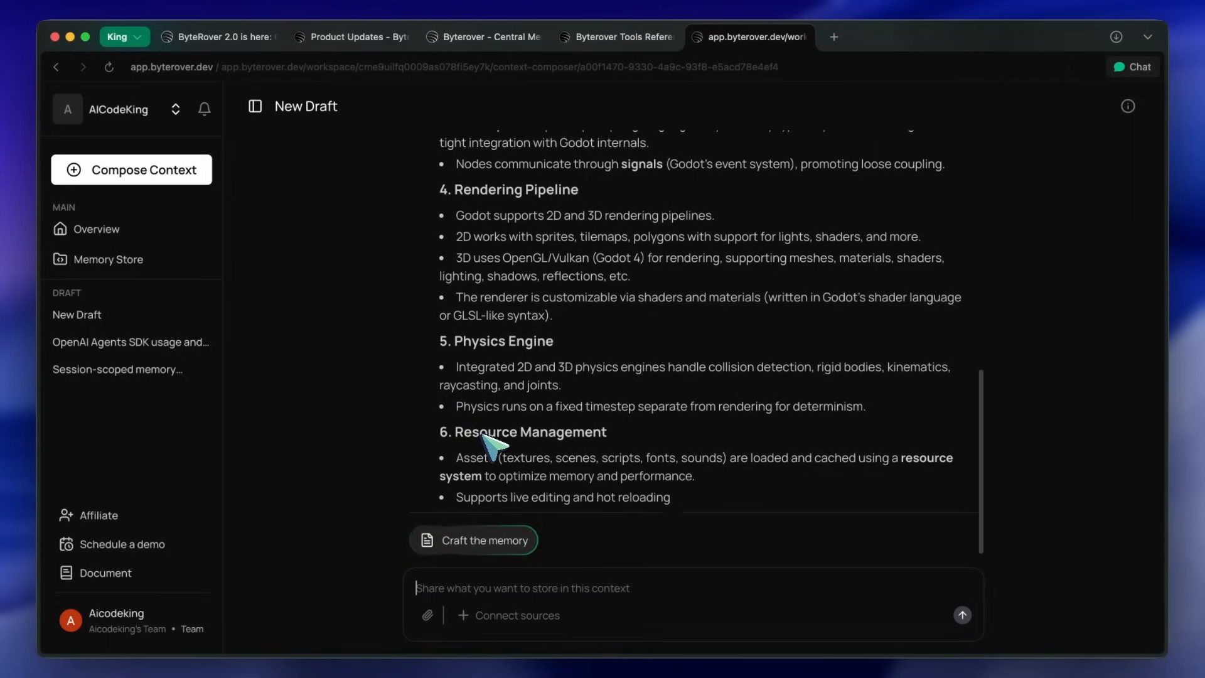
pyautogui.scroll(-3)
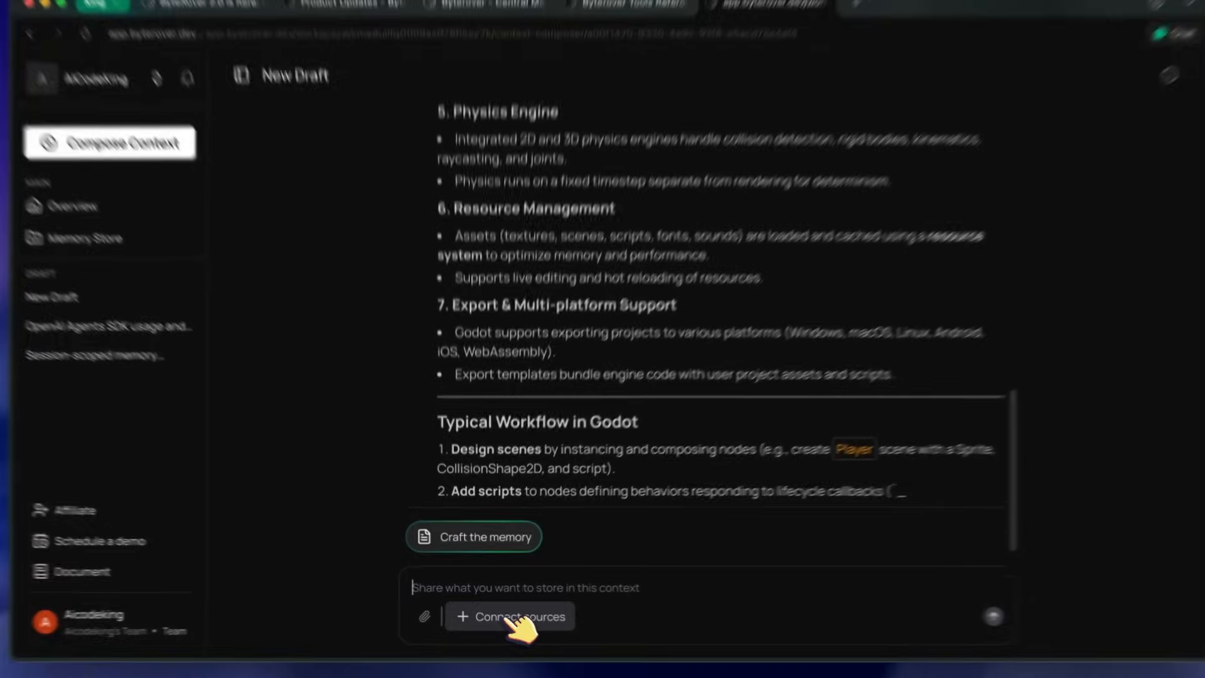
# Step: Open and close the source connectors list, then scroll to the GDScript example and summary
pyautogui.click(509, 616)
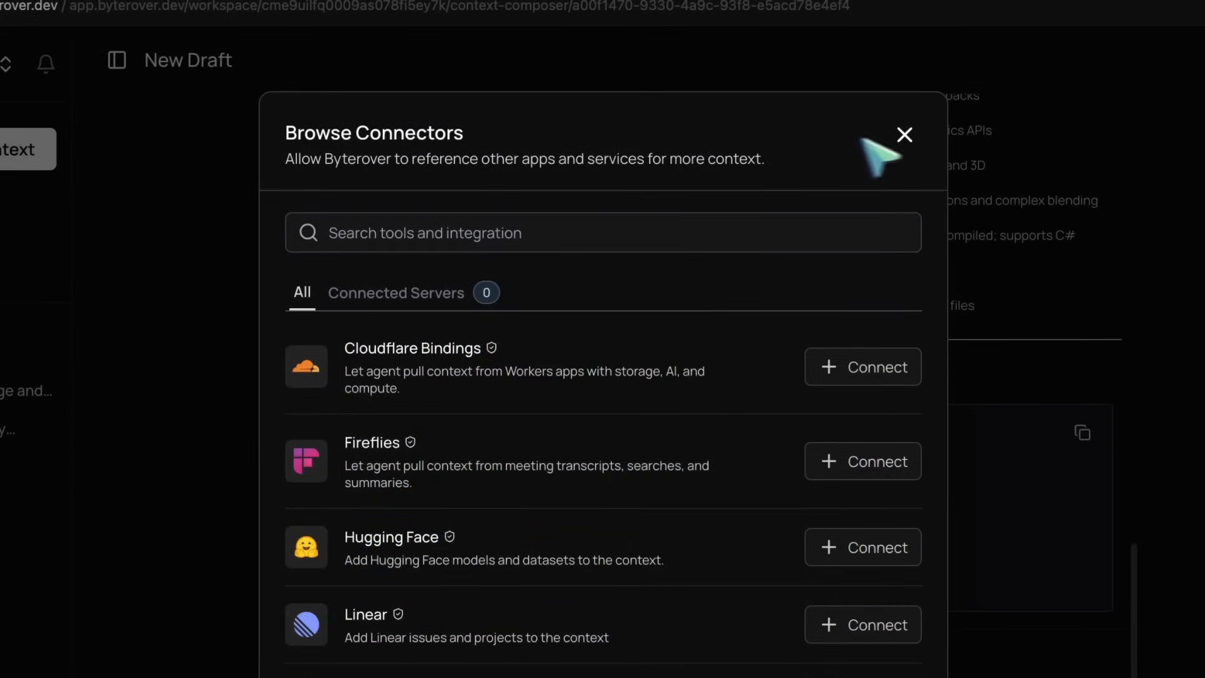
pyautogui.click(904, 134)
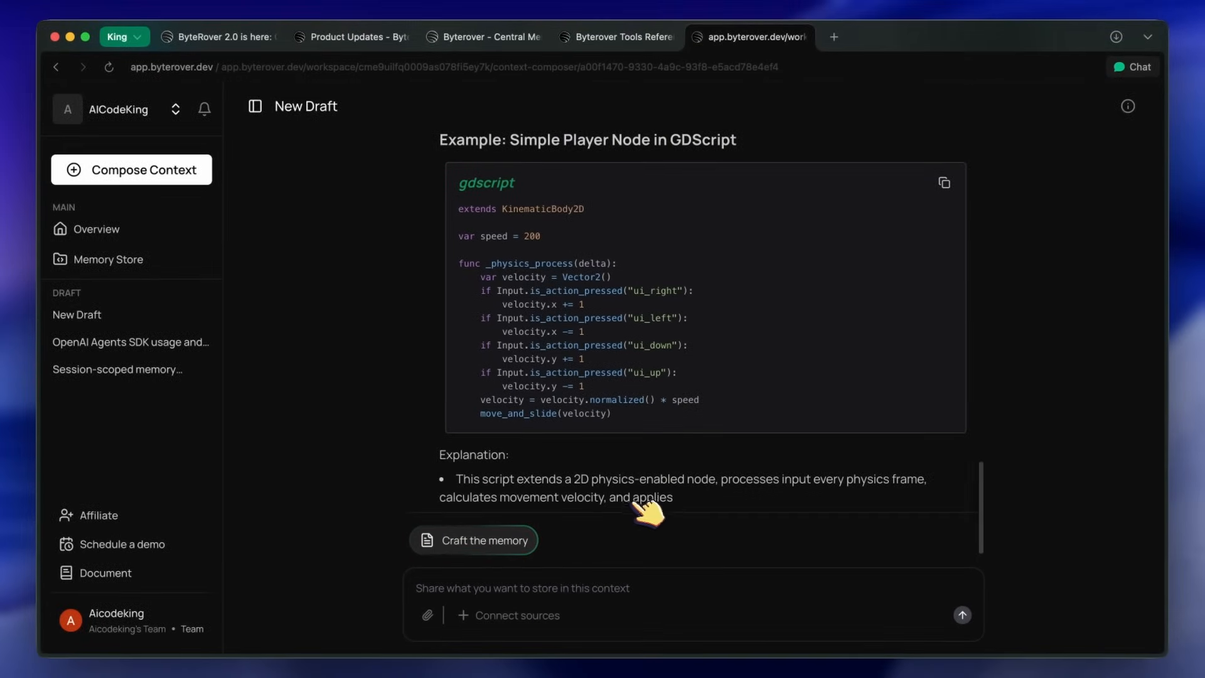
pyautogui.scroll(-3)
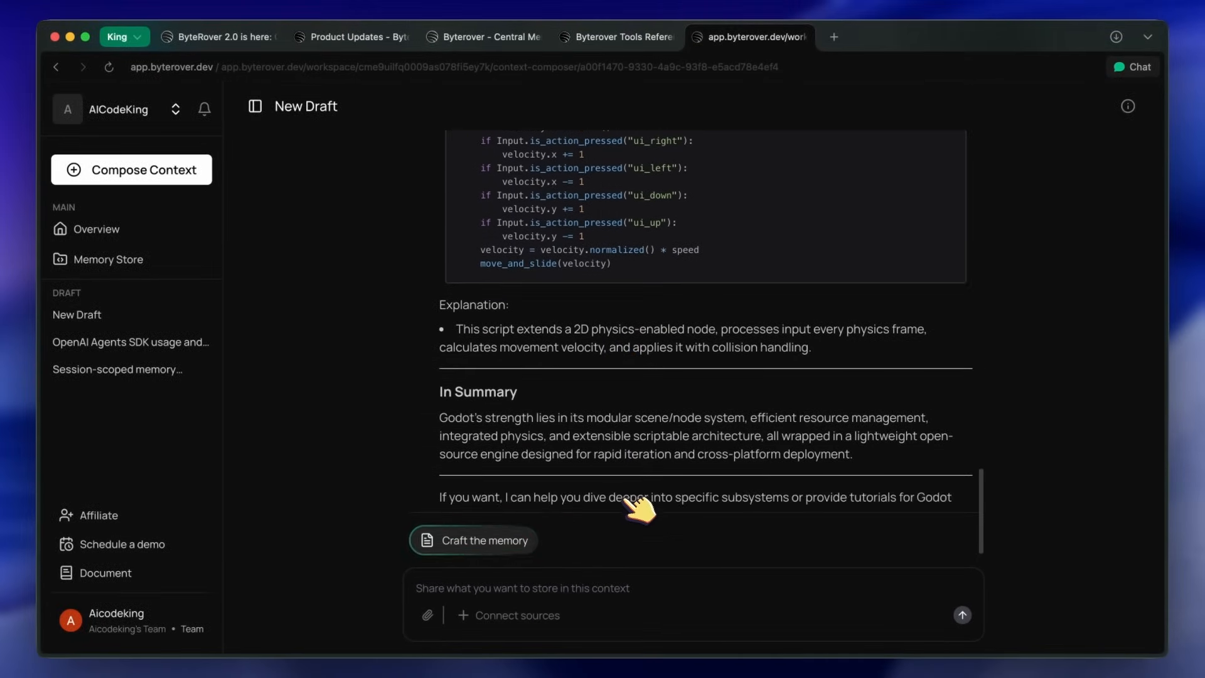
pyautogui.scroll(-3)
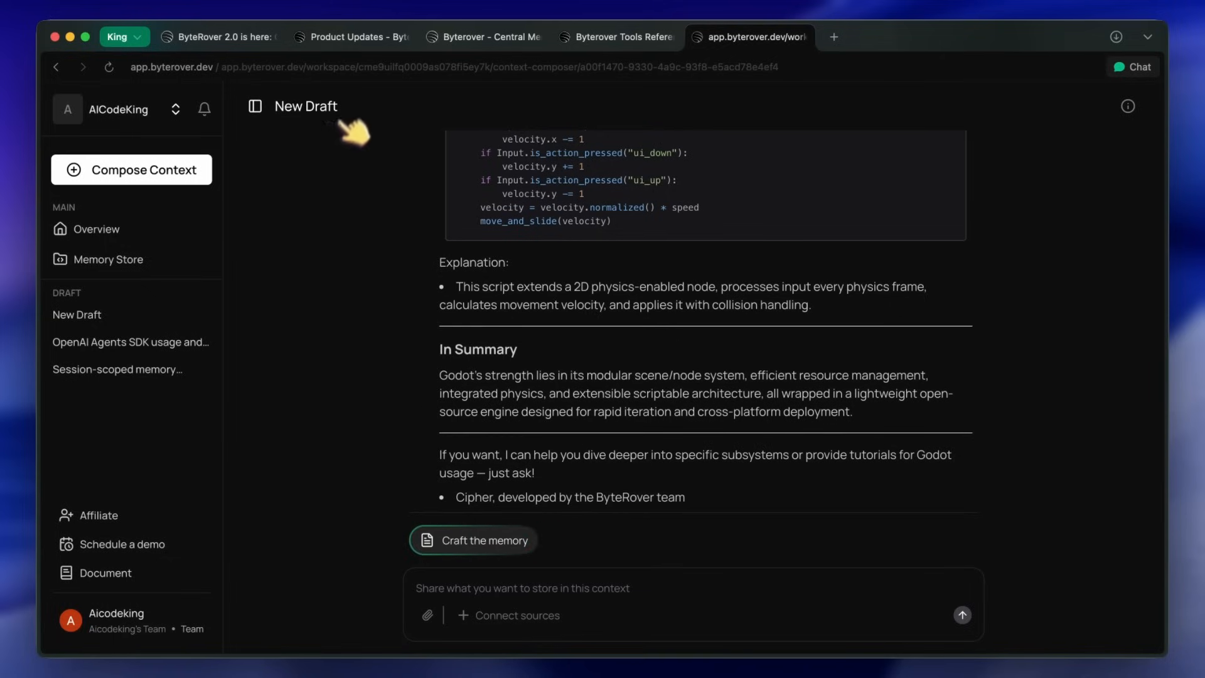
# Step: Look over the September 2025 Product Updates, then switch to the Byterover Tools Reference
pyautogui.click(351, 36)
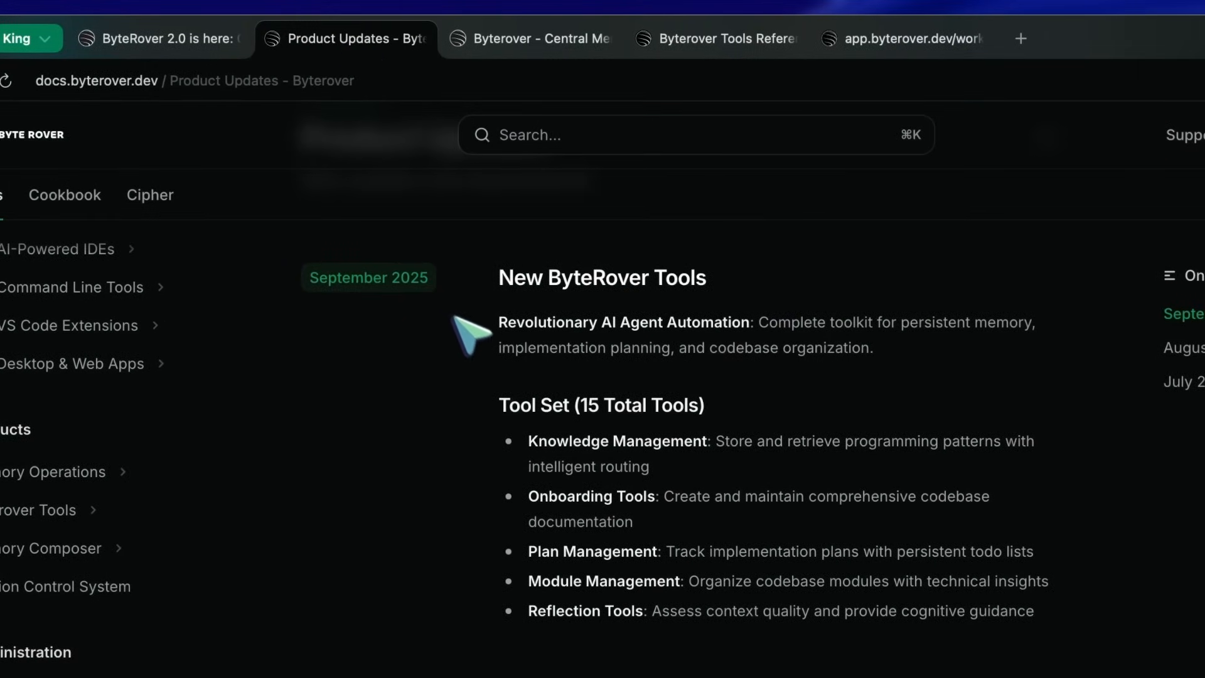
pyautogui.moveTo(561, 426)
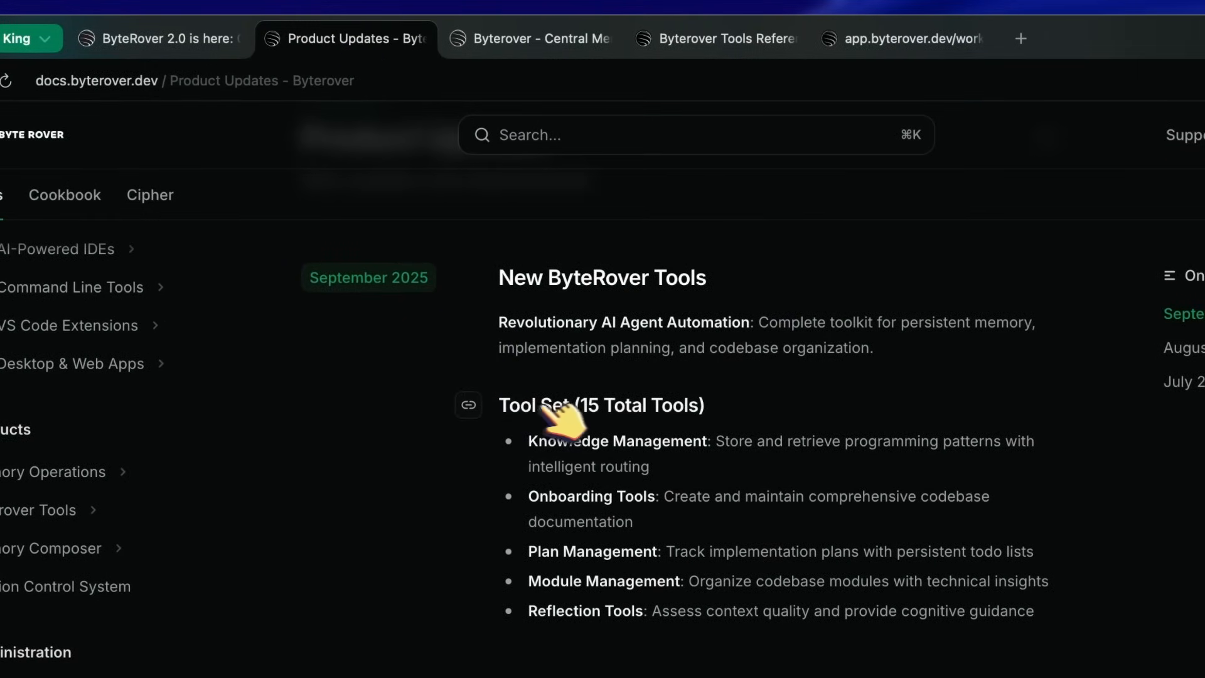
pyautogui.scroll(-3)
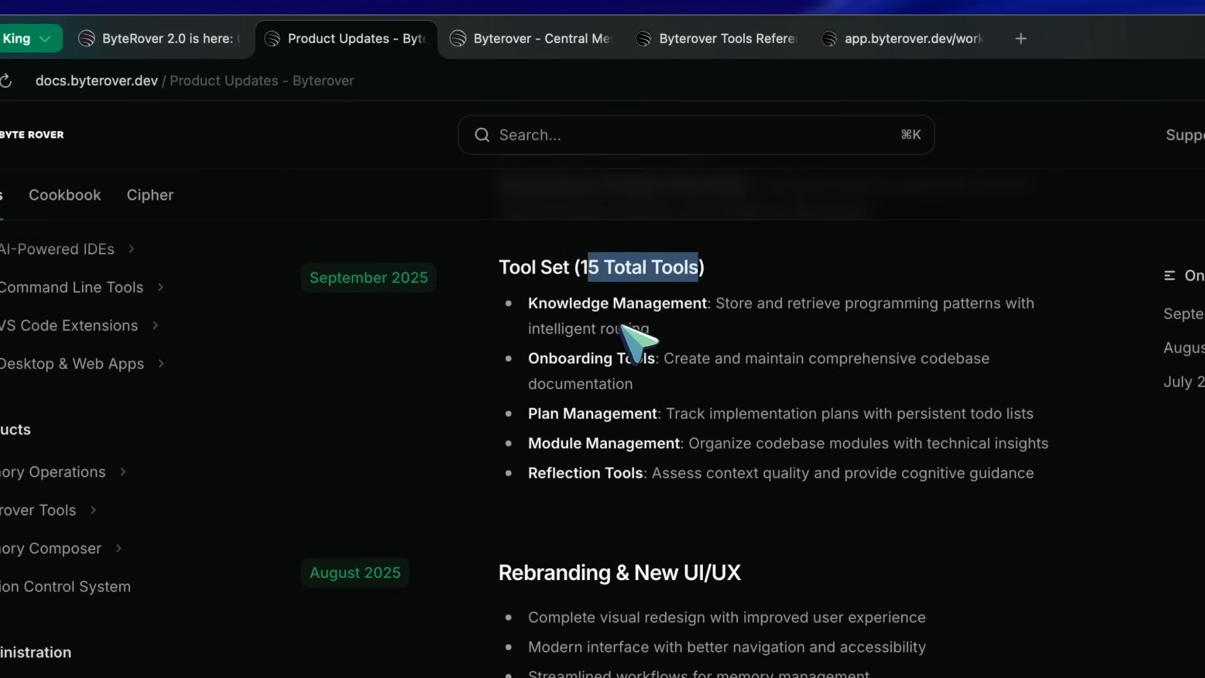
pyautogui.click(714, 38)
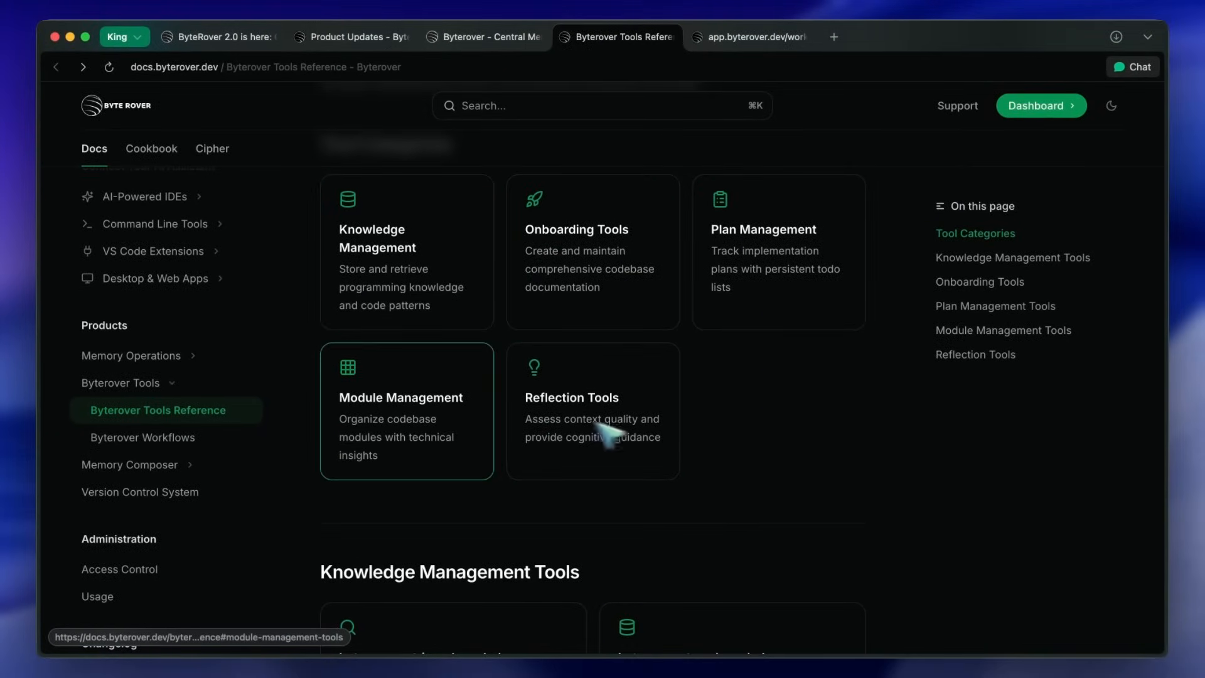
pyautogui.scroll(-3)
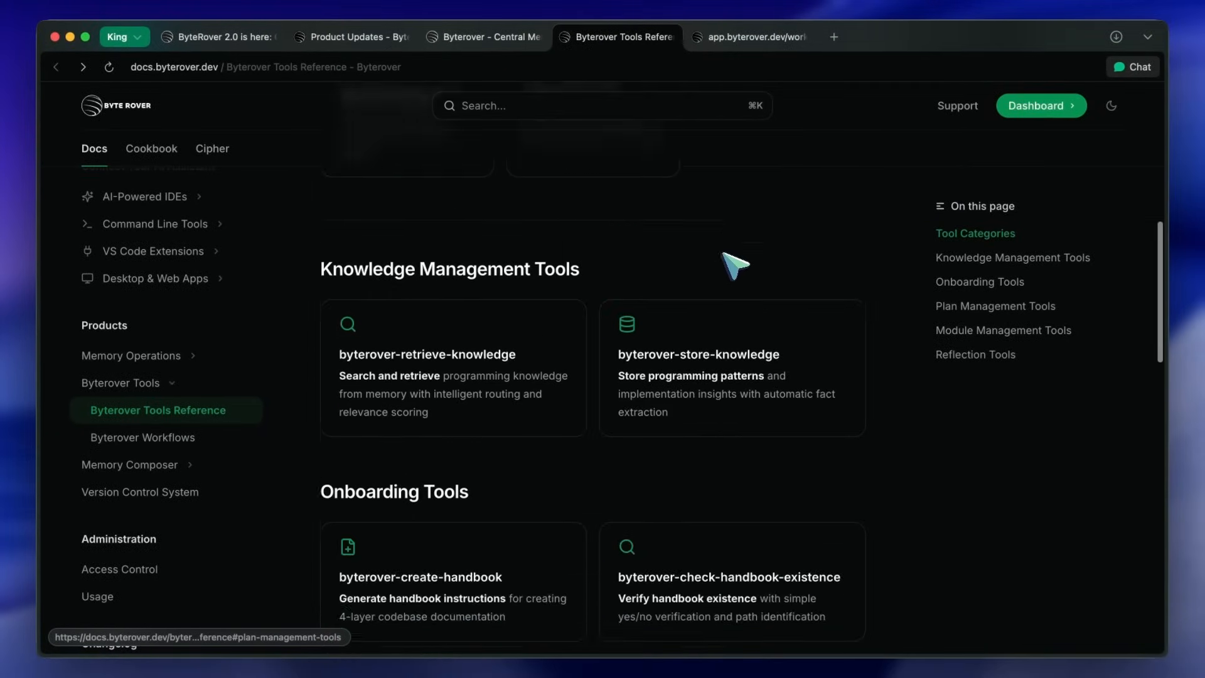
pyautogui.scroll(-3)
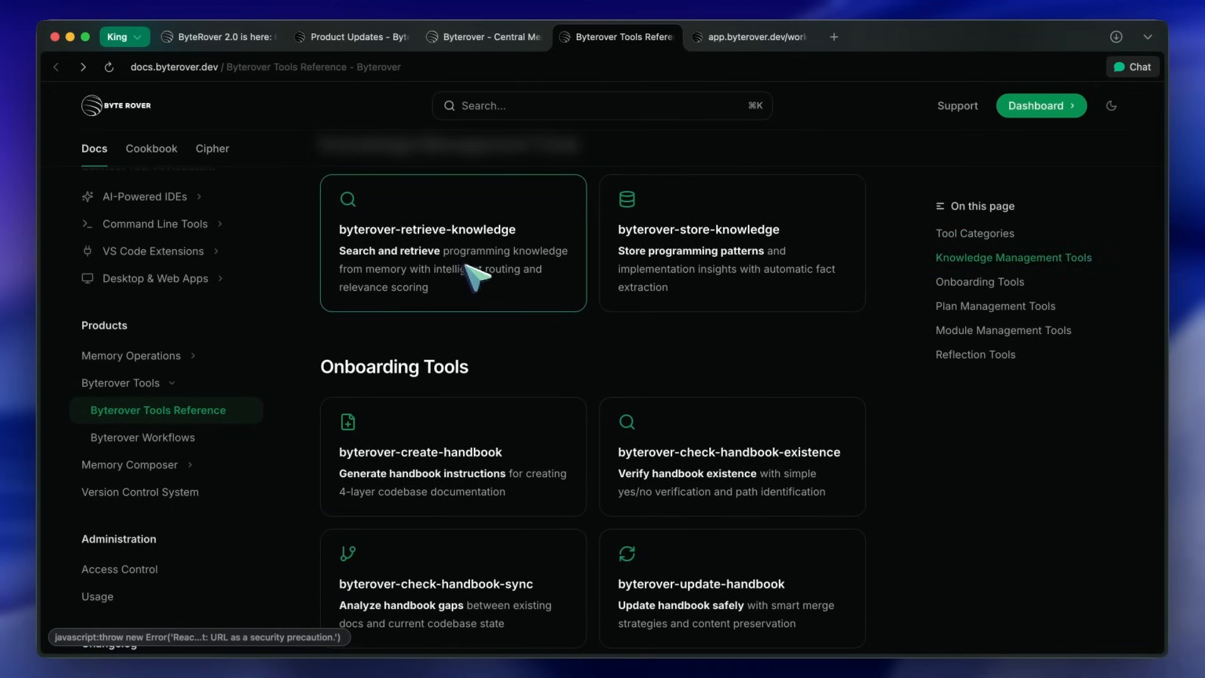
pyautogui.moveTo(683, 265)
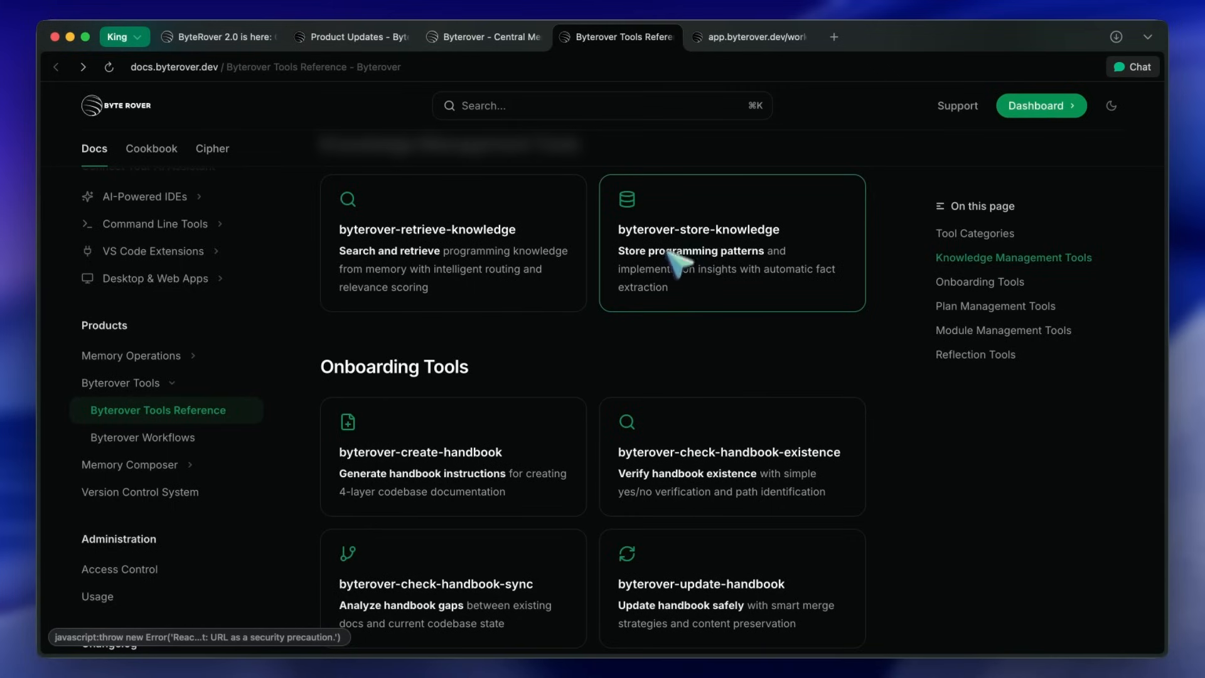
pyautogui.moveTo(461, 300)
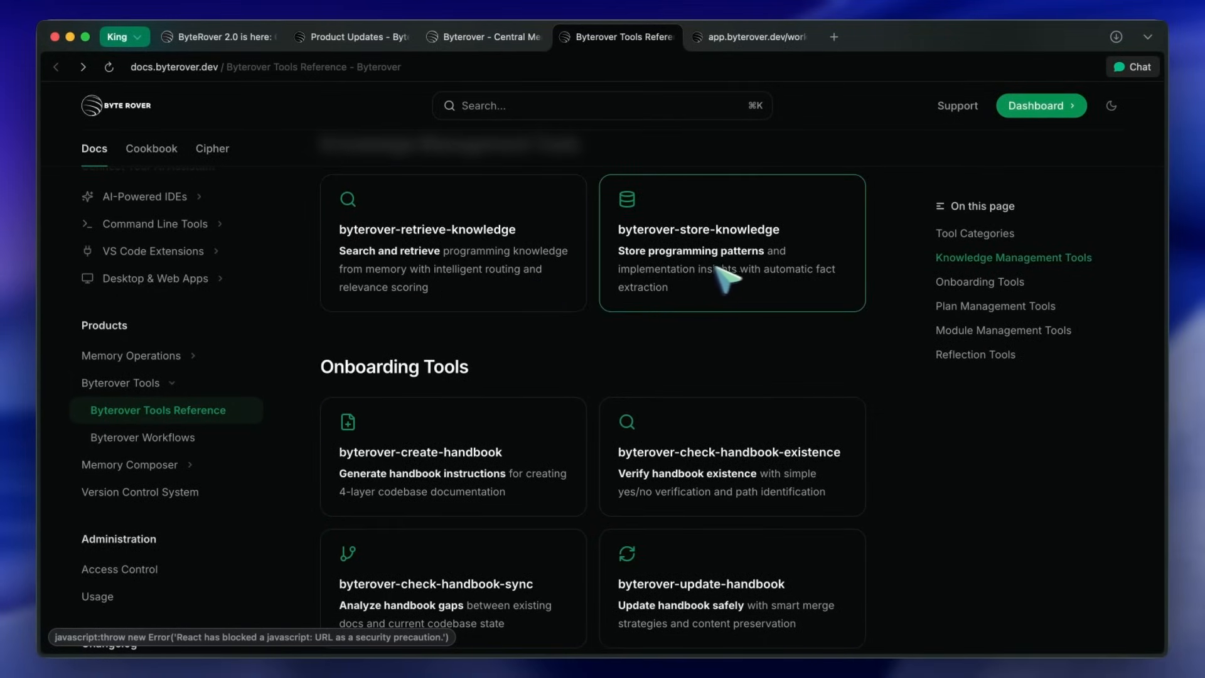
pyautogui.scroll(-3)
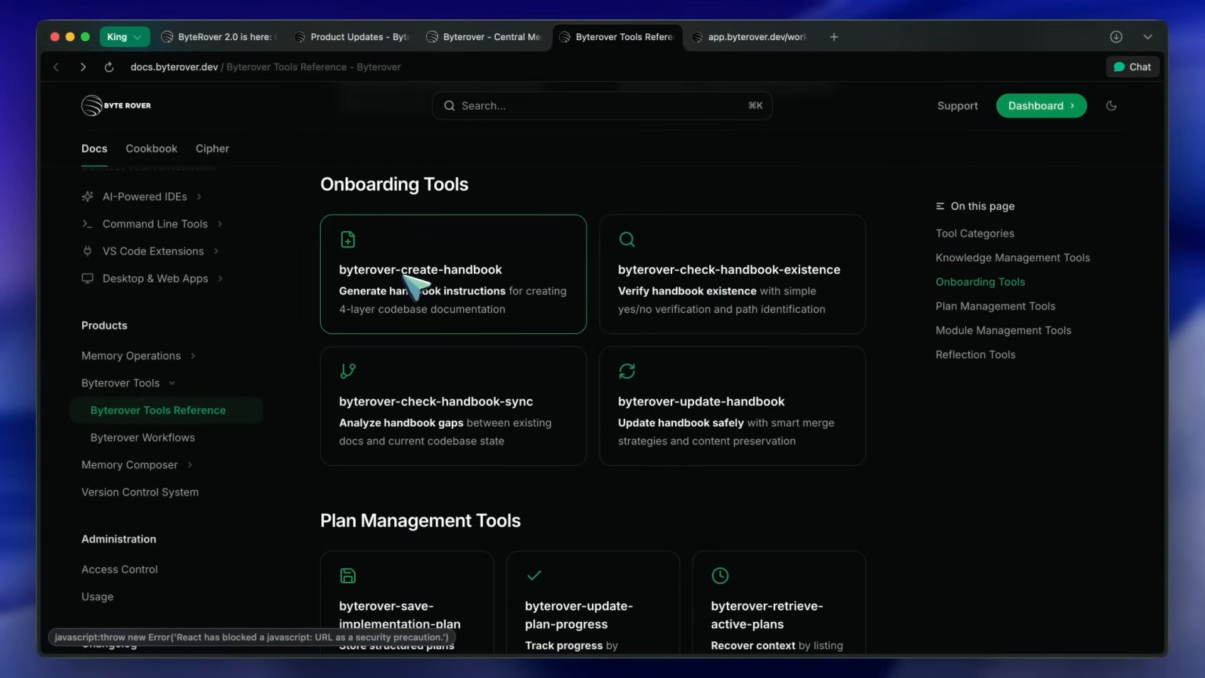
pyautogui.moveTo(488, 295)
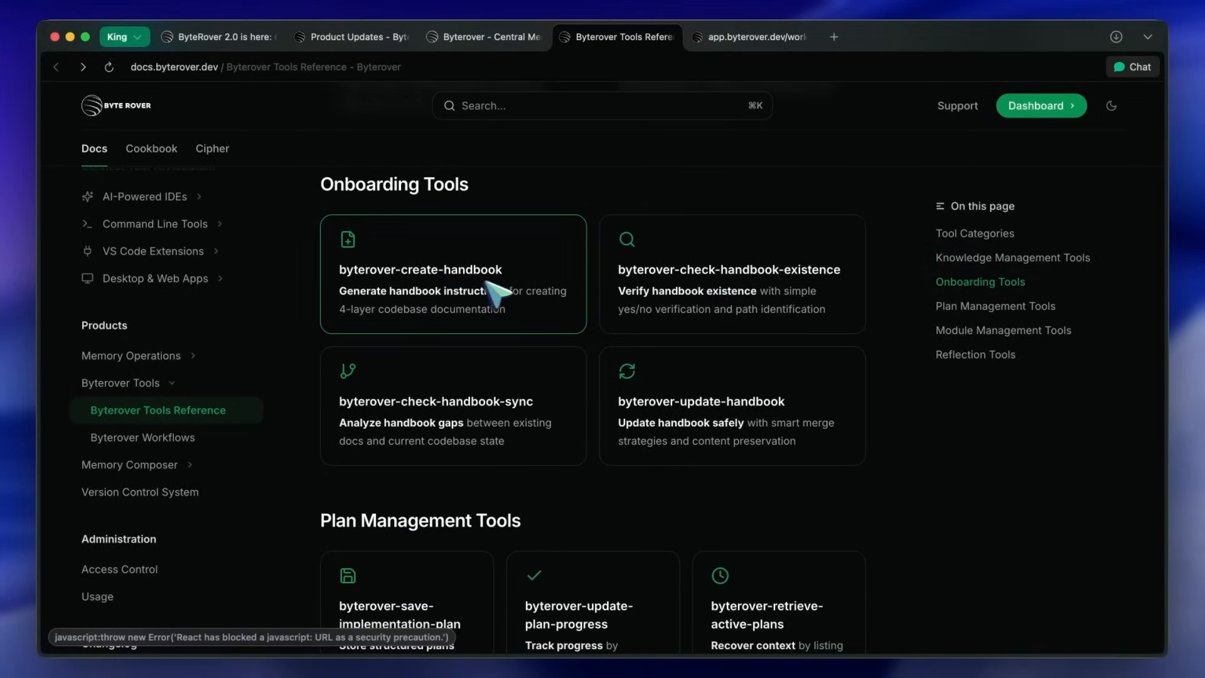
pyautogui.moveTo(648, 292)
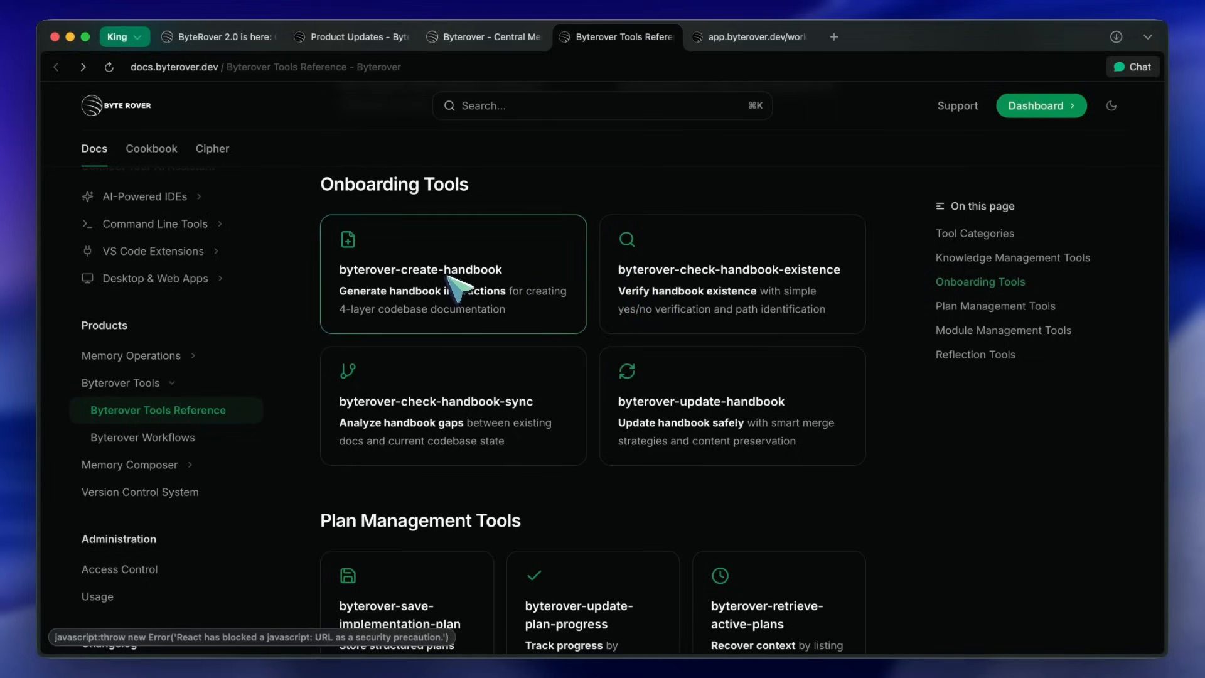
pyautogui.moveTo(688, 454)
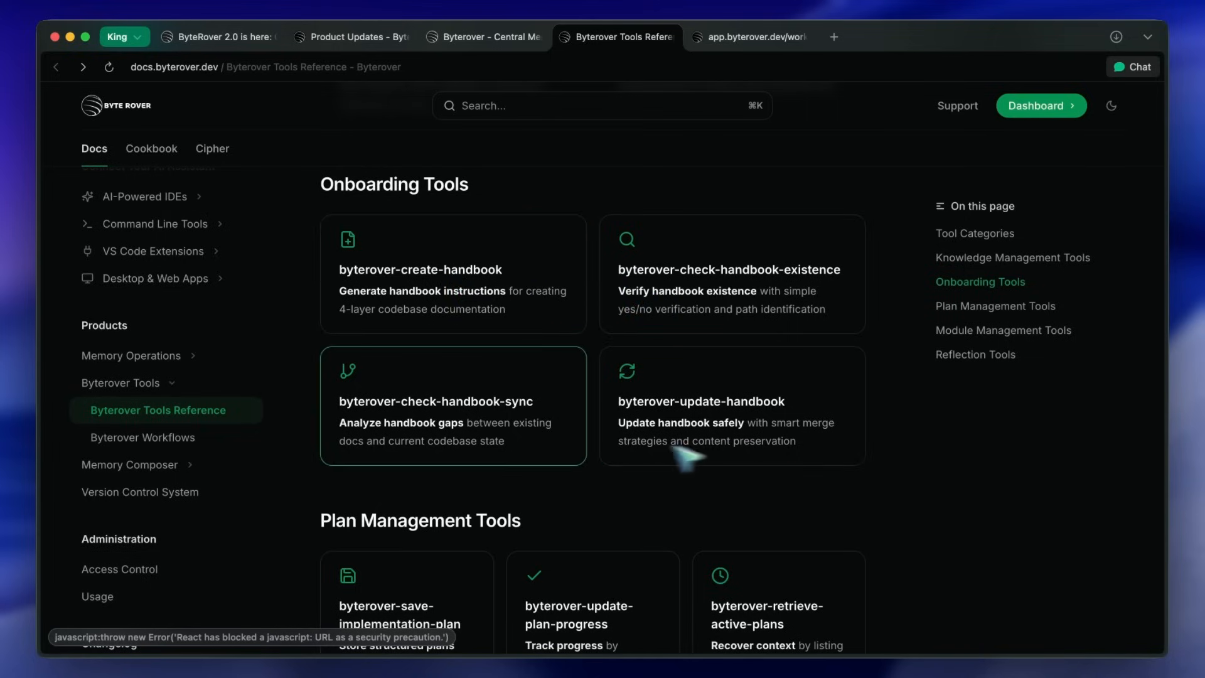
pyautogui.scroll(-3)
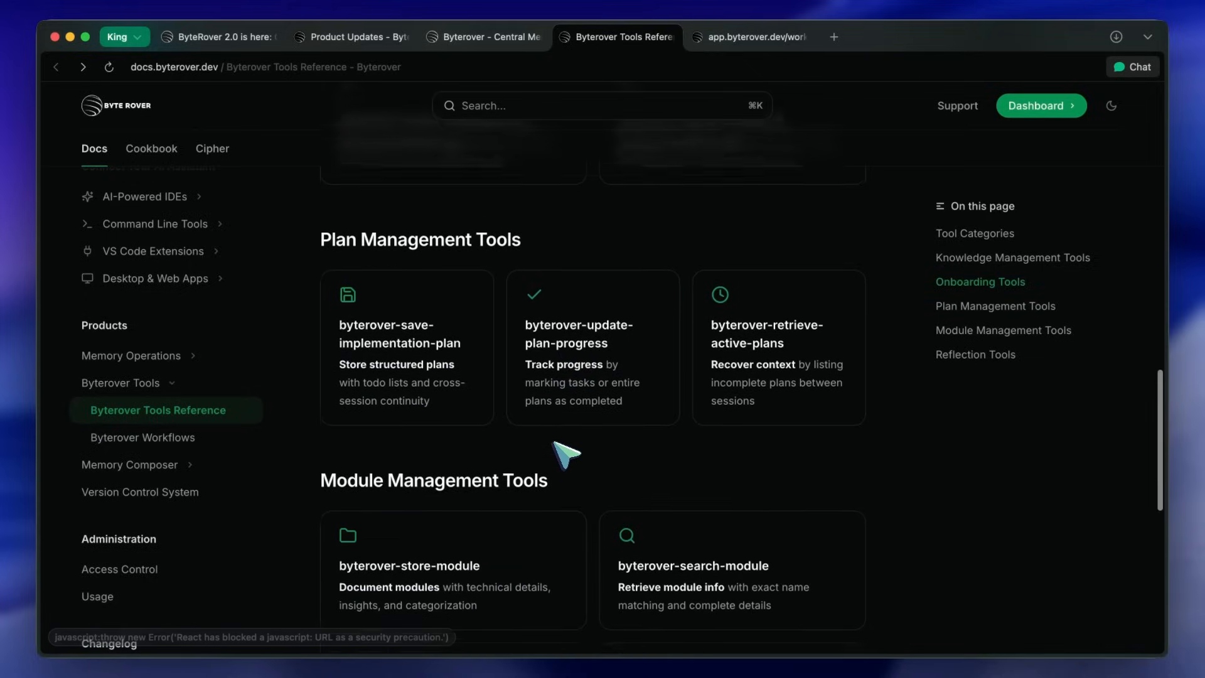
pyautogui.scroll(-3)
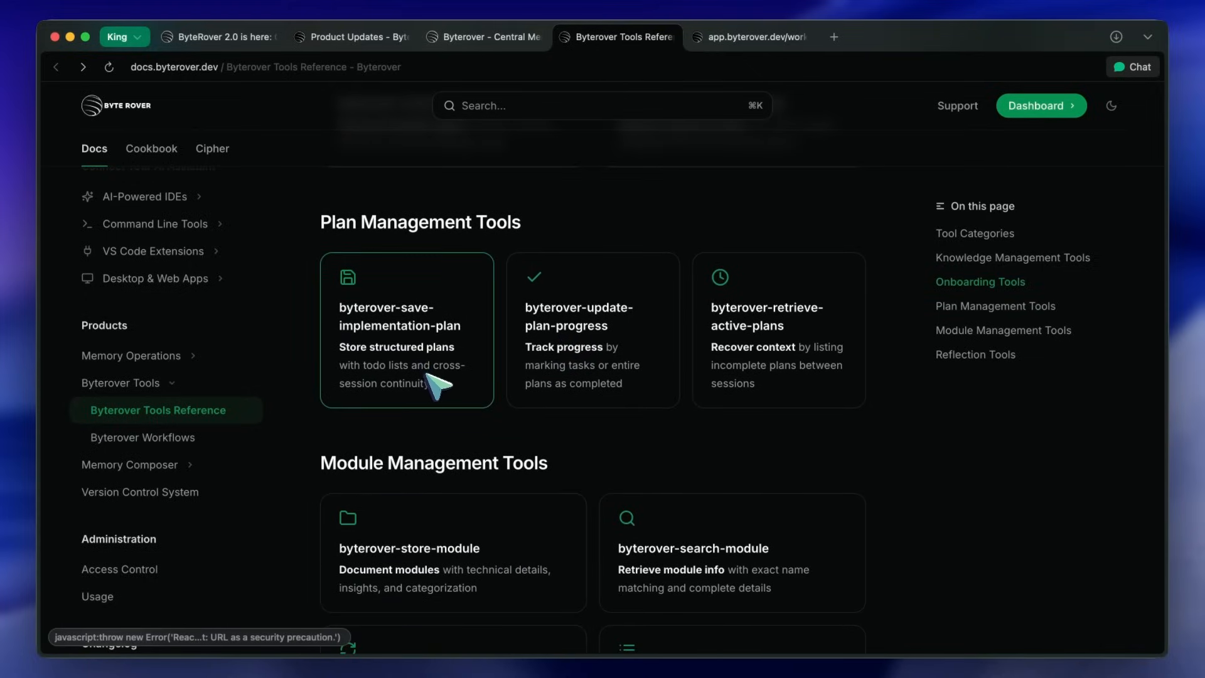
pyautogui.moveTo(688, 396)
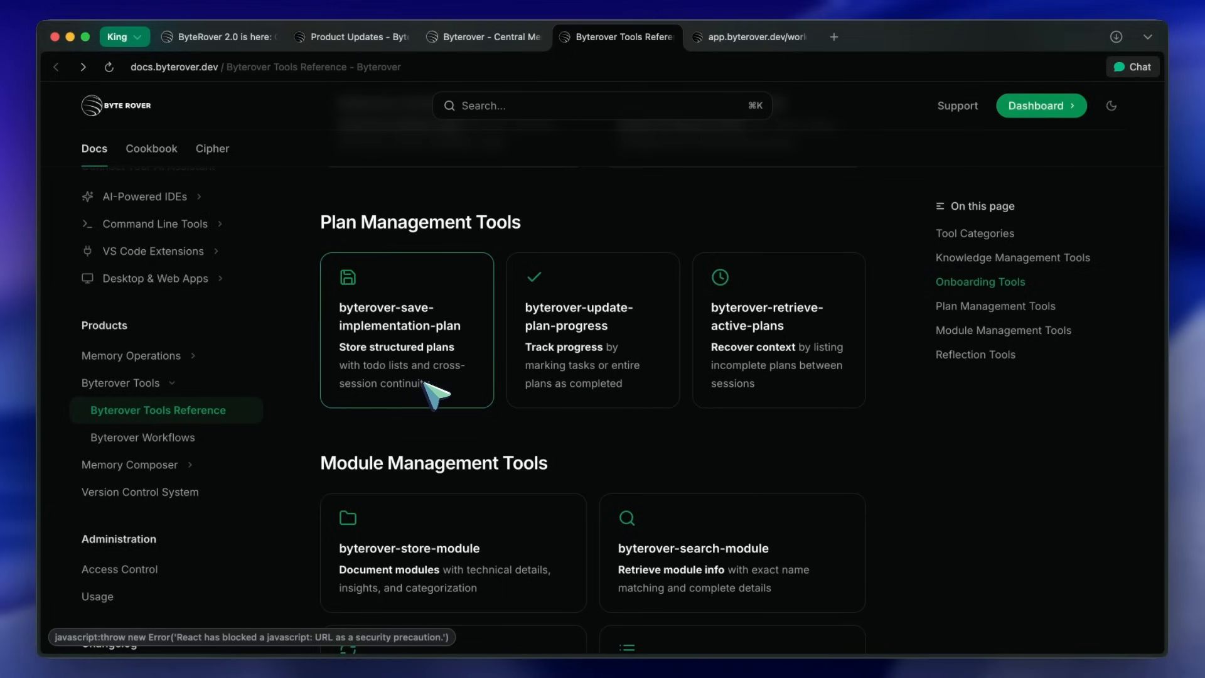
pyautogui.scroll(-3)
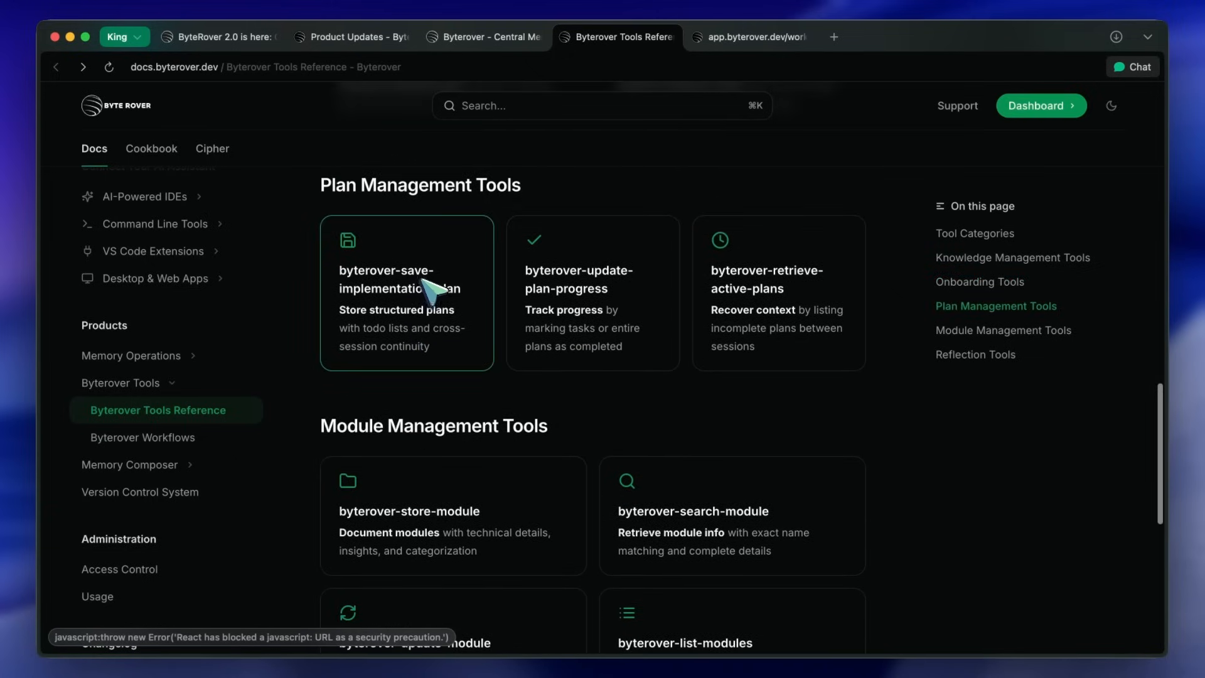
pyautogui.scroll(-3)
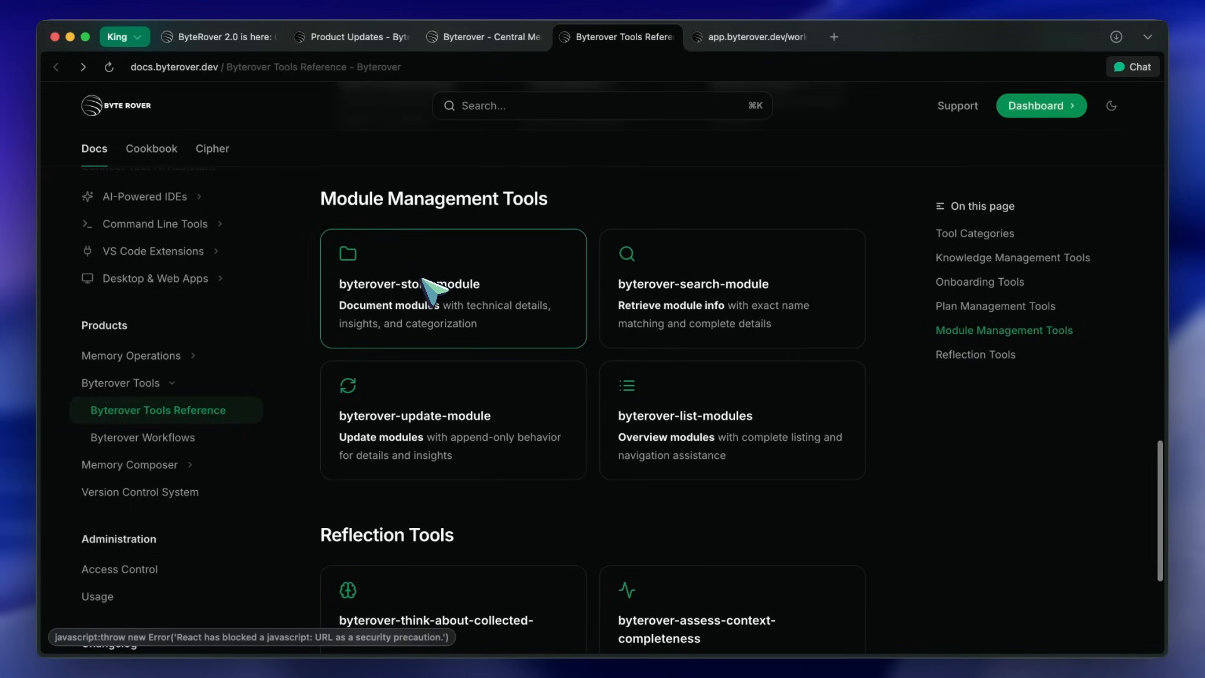
pyautogui.scroll(3)
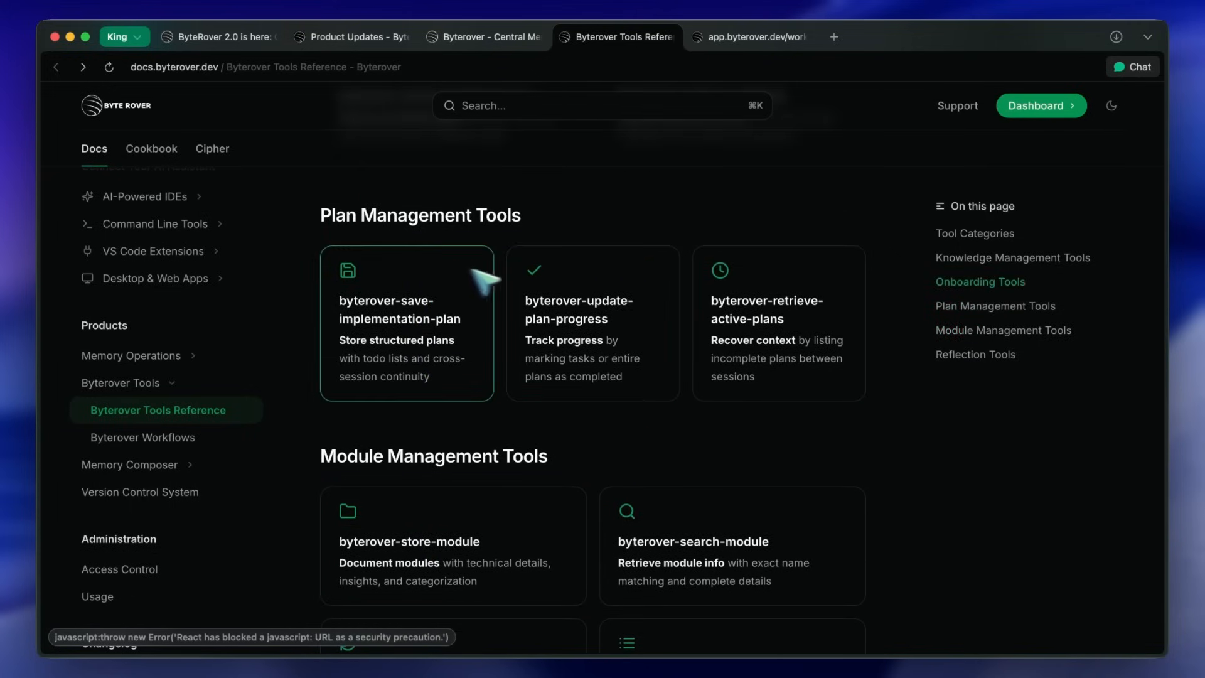
pyautogui.moveTo(752, 415)
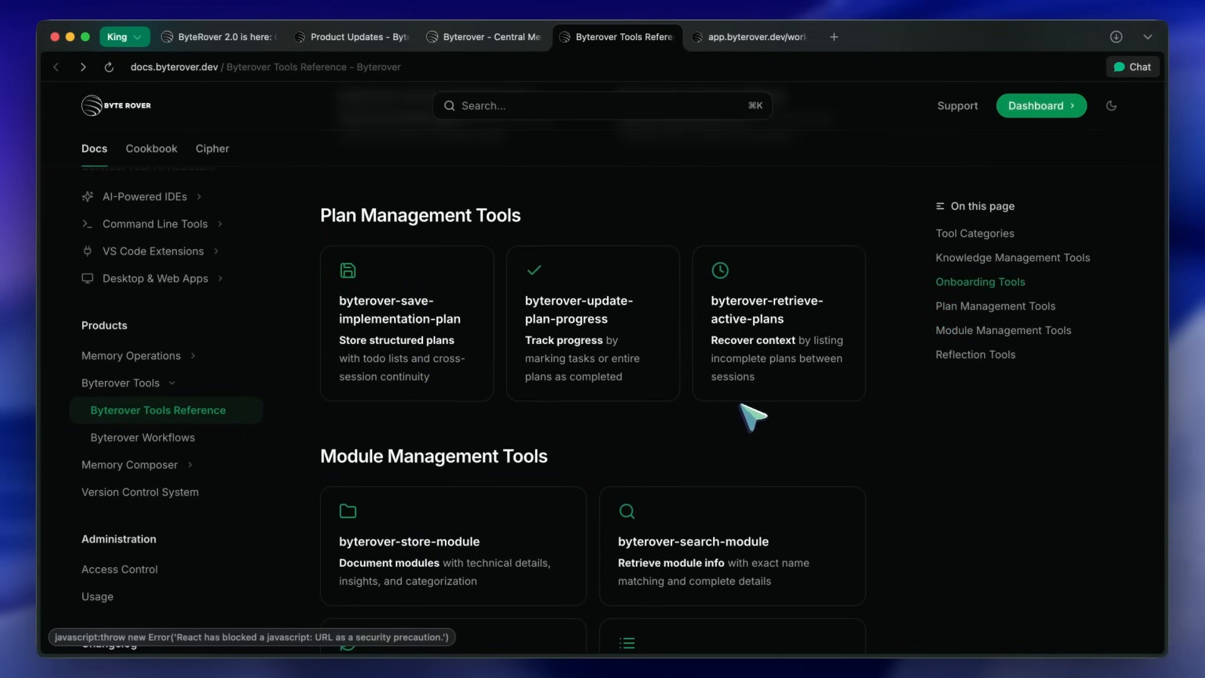
pyautogui.scroll(-3)
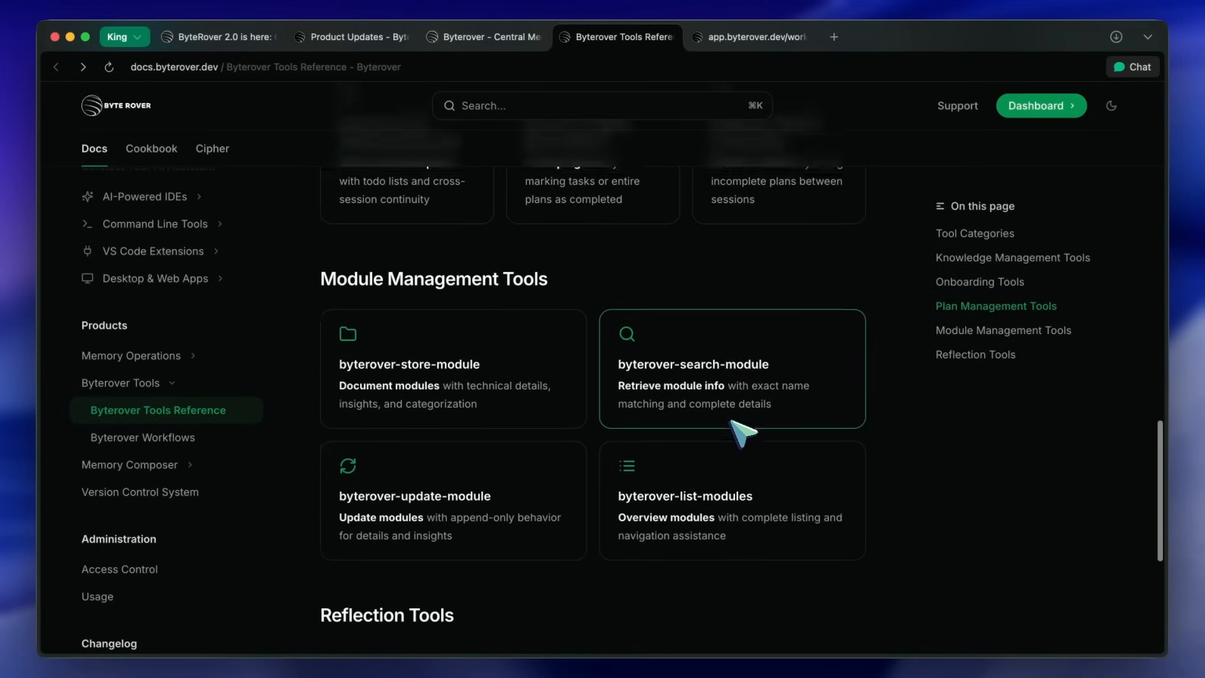
pyautogui.scroll(-3)
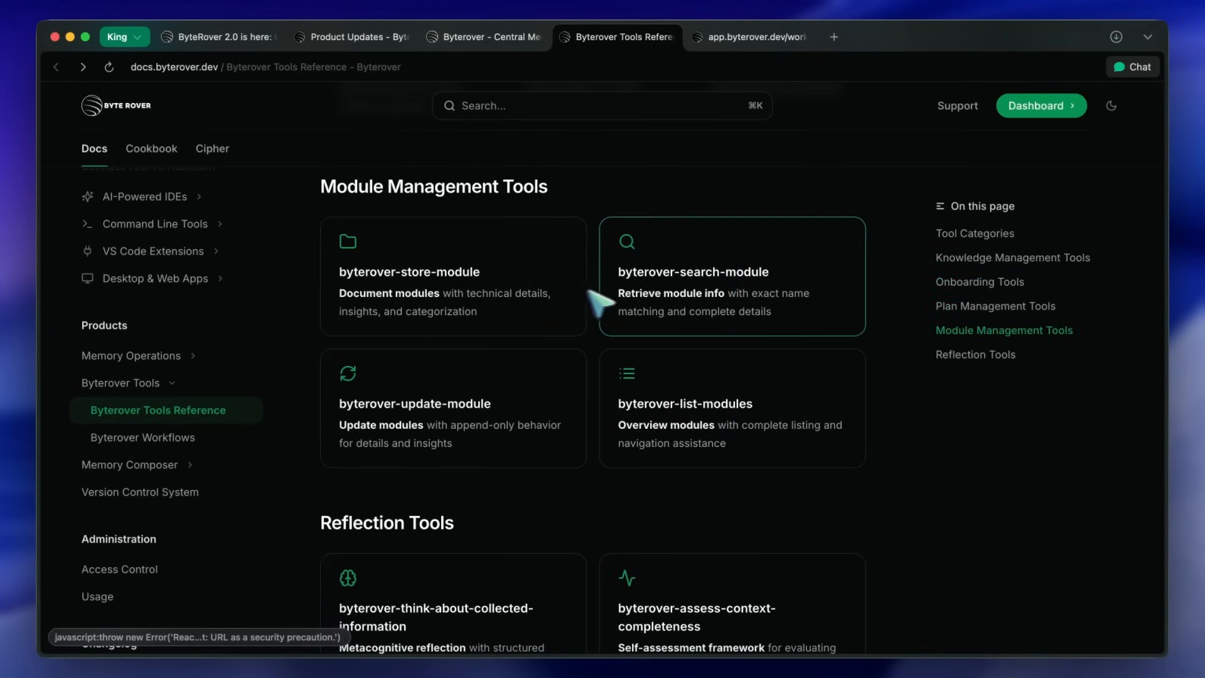
pyautogui.moveTo(713, 302)
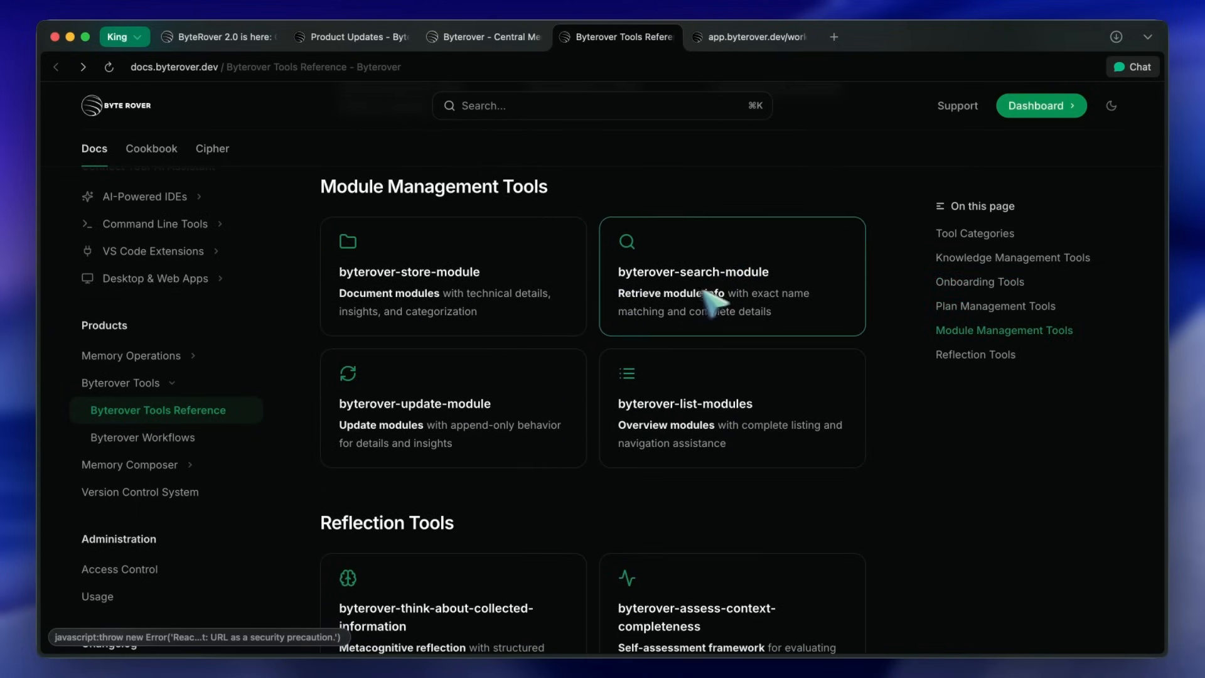
pyautogui.moveTo(461, 315)
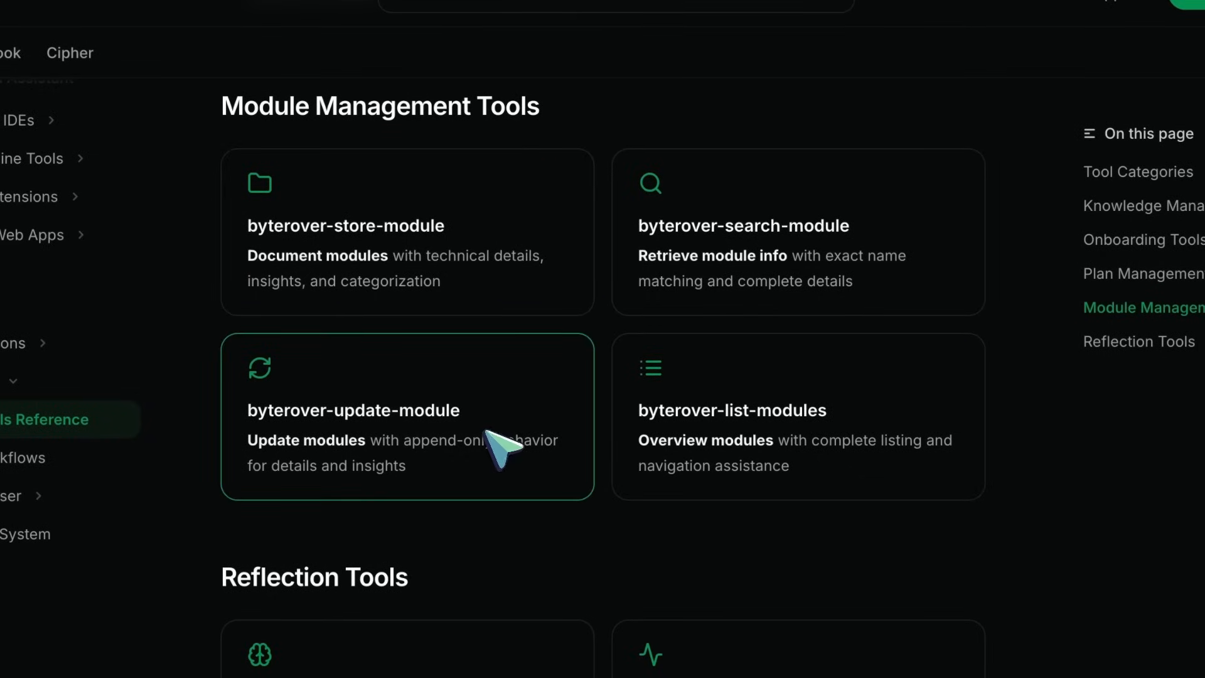
pyautogui.scroll(-3)
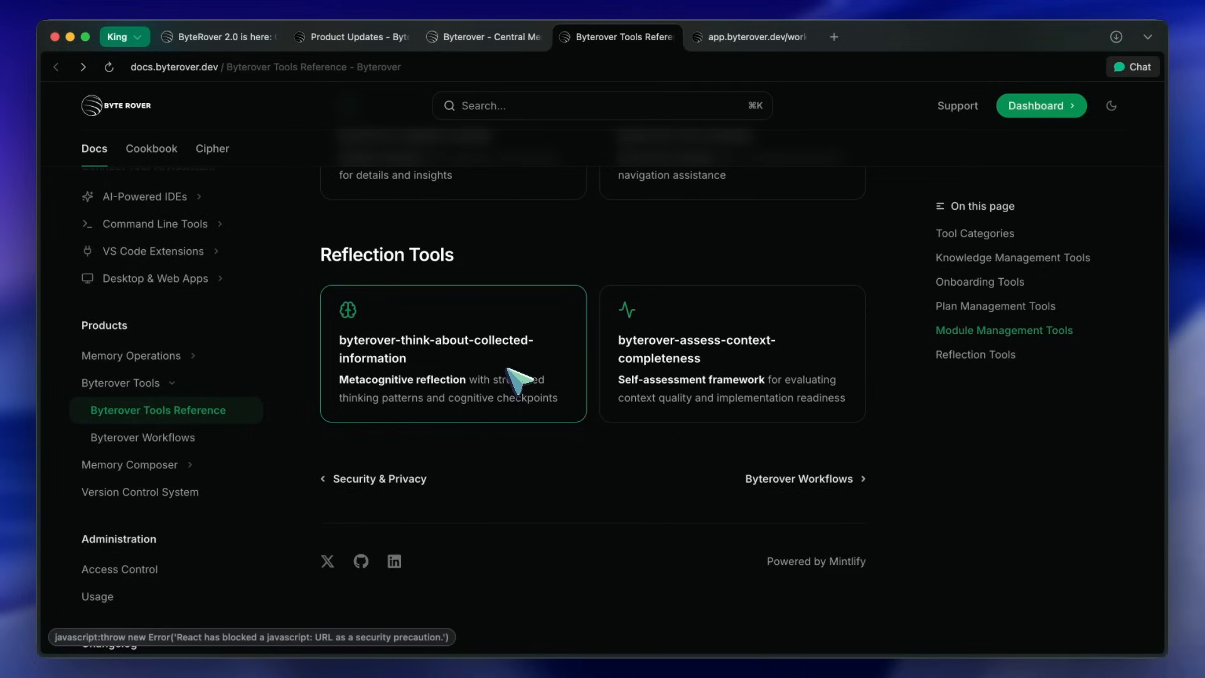
pyautogui.moveTo(513, 381)
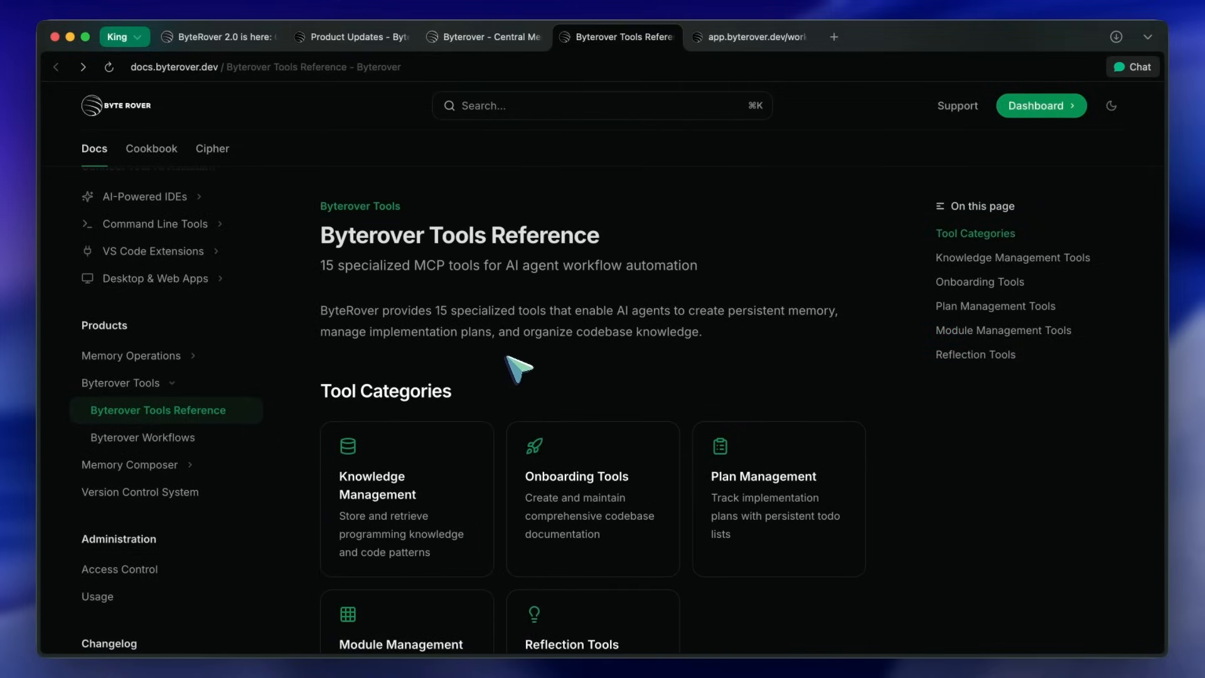
pyautogui.moveTo(512, 352)
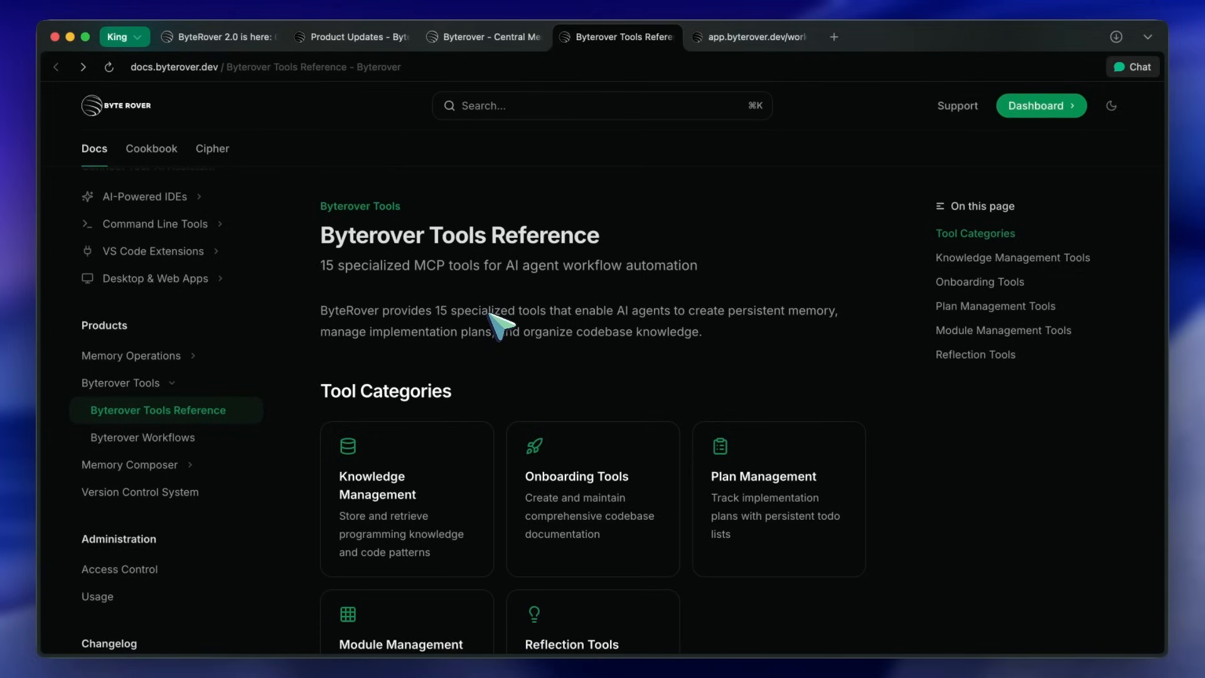
# Step: Return to the workspace overview and open the Connect your agent dialog listing coding tools
pyautogui.click(1040, 105)
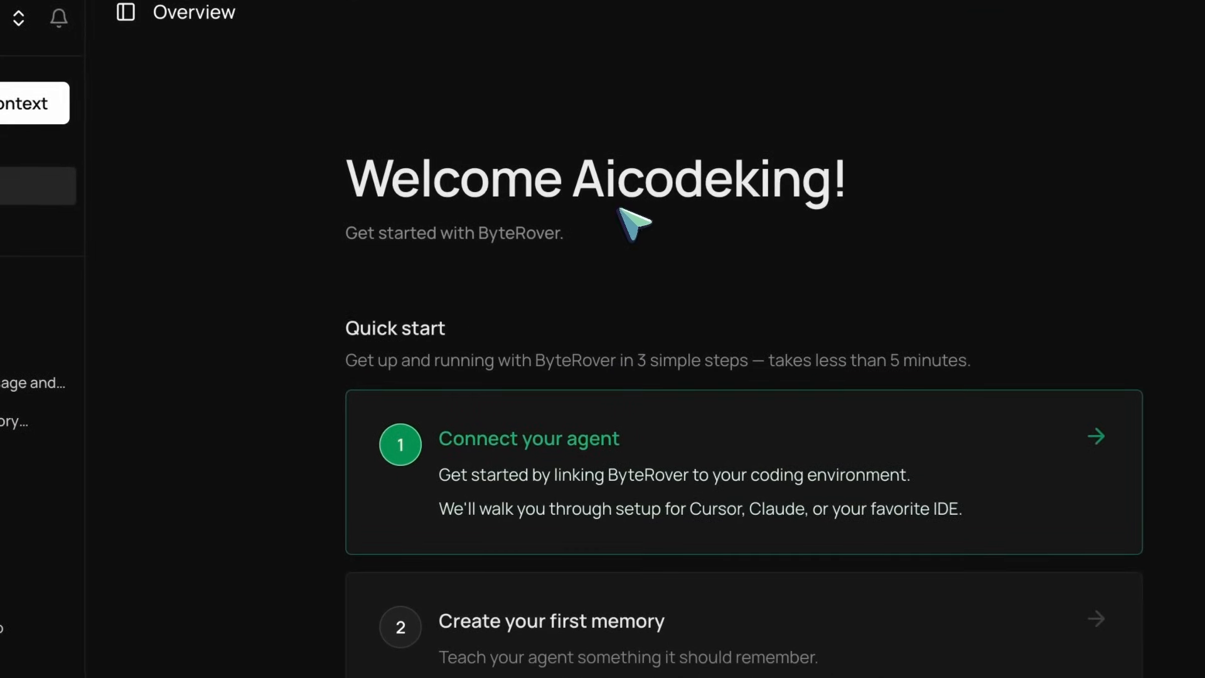
pyautogui.moveTo(510, 468)
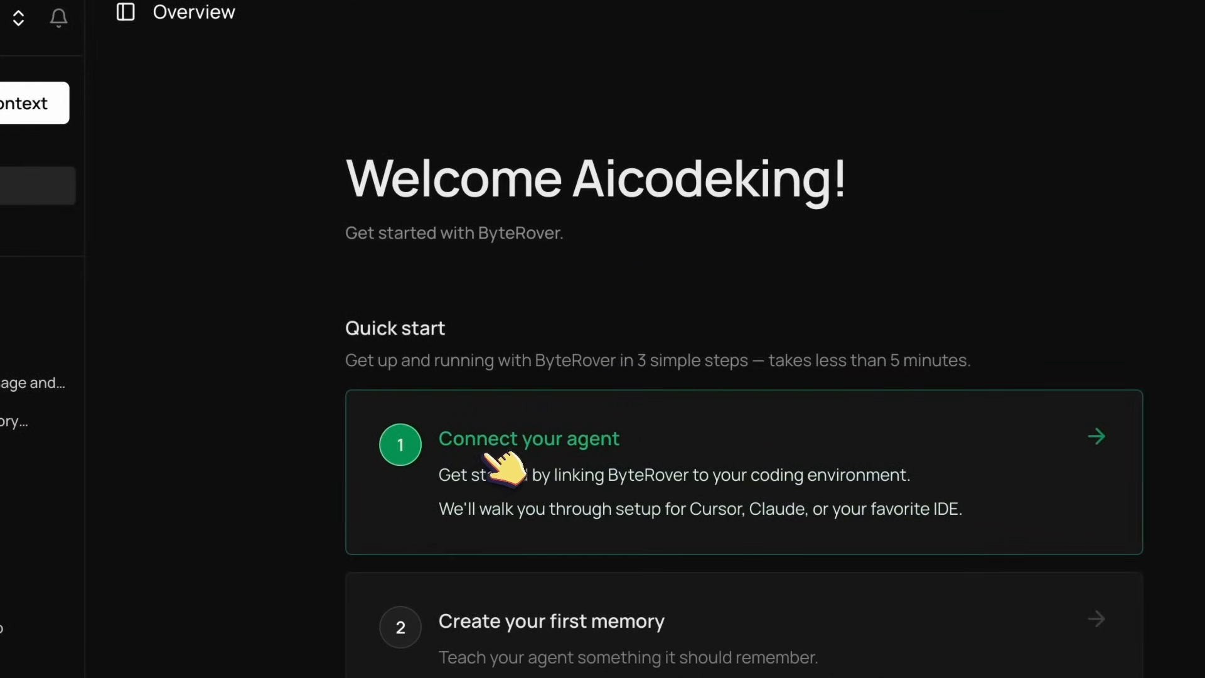
pyautogui.click(529, 438)
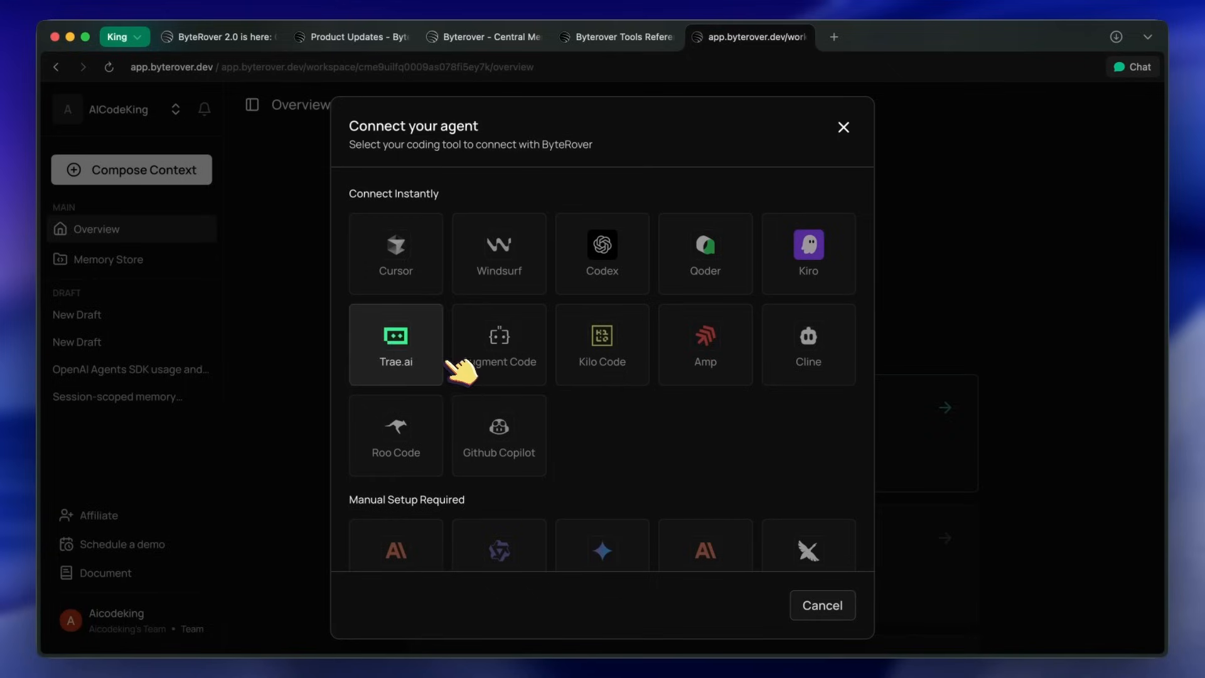
pyautogui.scroll(-3)
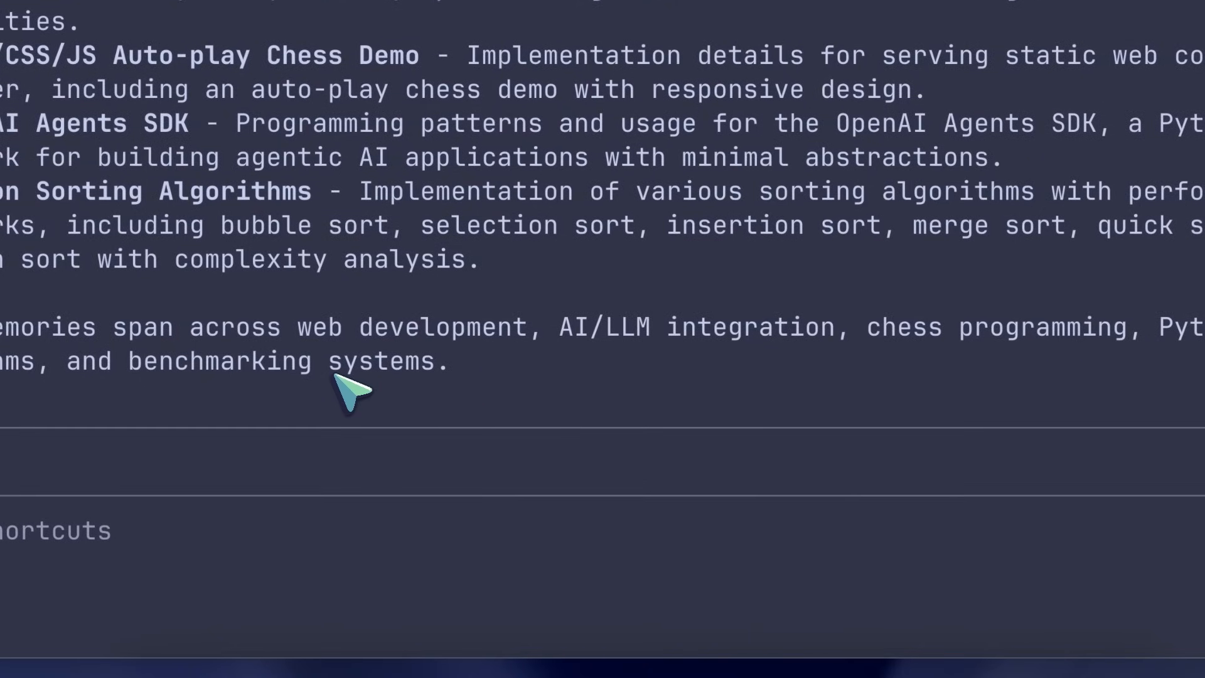
# Step: Ask Claude Code to make a plan for improving the benchmark and save it to ByteRover
pyautogui.write('Make me')
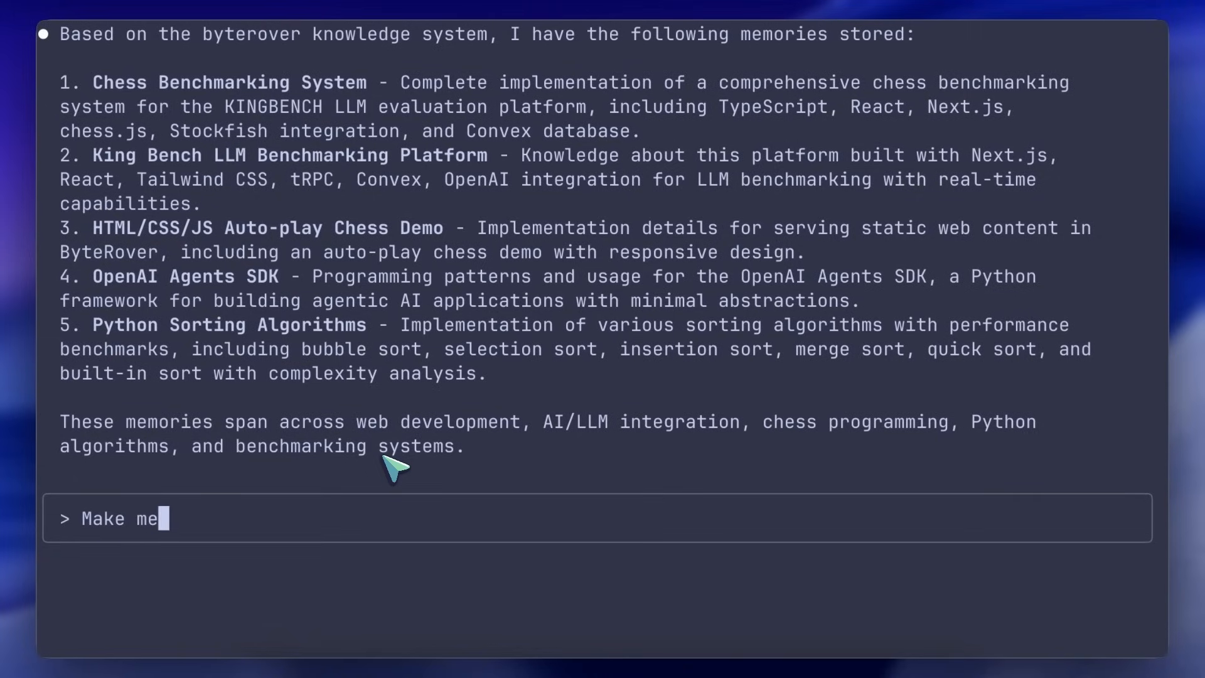
pyautogui.write('a plan of')
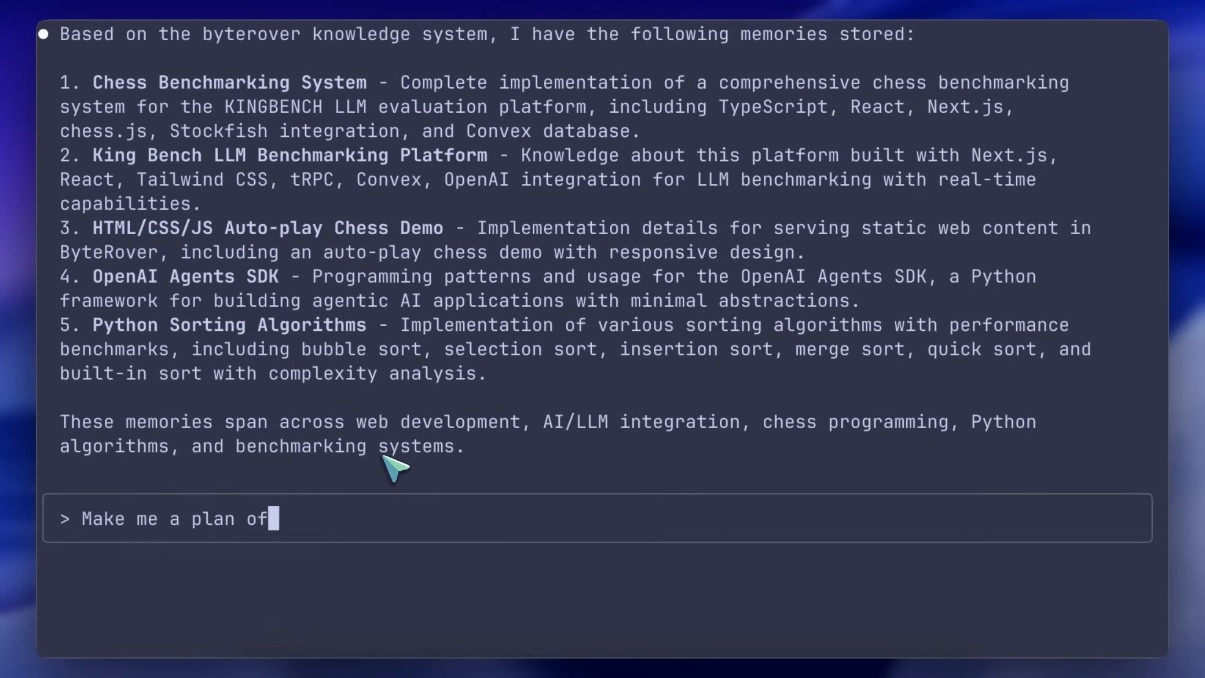
pyautogui.write('how to improve this benchmark and sav')
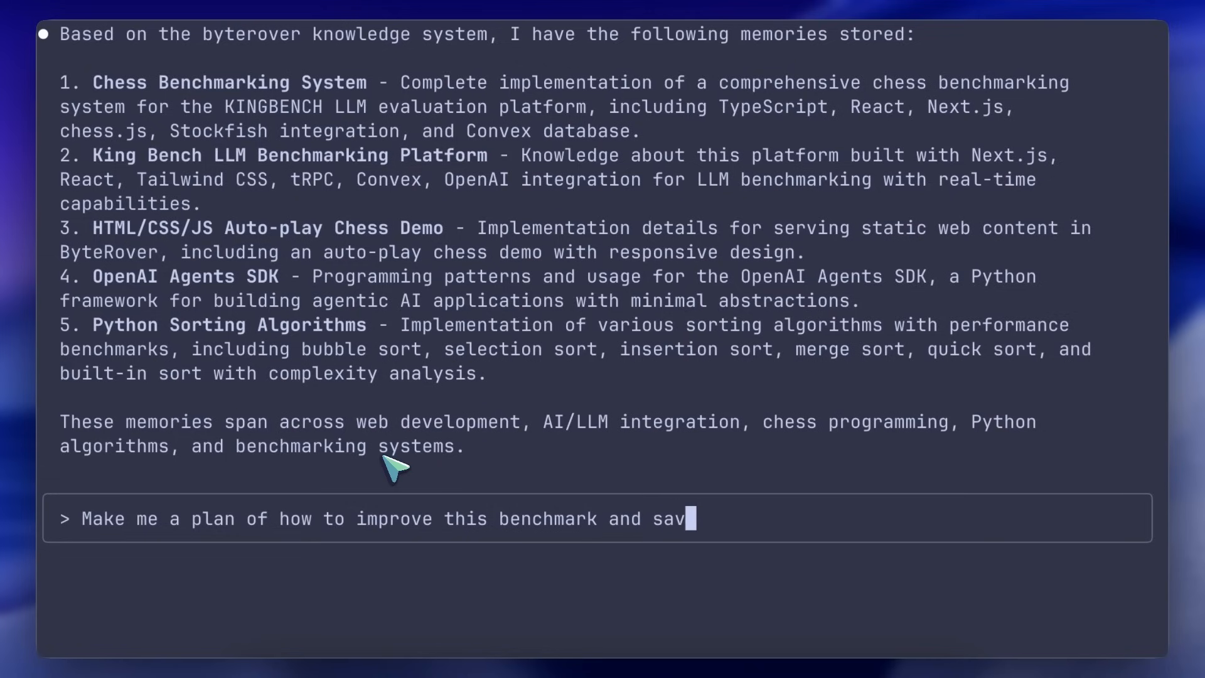
pyautogui.write('e it to byt')
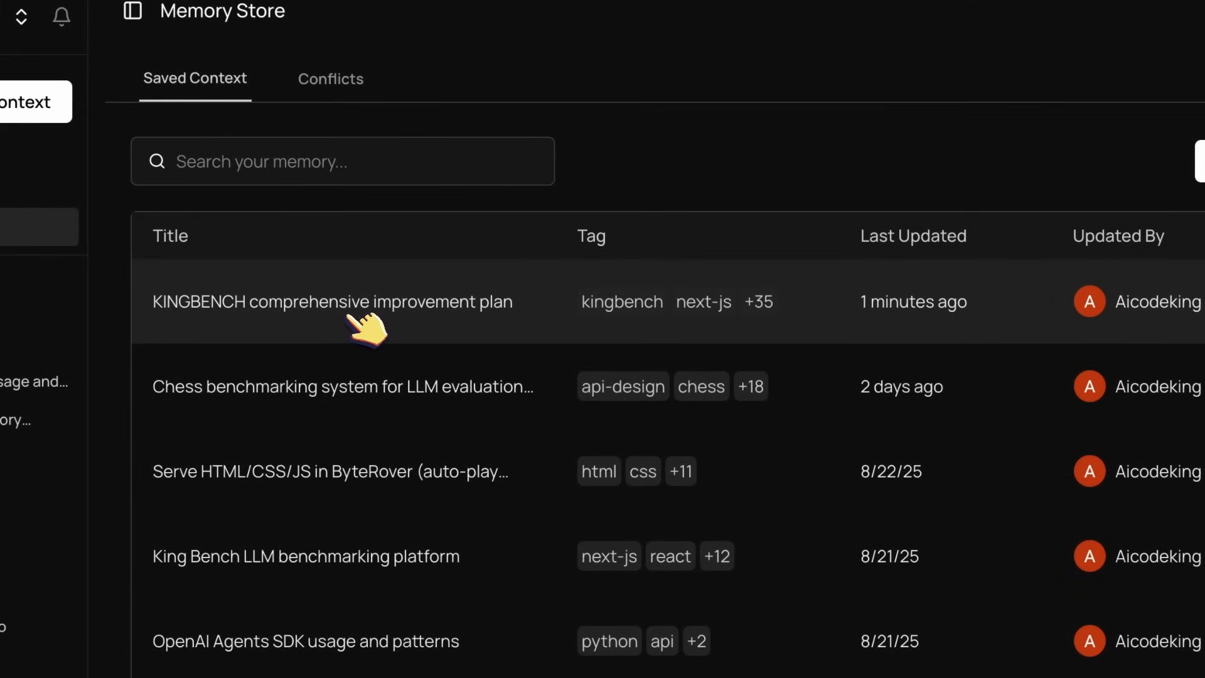
# Step: Open the KINGBENCH comprehensive improvement plan memory in edit mode and select the word 'Platform'
pyautogui.click(333, 302)
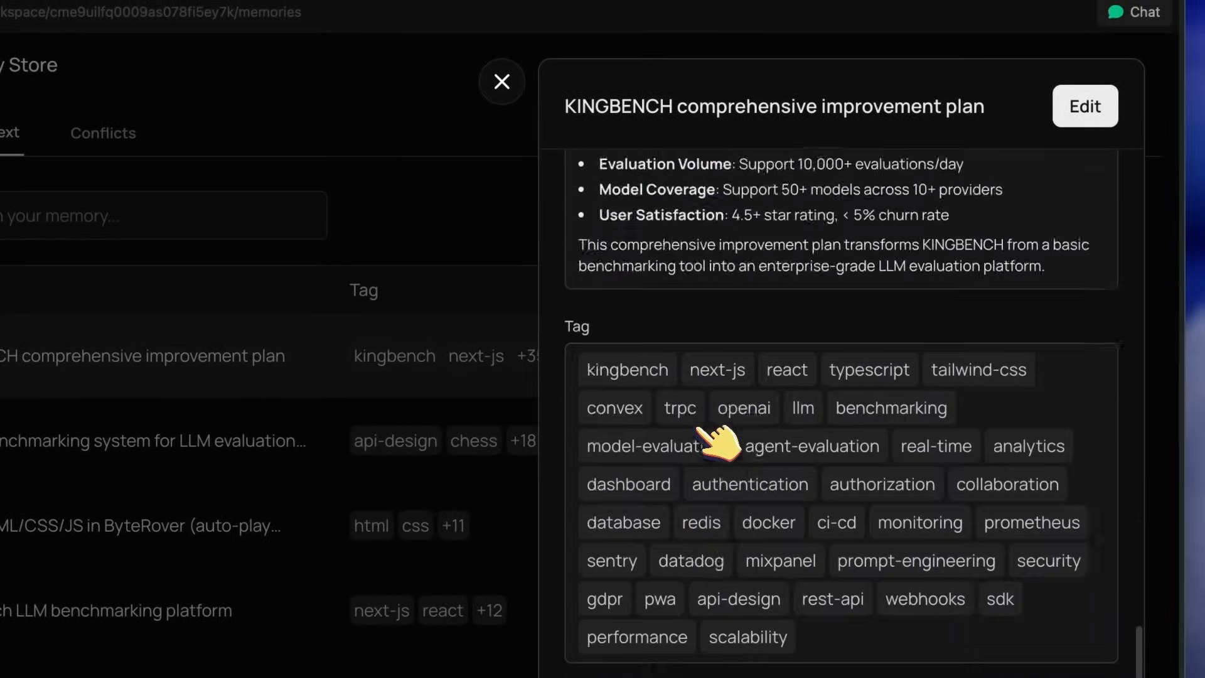
pyautogui.click(1084, 106)
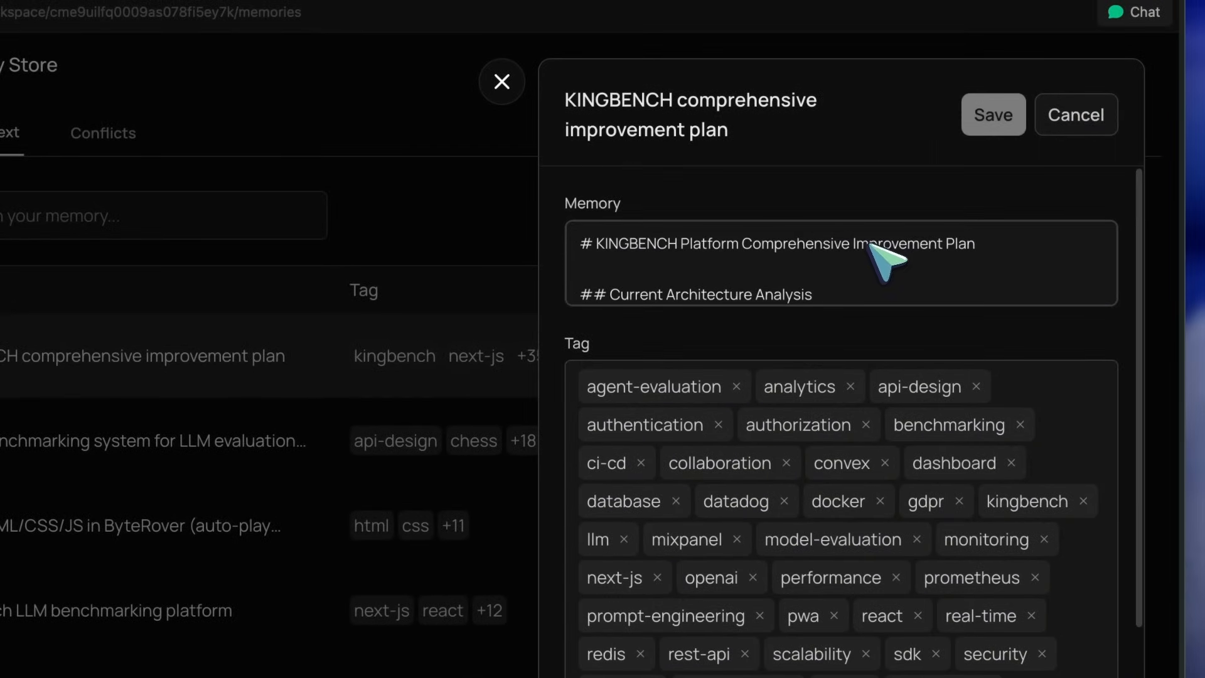
pyautogui.doubleClick(707, 244)
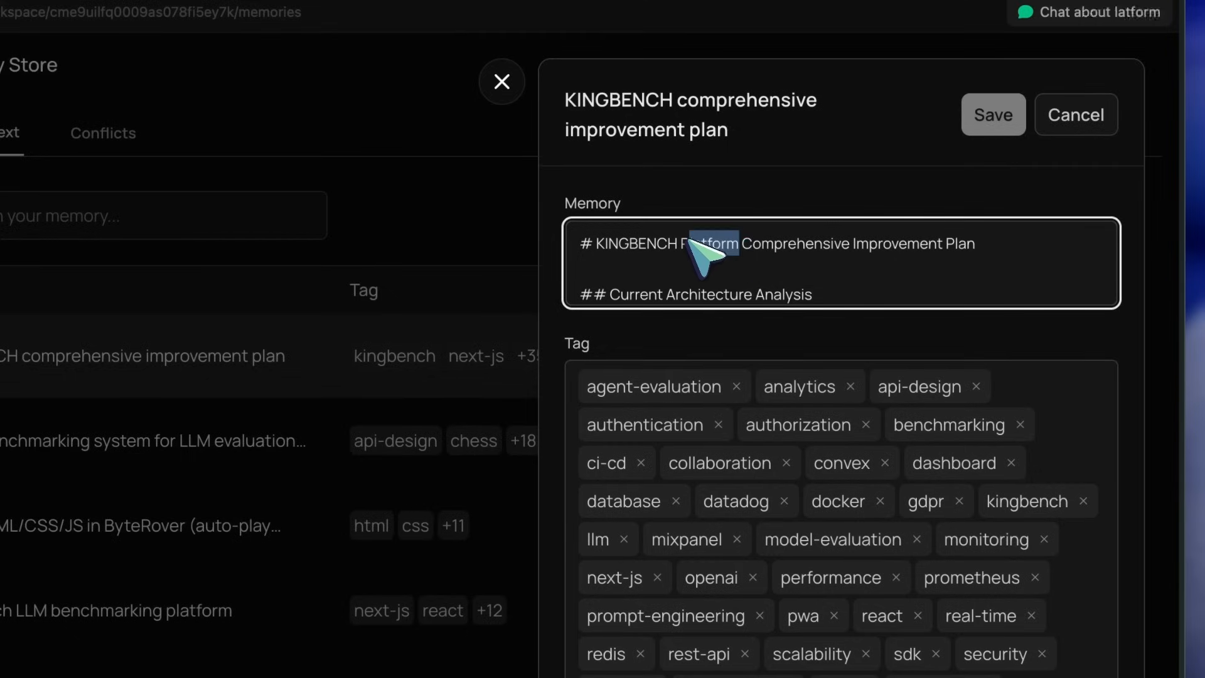
pyautogui.click(993, 114)
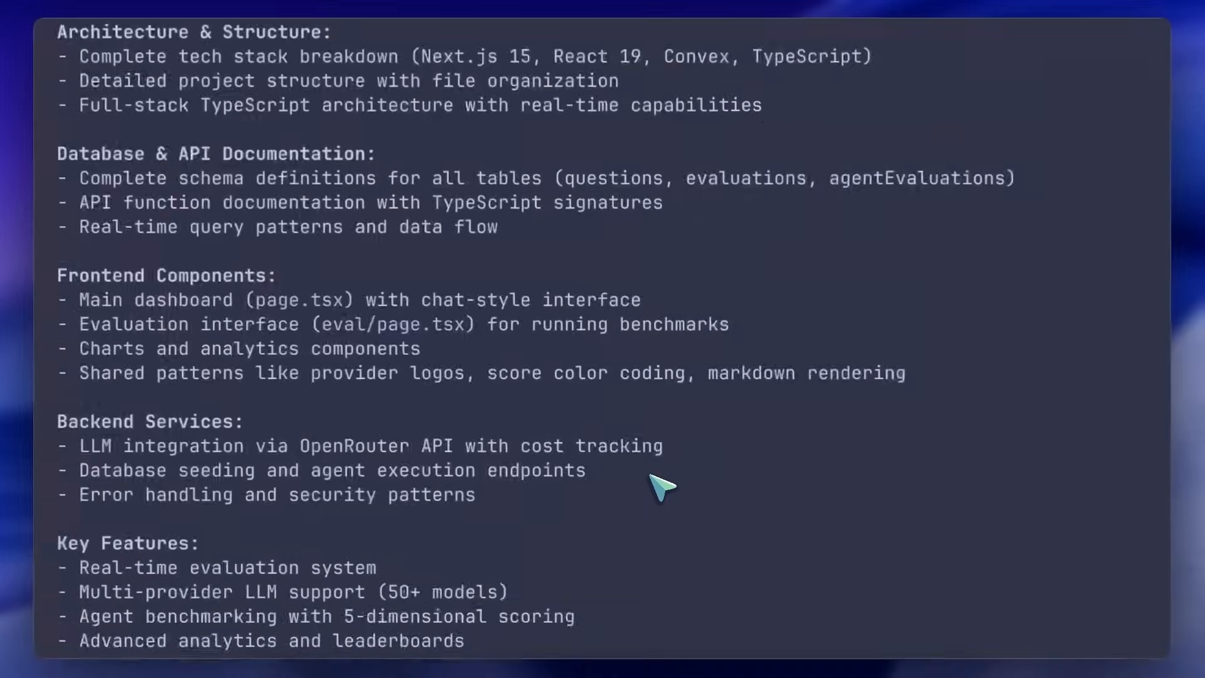
pyautogui.scroll(-3)
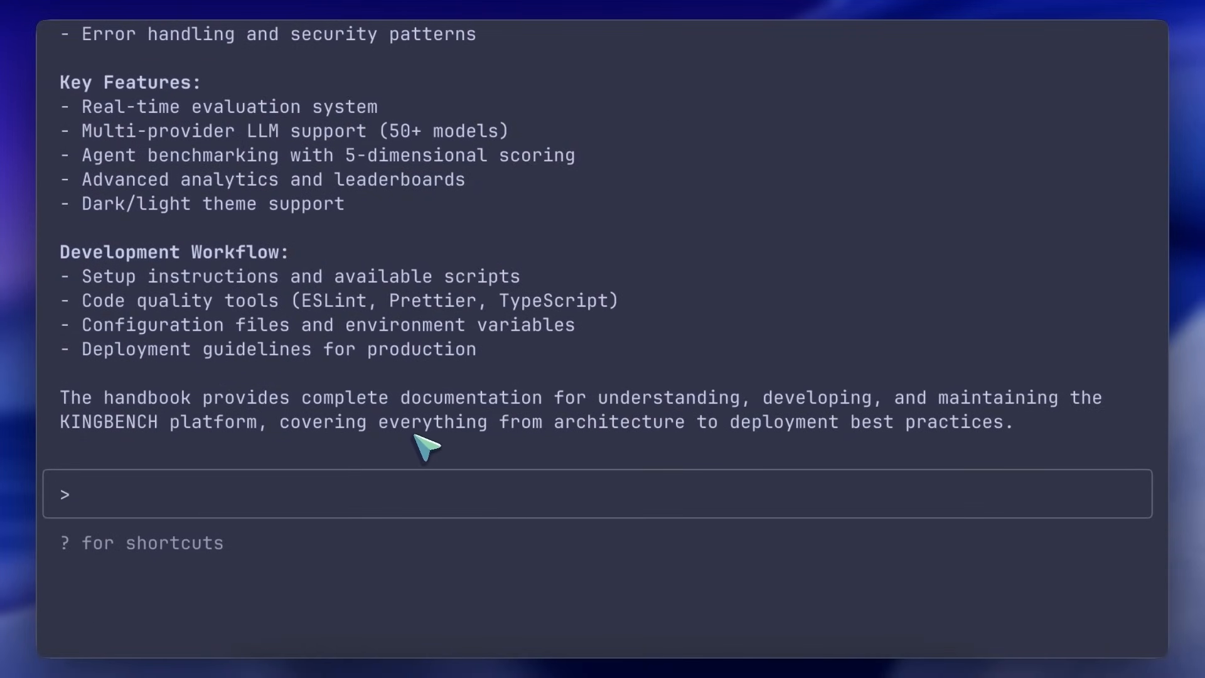
pyautogui.scroll(-3)
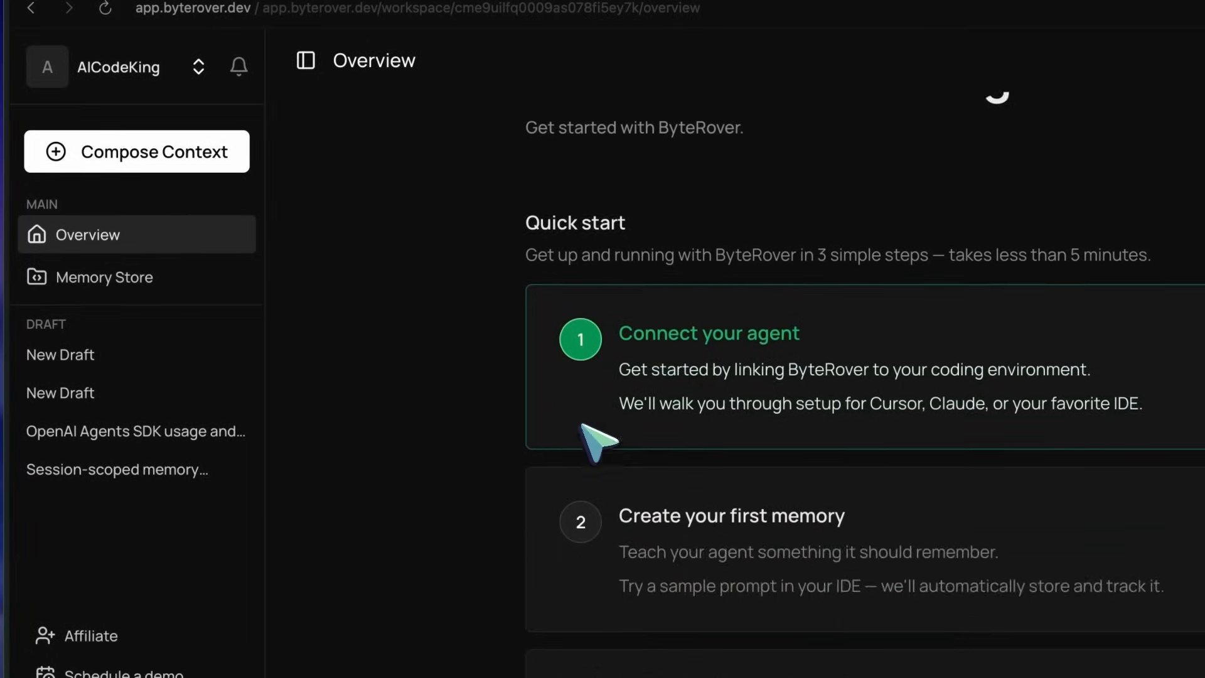
# Step: Go from Overview to Memory Store to see the new KINGBENCH LLM benchmarking platform entry
pyautogui.scroll(-3)
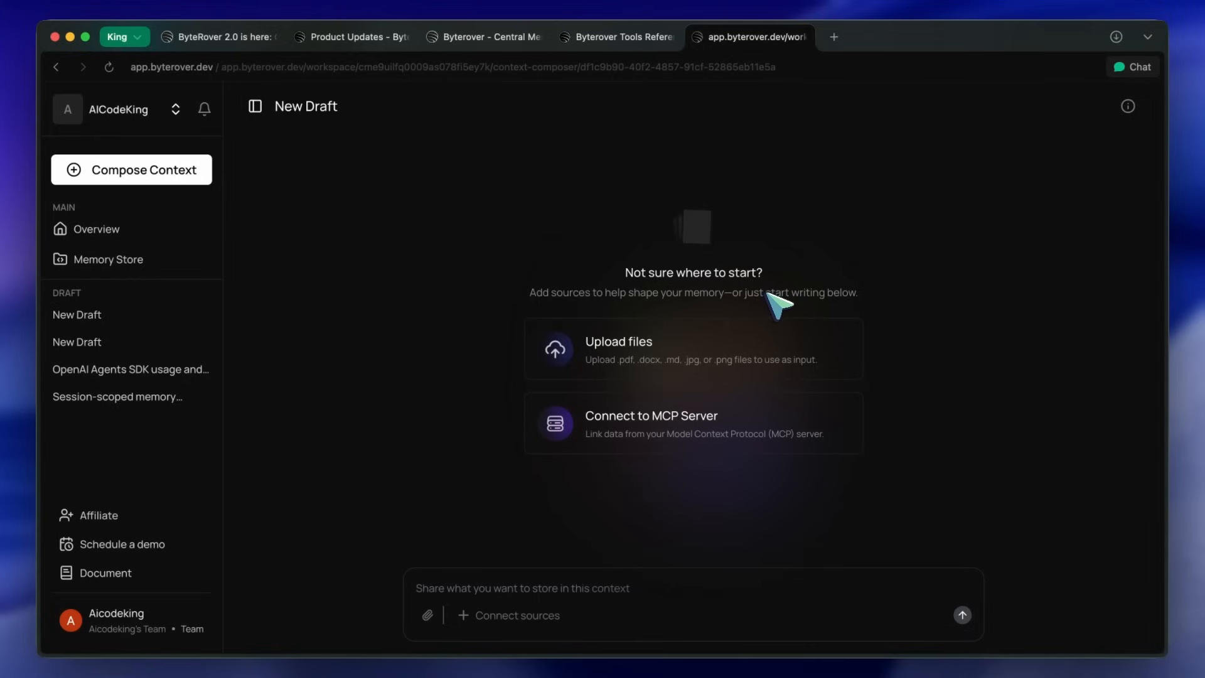
pyautogui.click(96, 228)
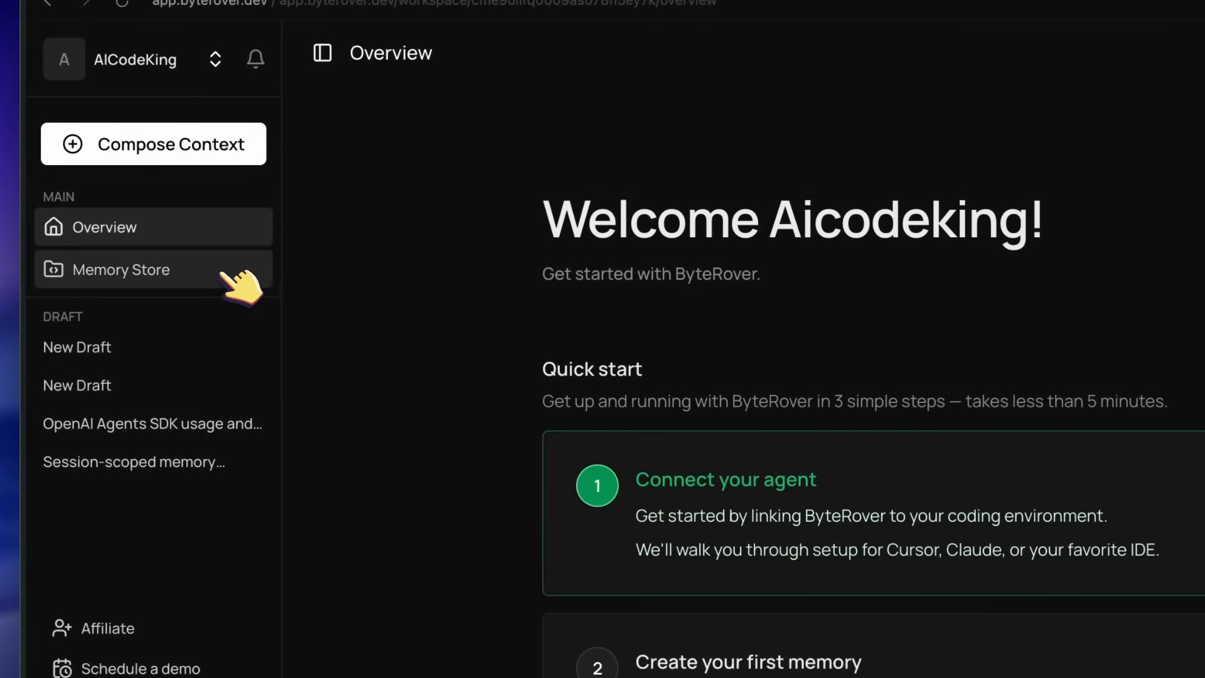
pyautogui.click(120, 269)
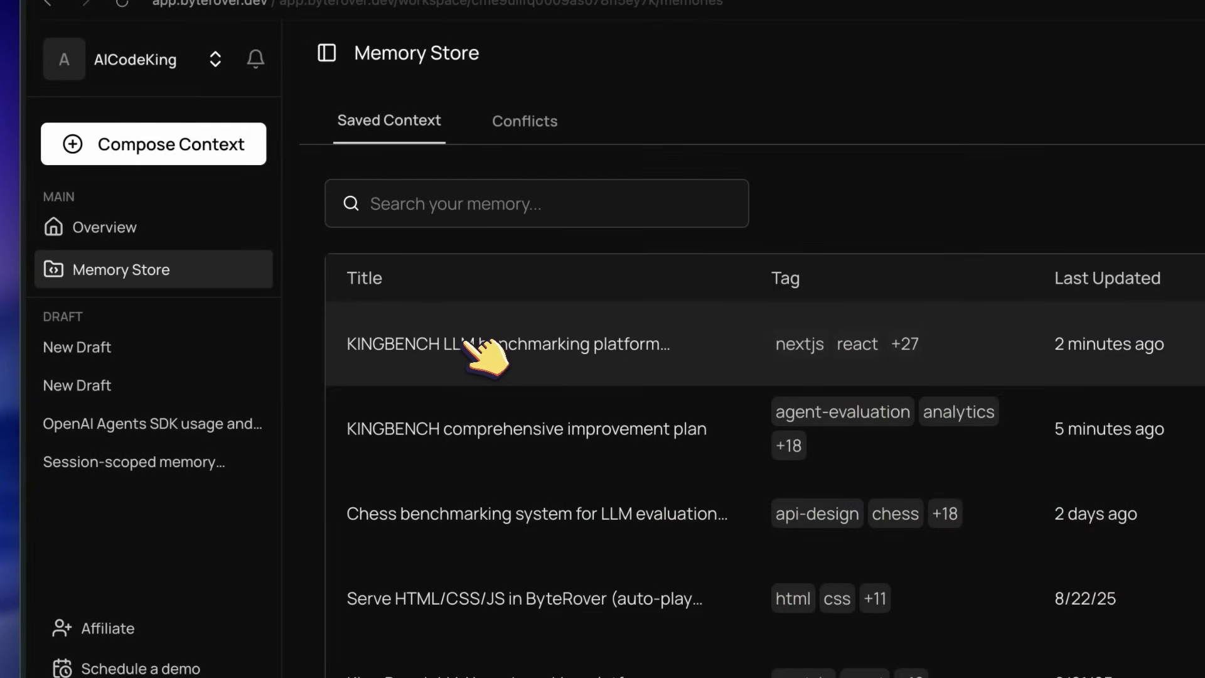
# Step: Open the KINGBENCH handbook memory and read through its project structure, schemas and frontend components
pyautogui.click(507, 344)
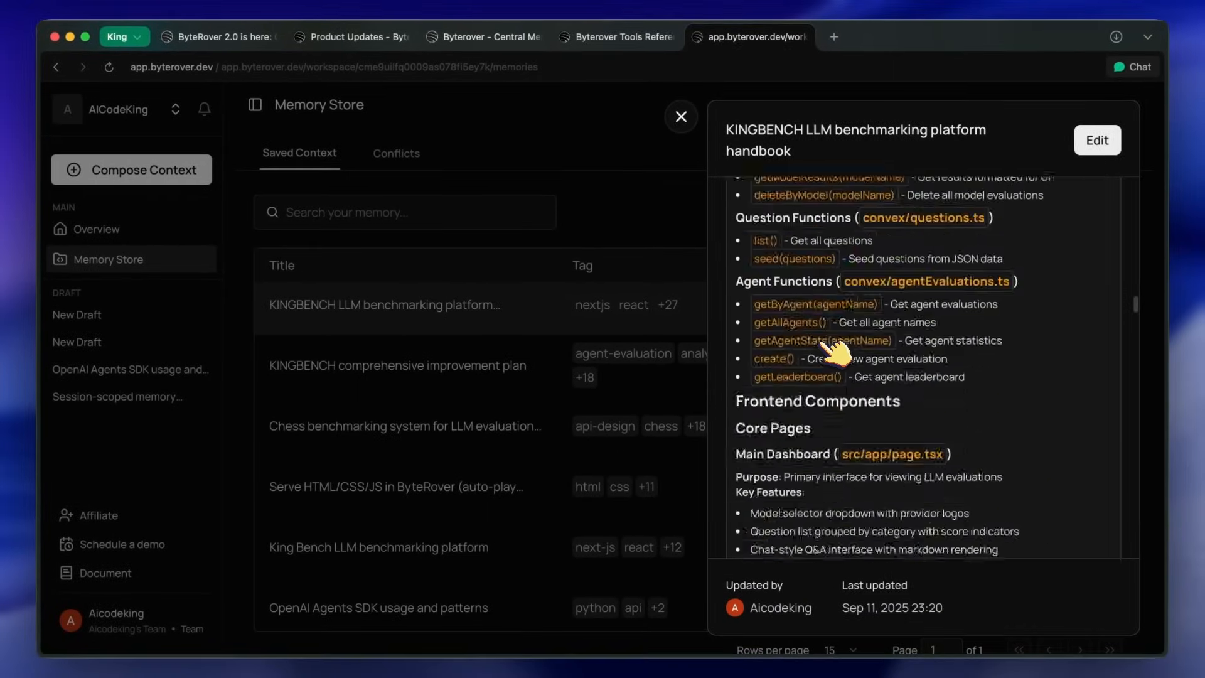
pyautogui.scroll(-3)
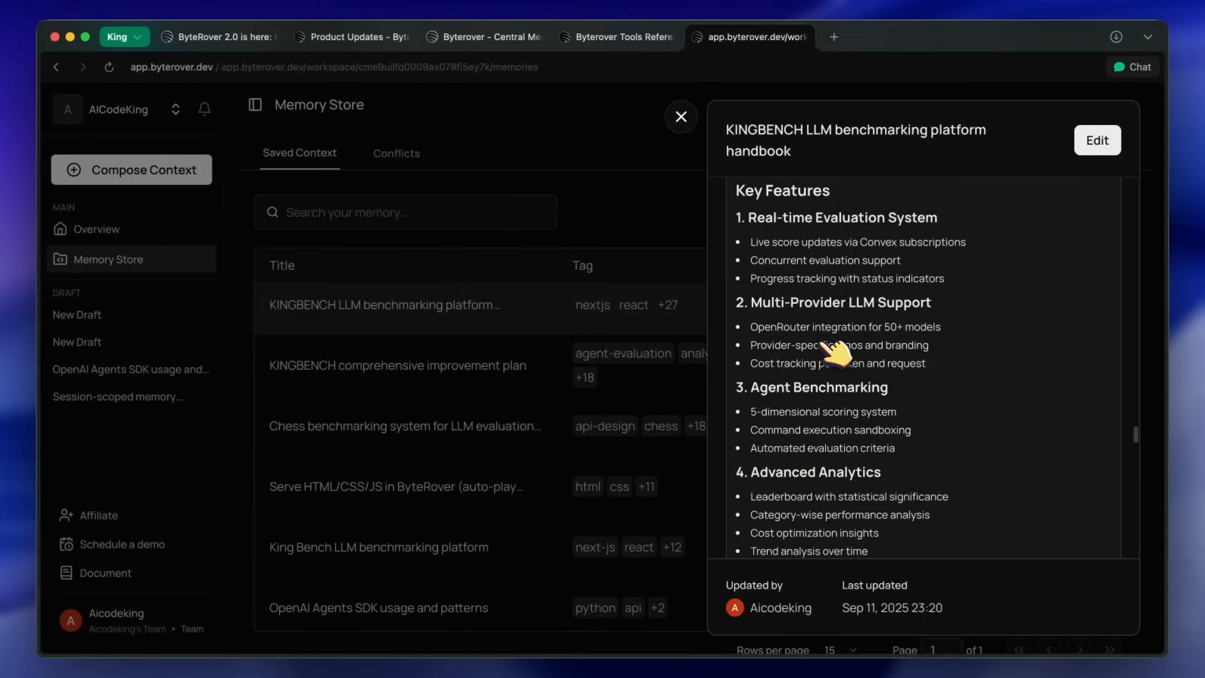
pyautogui.scroll(-3)
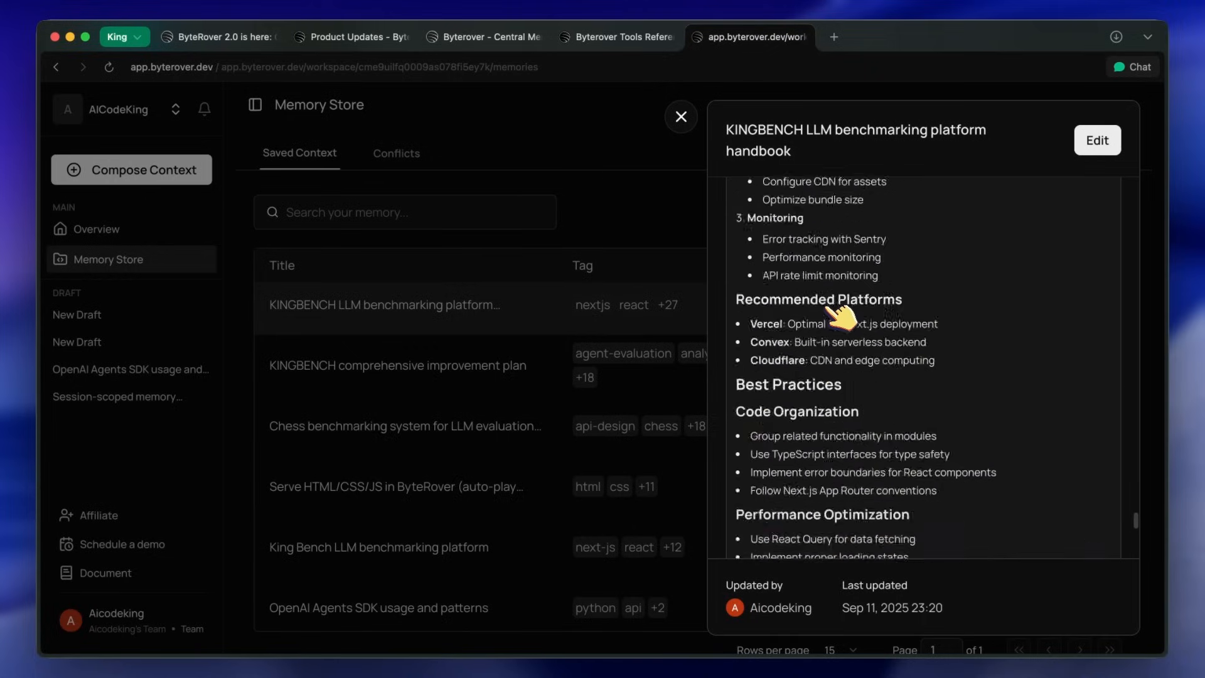
pyautogui.scroll(-3)
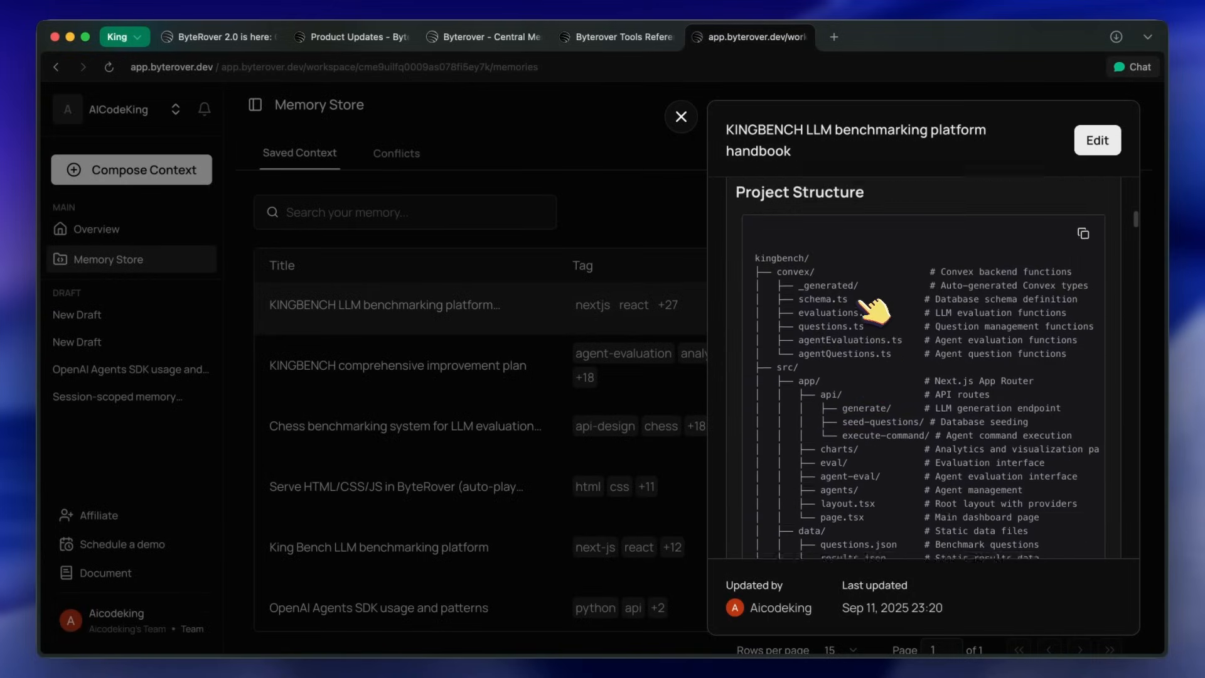
pyautogui.scroll(-3)
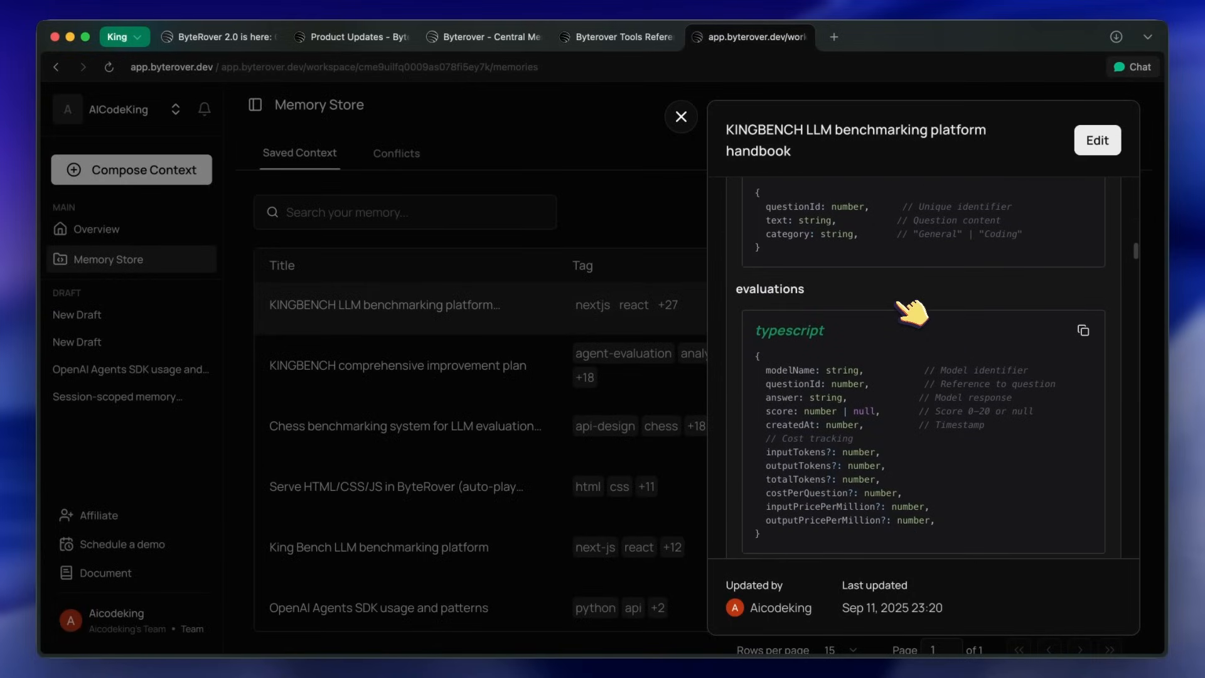
pyautogui.scroll(-3)
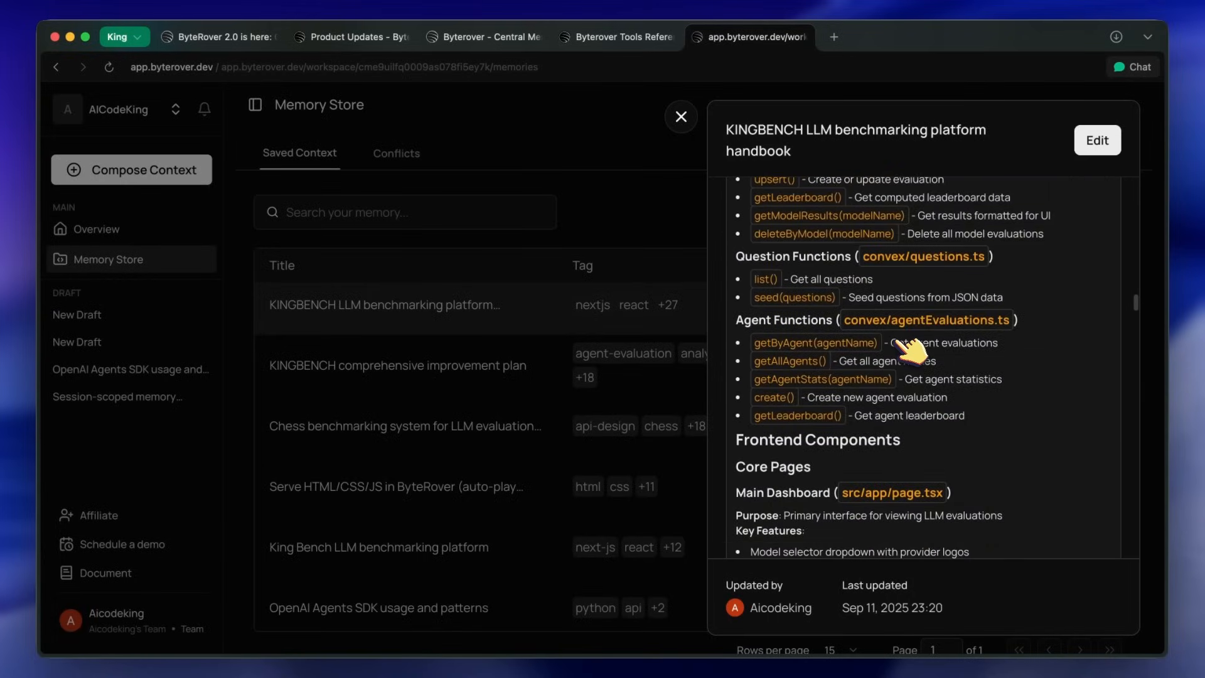
pyautogui.scroll(-3)
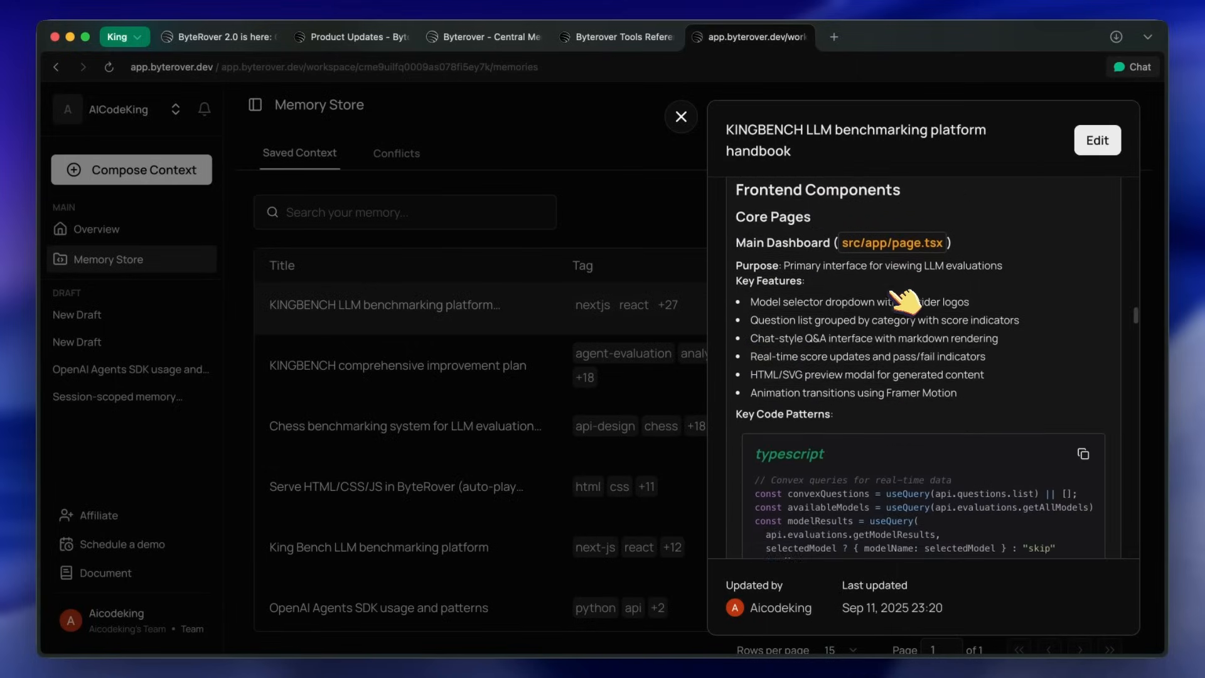
pyautogui.scroll(-3)
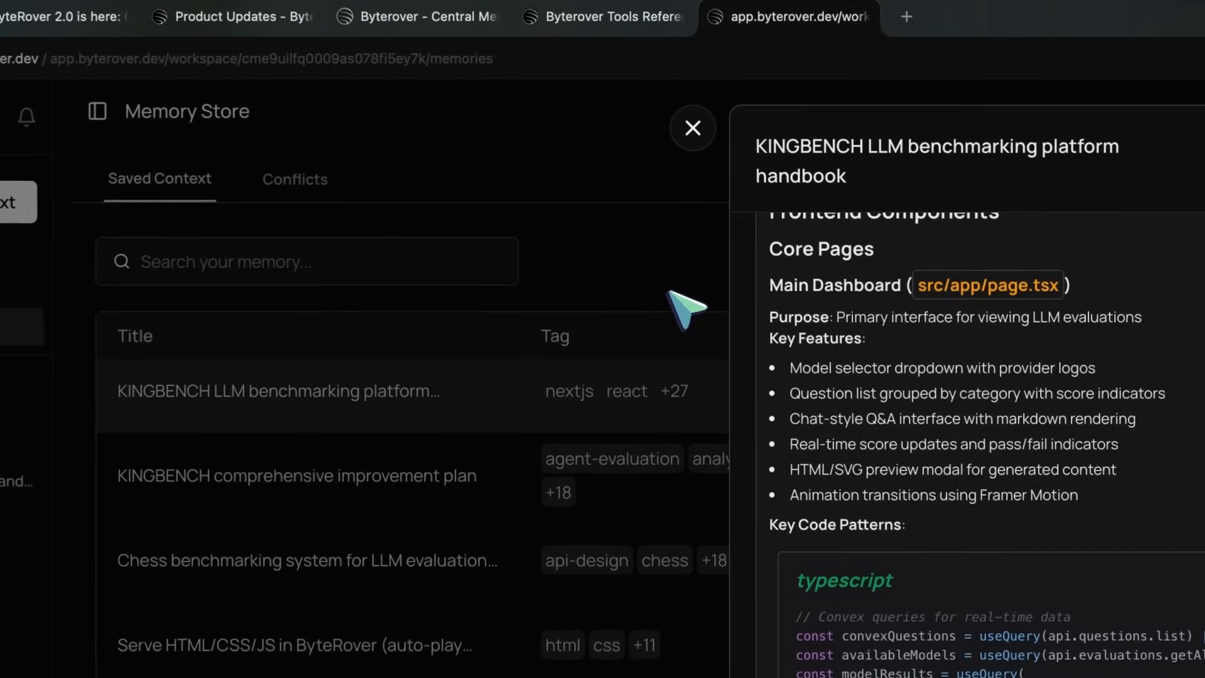
pyautogui.click(691, 128)
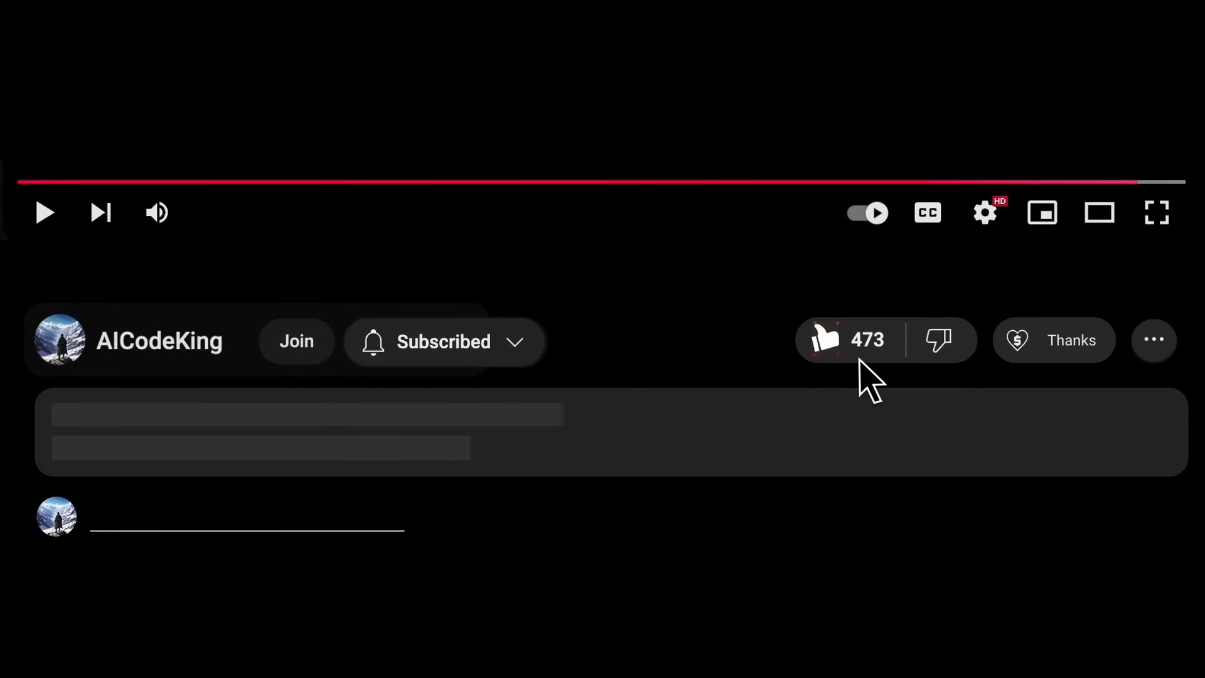
# Step: Open Super Thanks, then show the Bronze to Diamond King channel membership tiers
pyautogui.click(1053, 340)
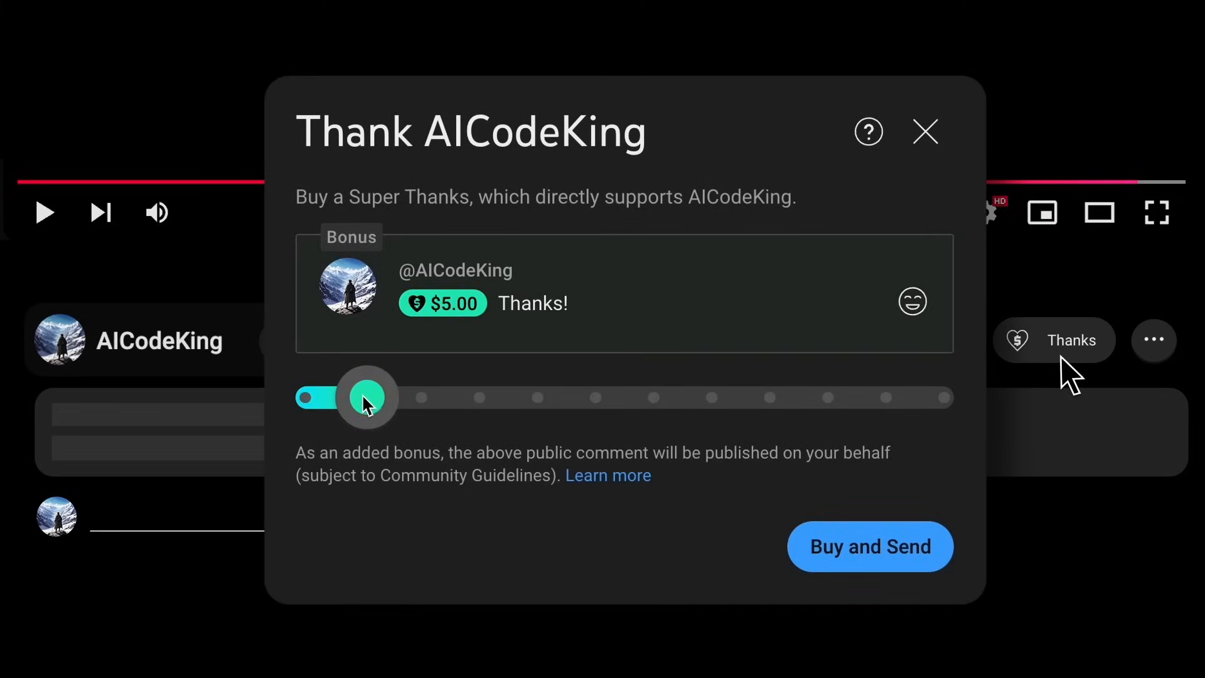
pyautogui.click(297, 340)
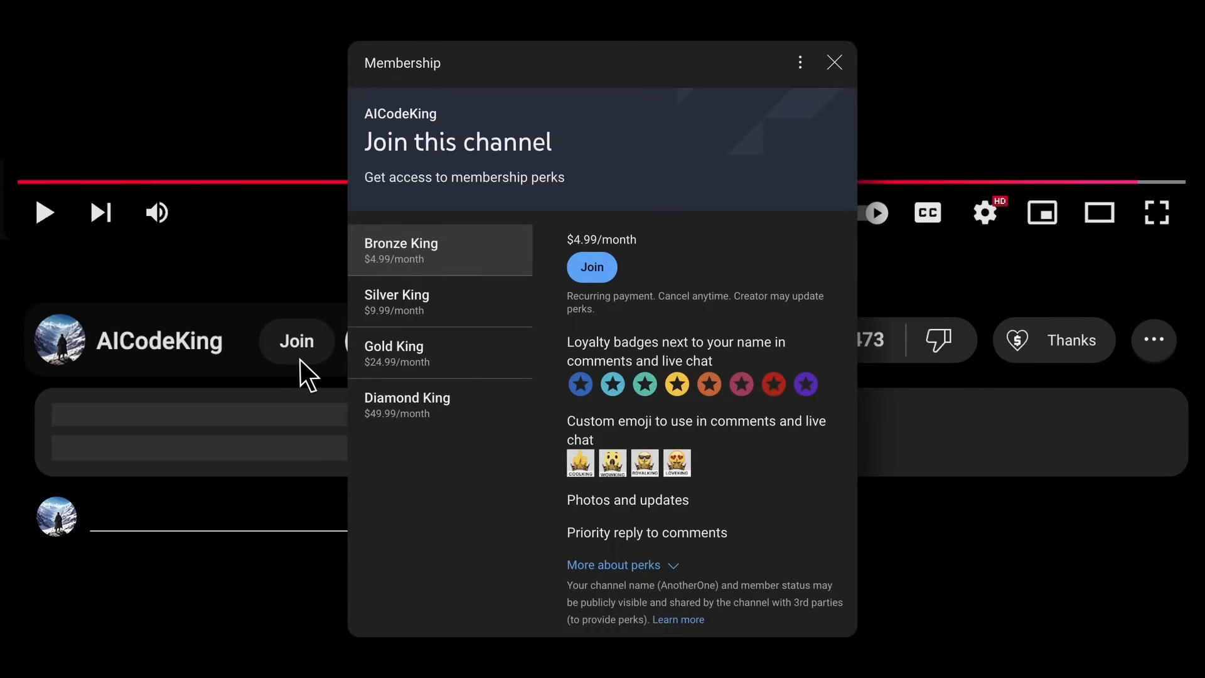